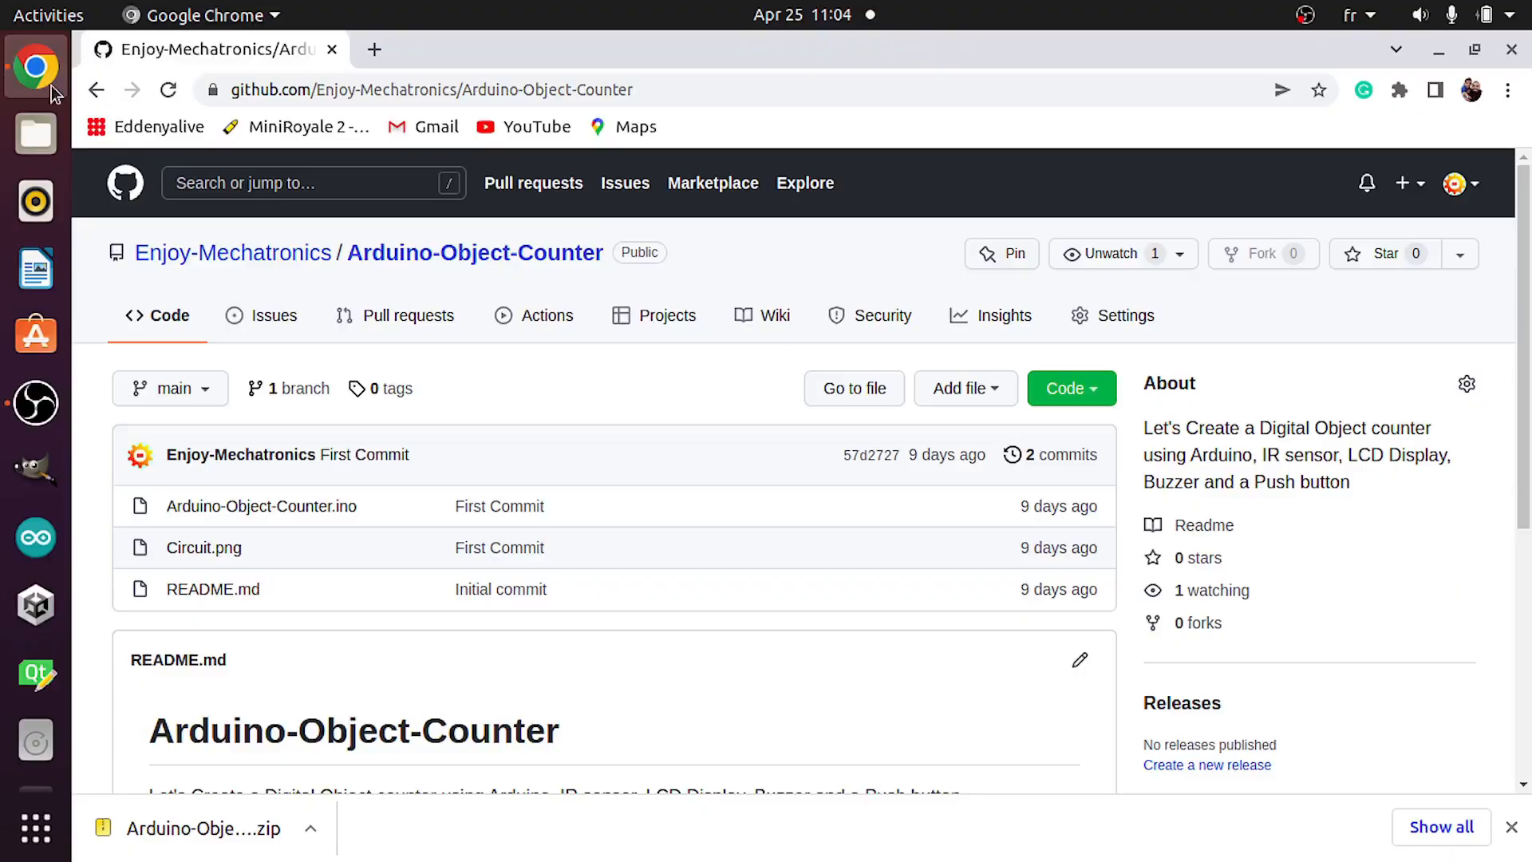
Download the Arduino-Object-Counter repository as a ZIP and show the download's options.
click(429, 89)
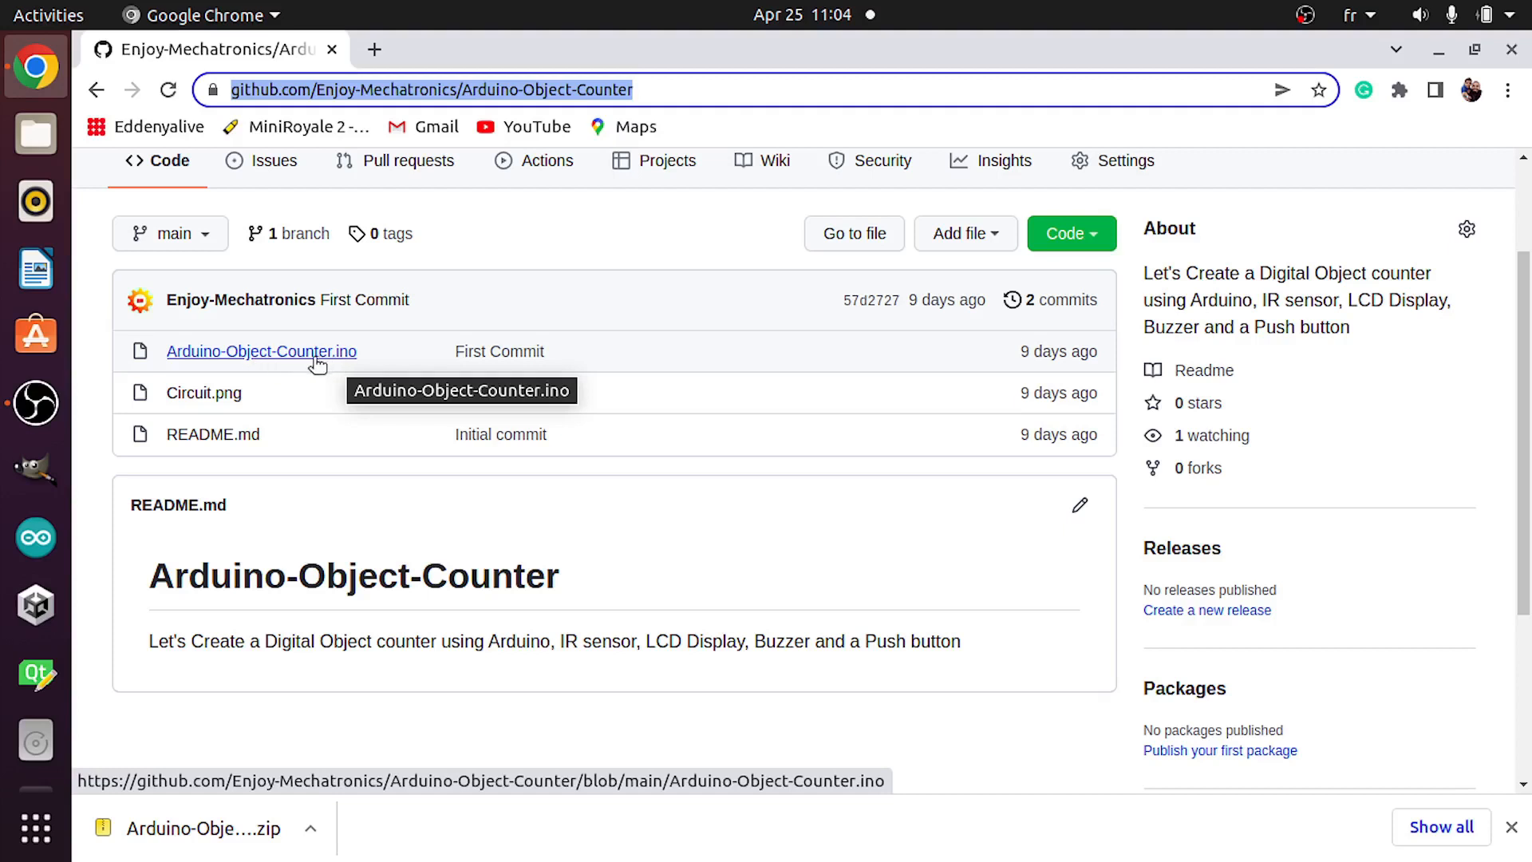
mouse_move(212, 434)
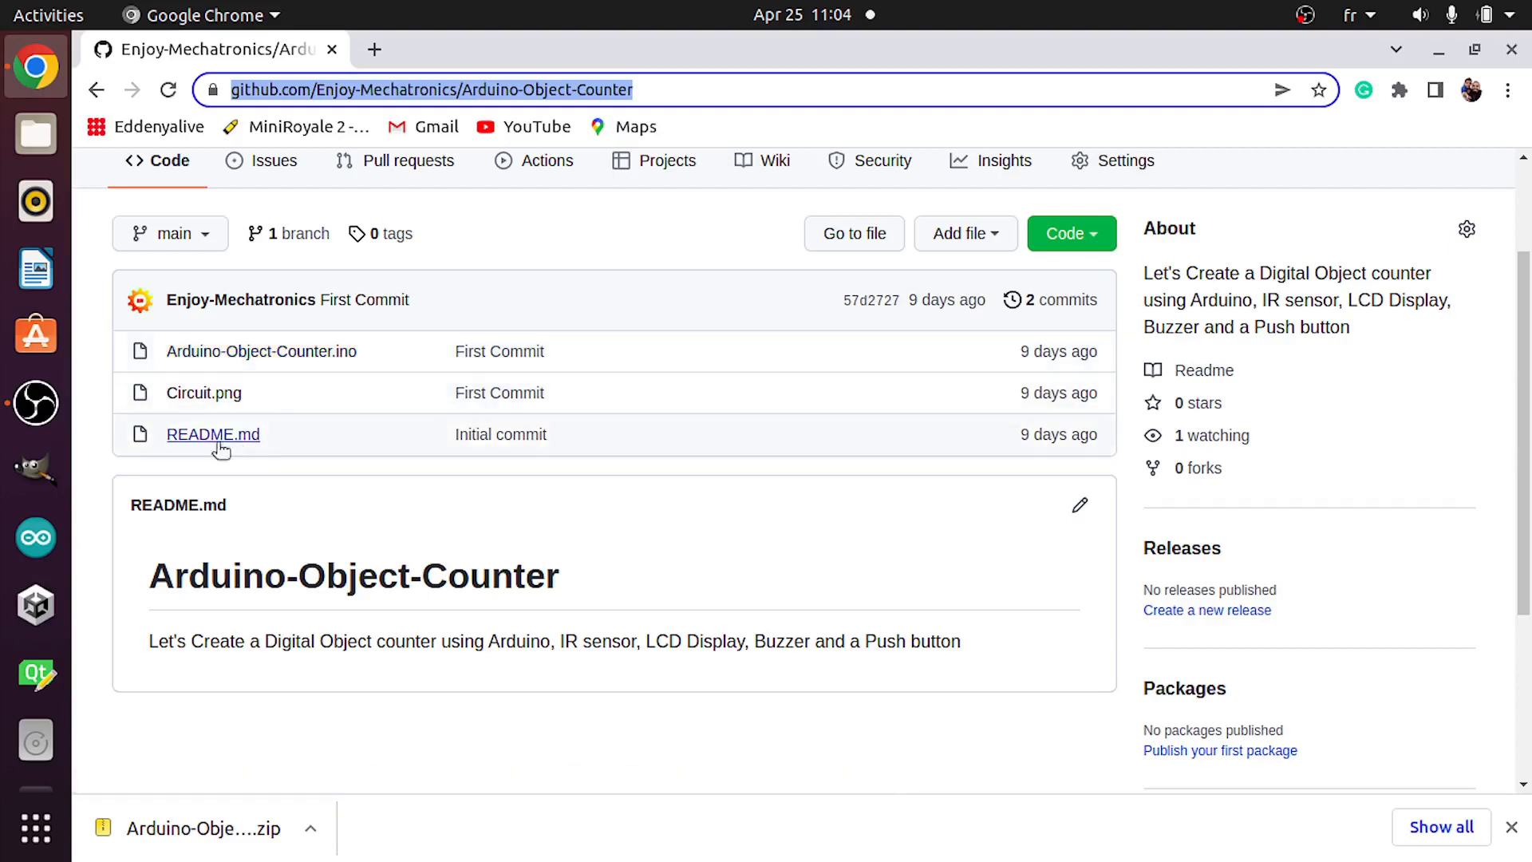
mouse_move(202, 393)
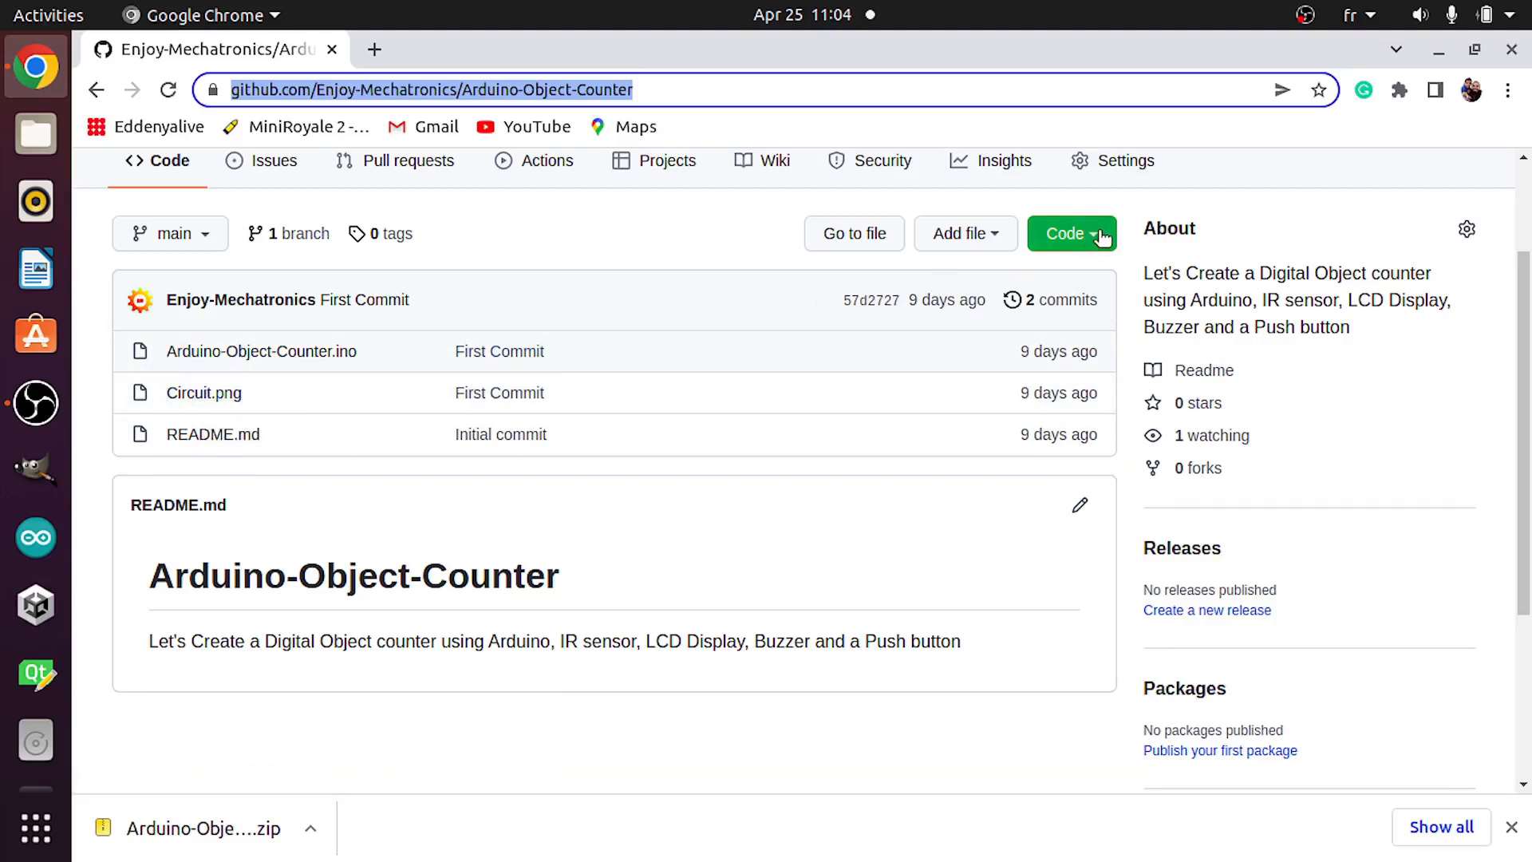
click(1064, 233)
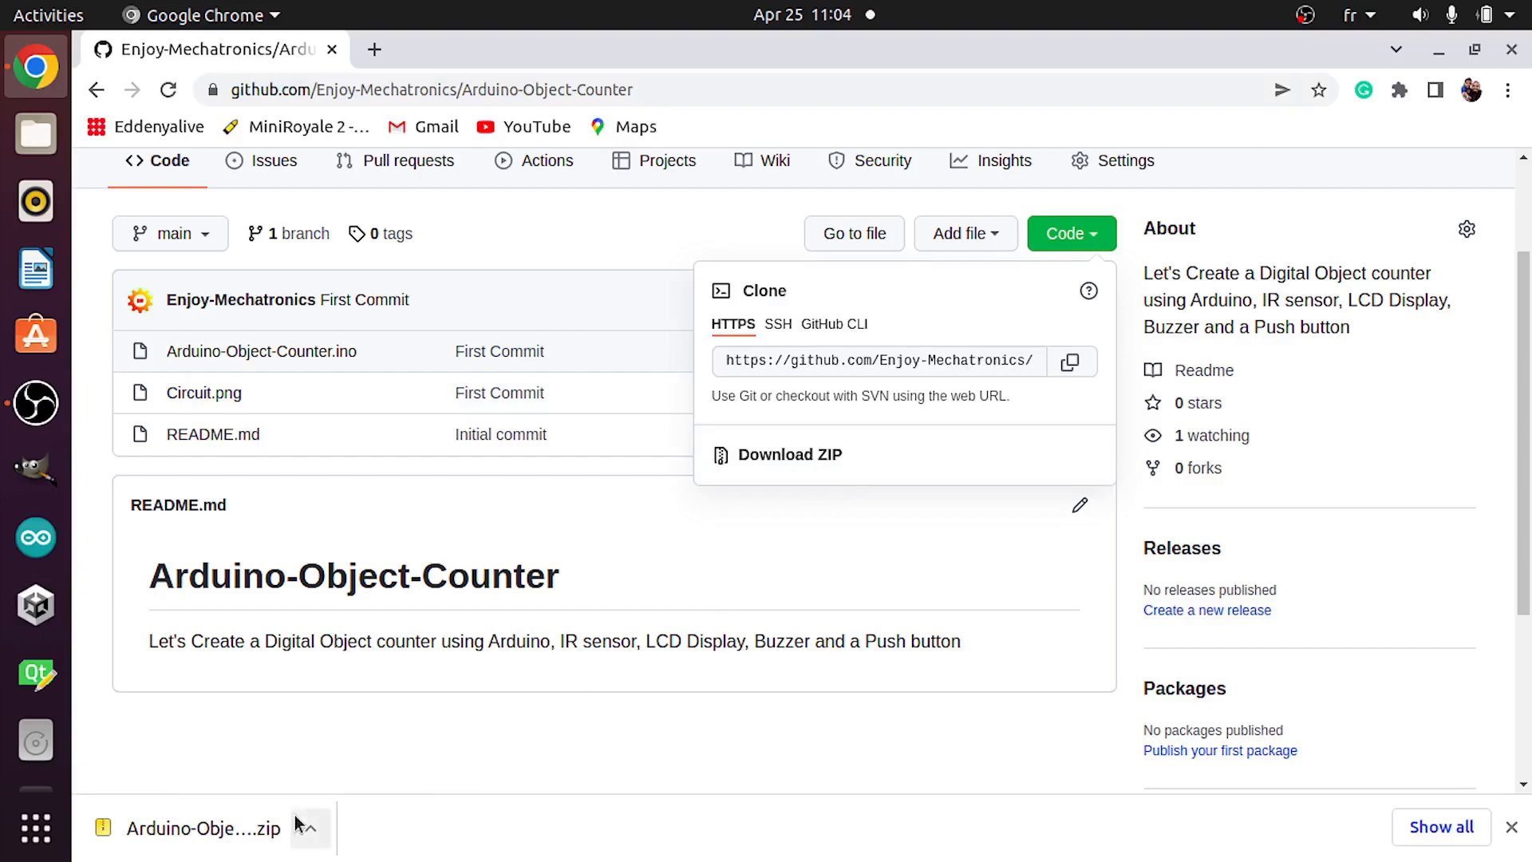
click(308, 828)
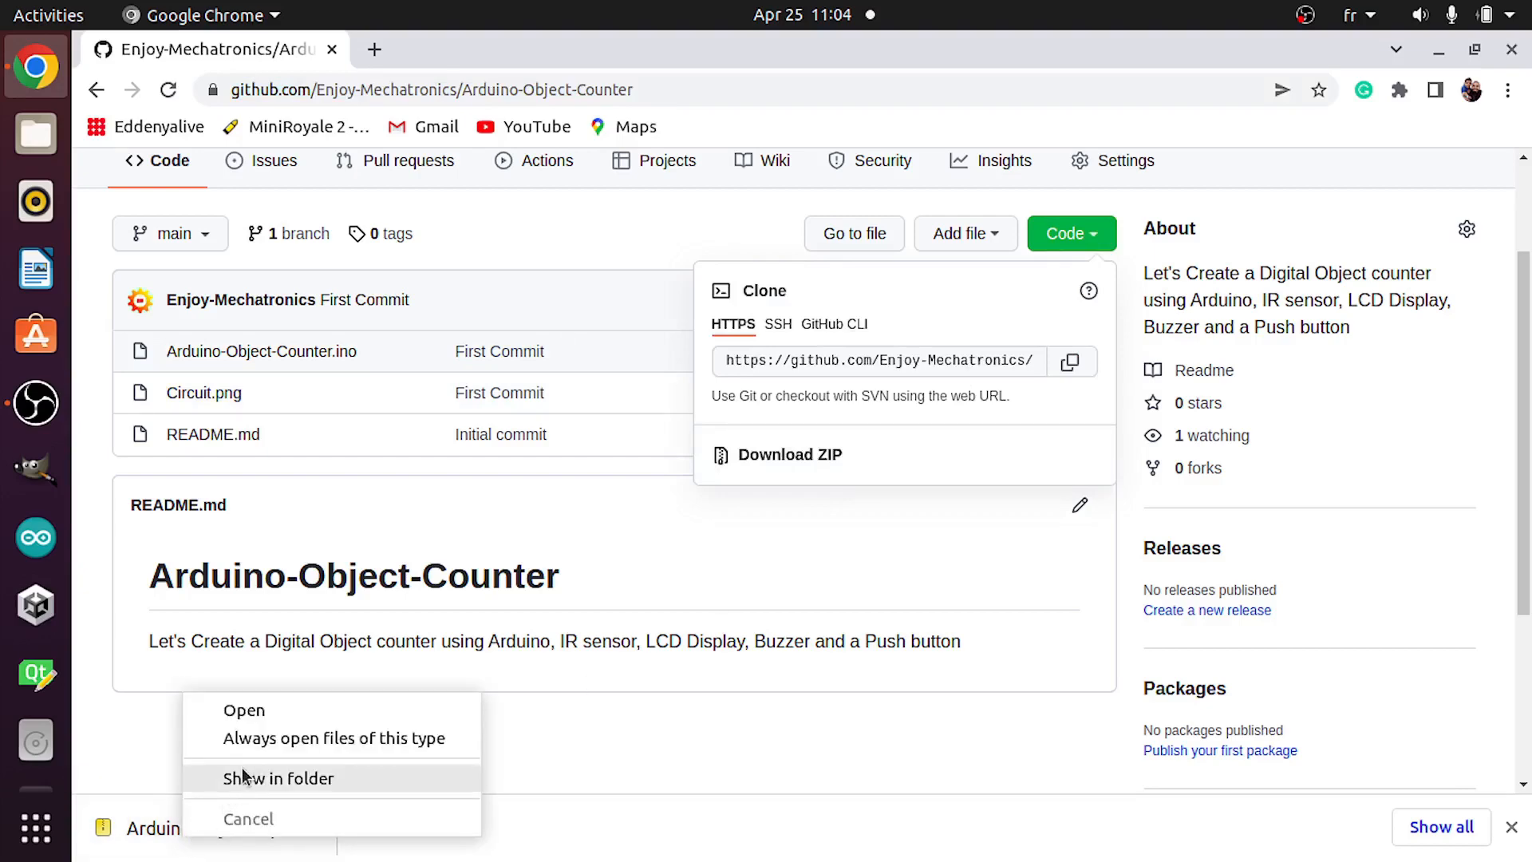
Extract the downloaded zip in Downloads and view the Circuit.png wiring diagram.
click(277, 777)
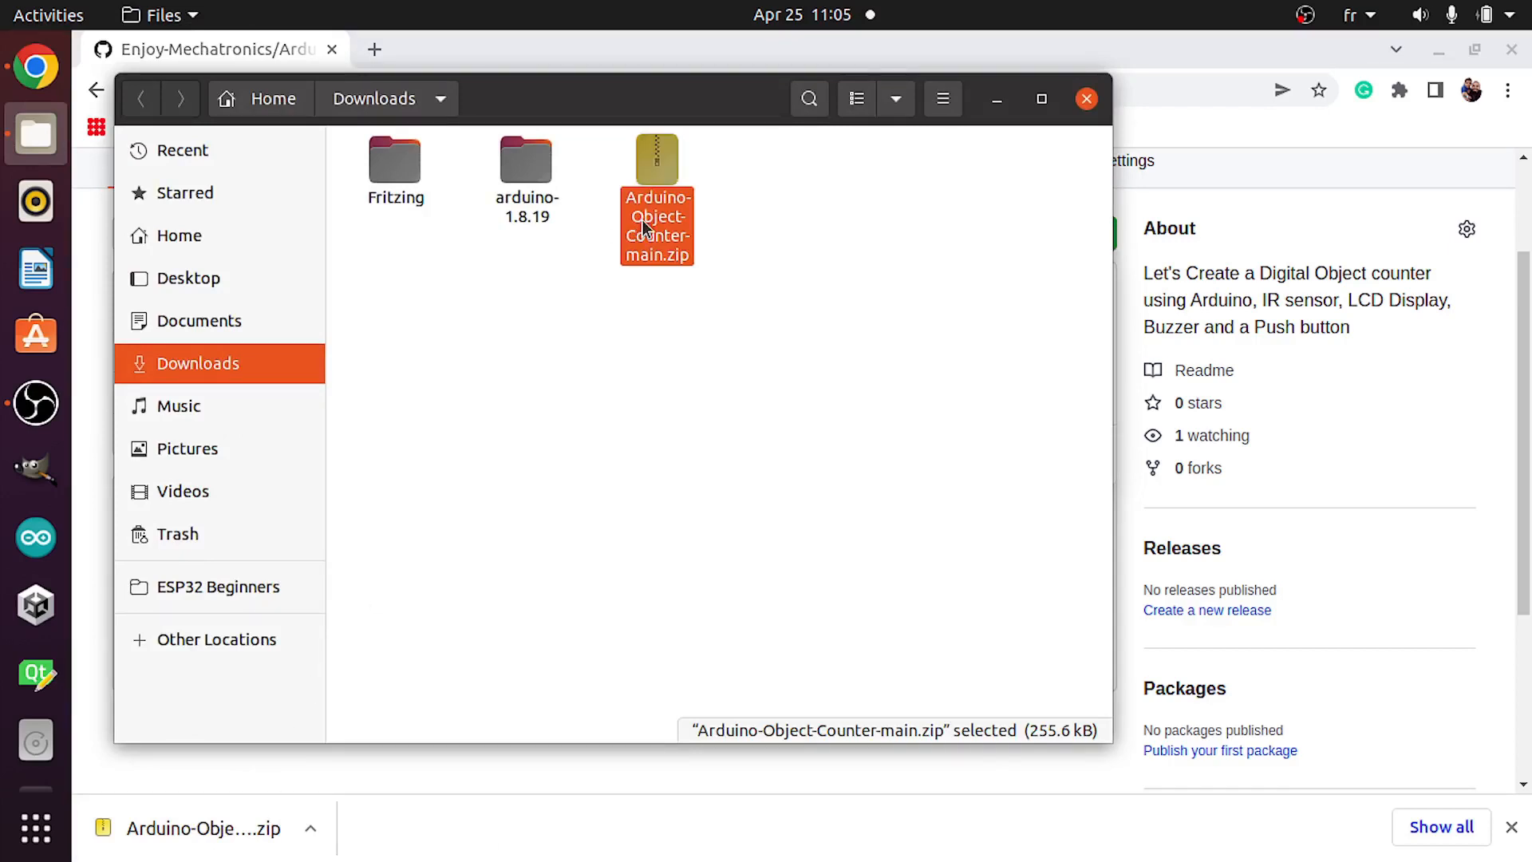
right_click(655, 225)
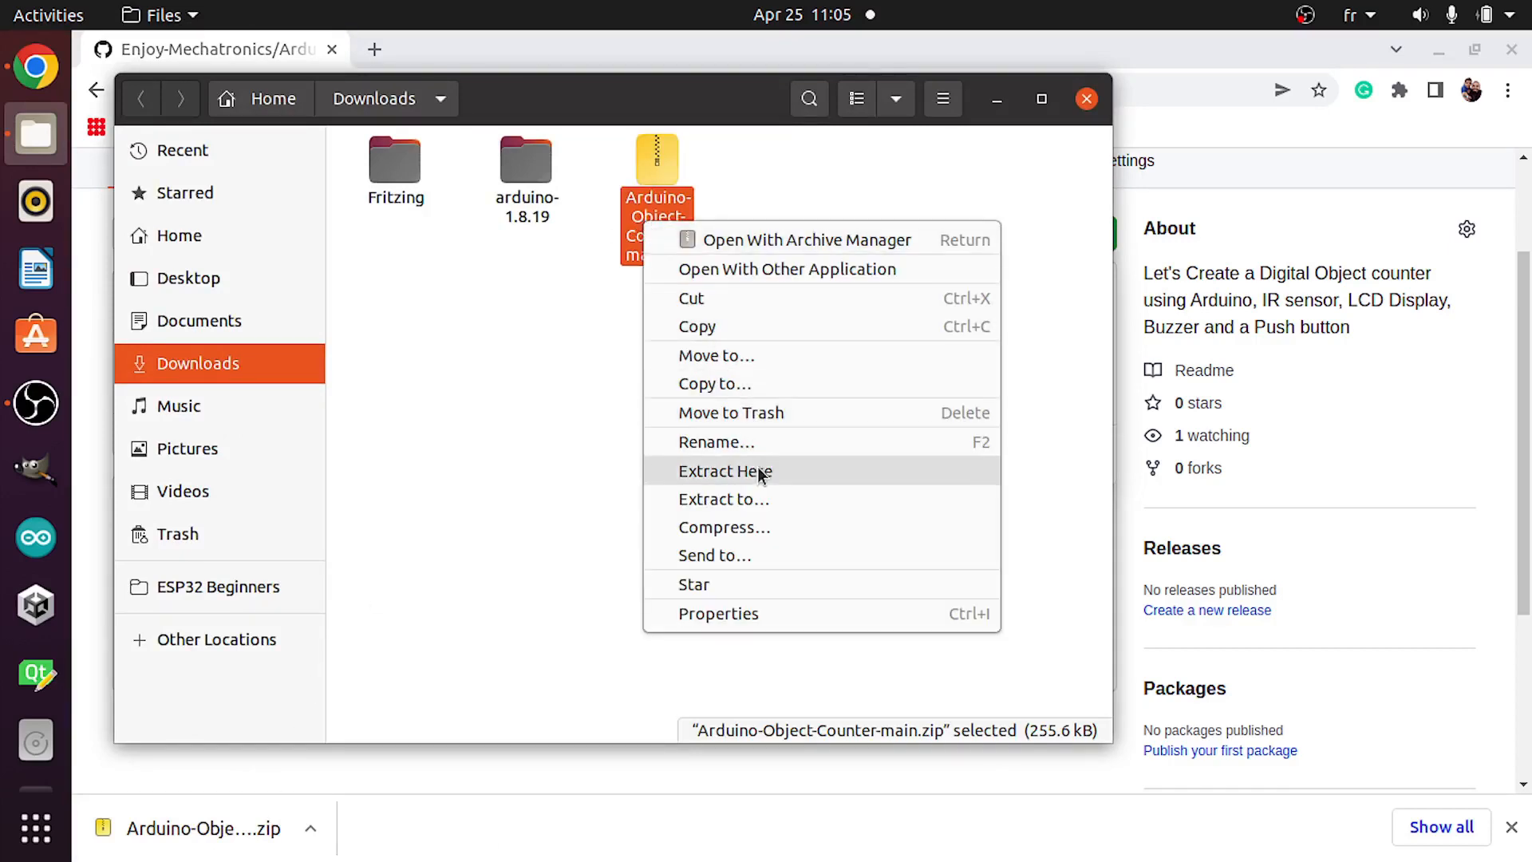
click(724, 470)
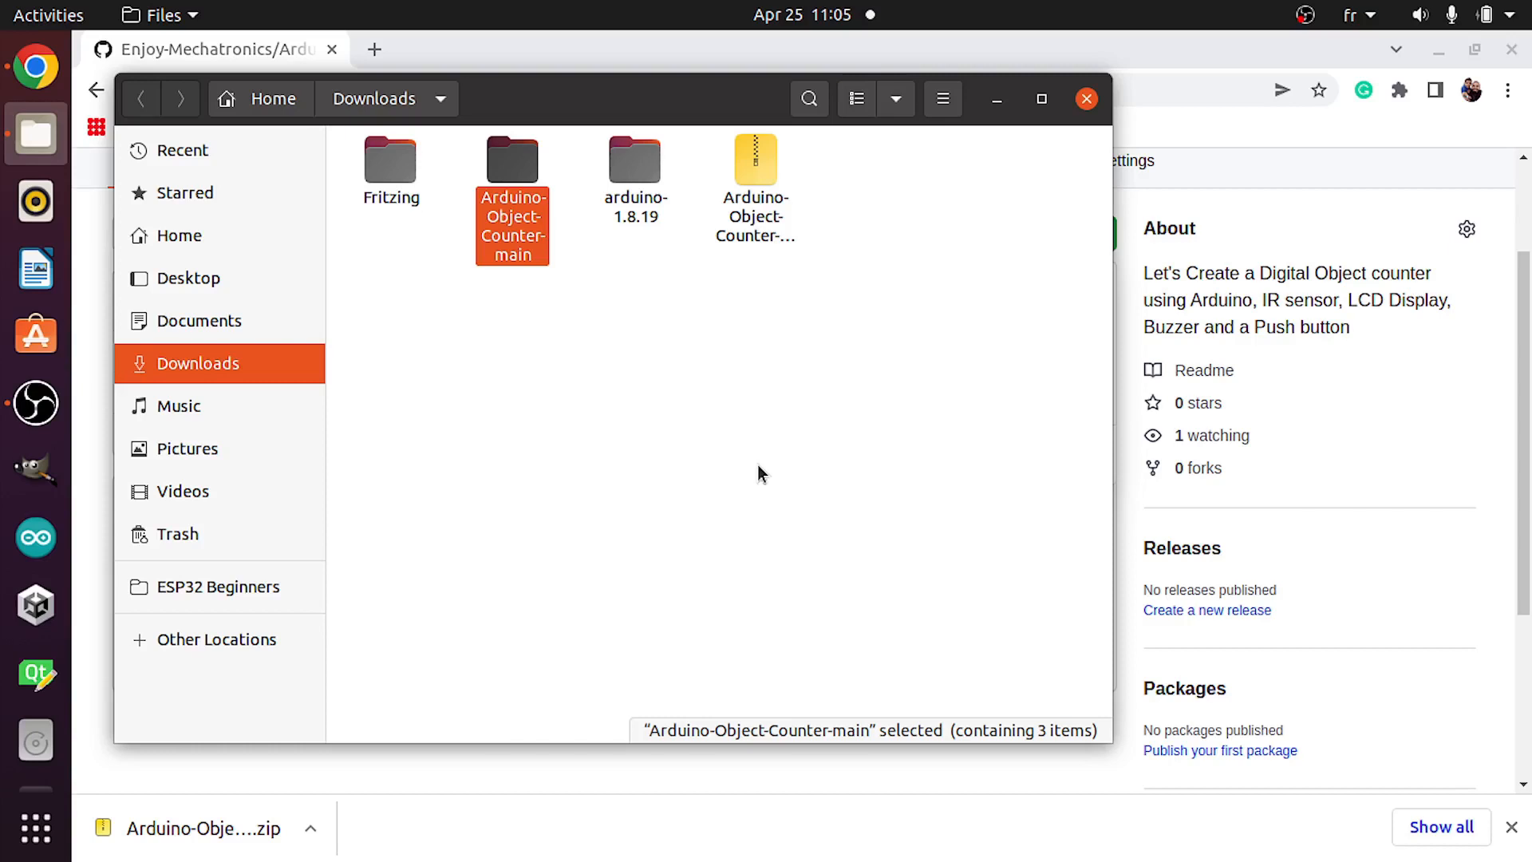
mouse_move(672, 433)
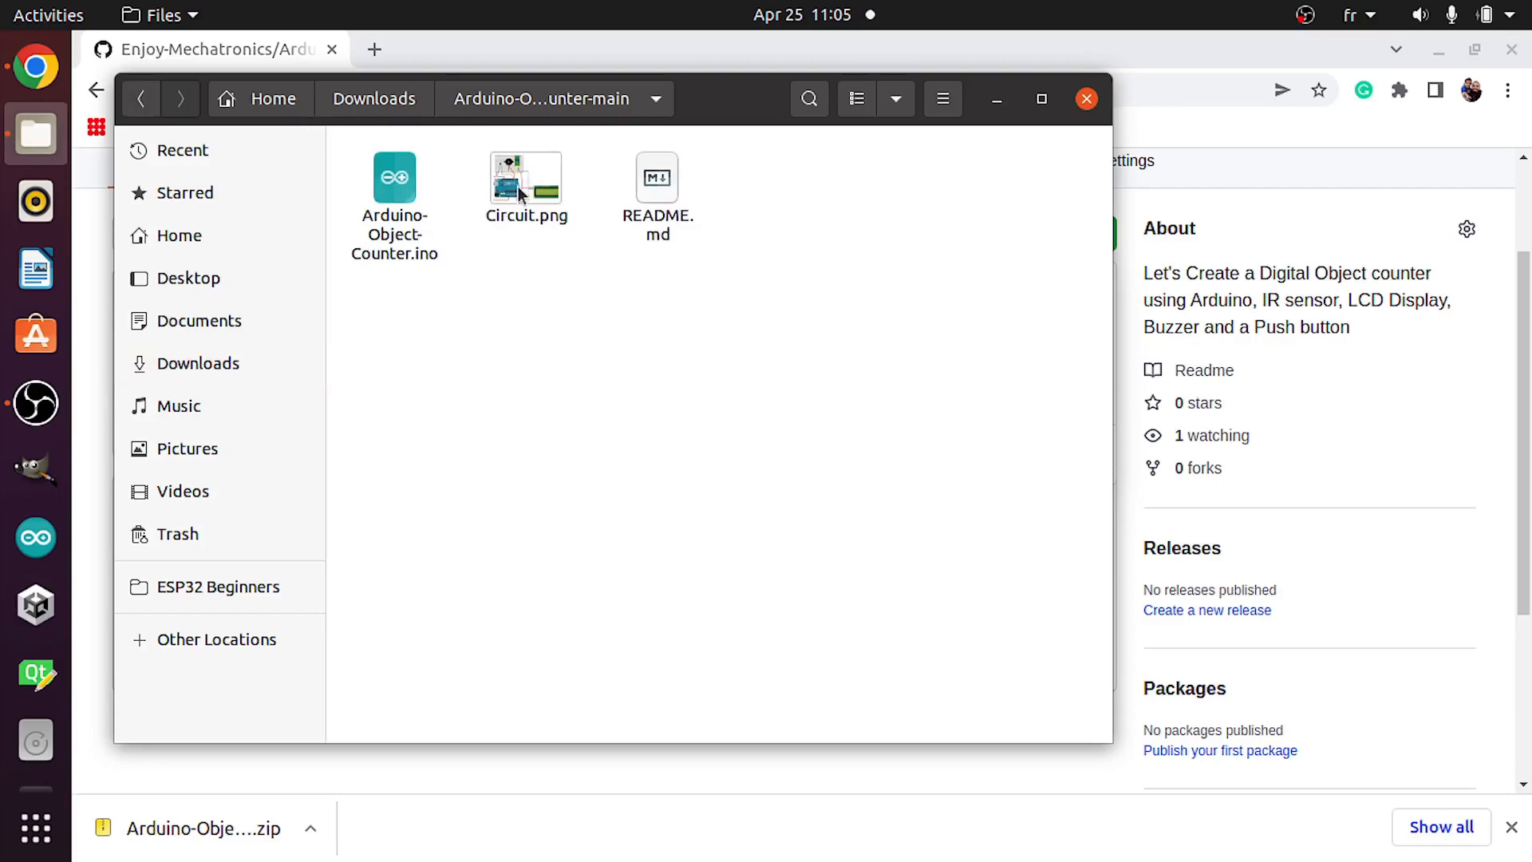
double_click(525, 185)
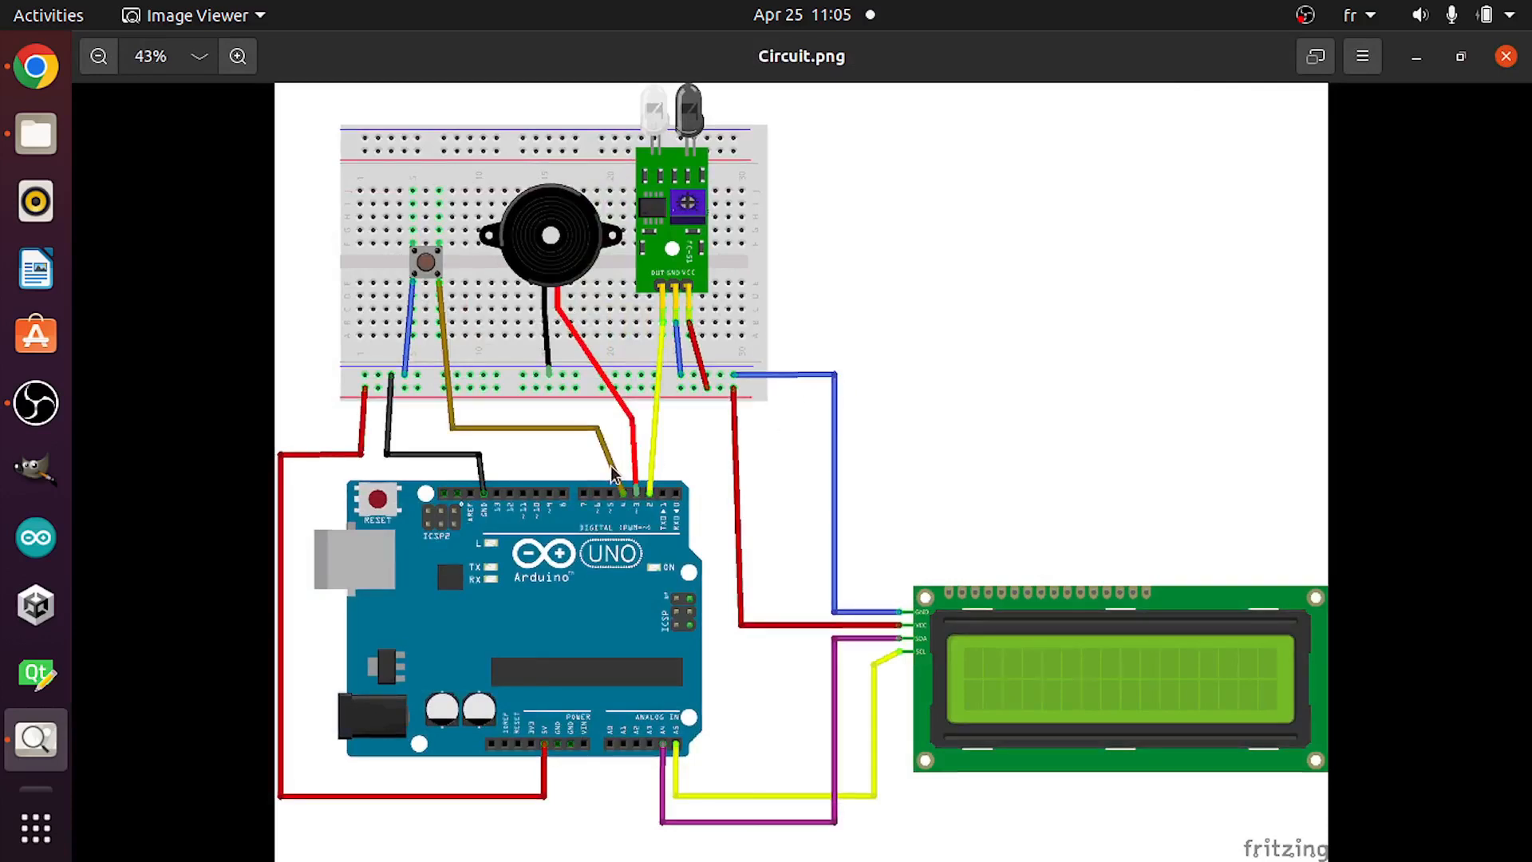
mouse_move(452, 391)
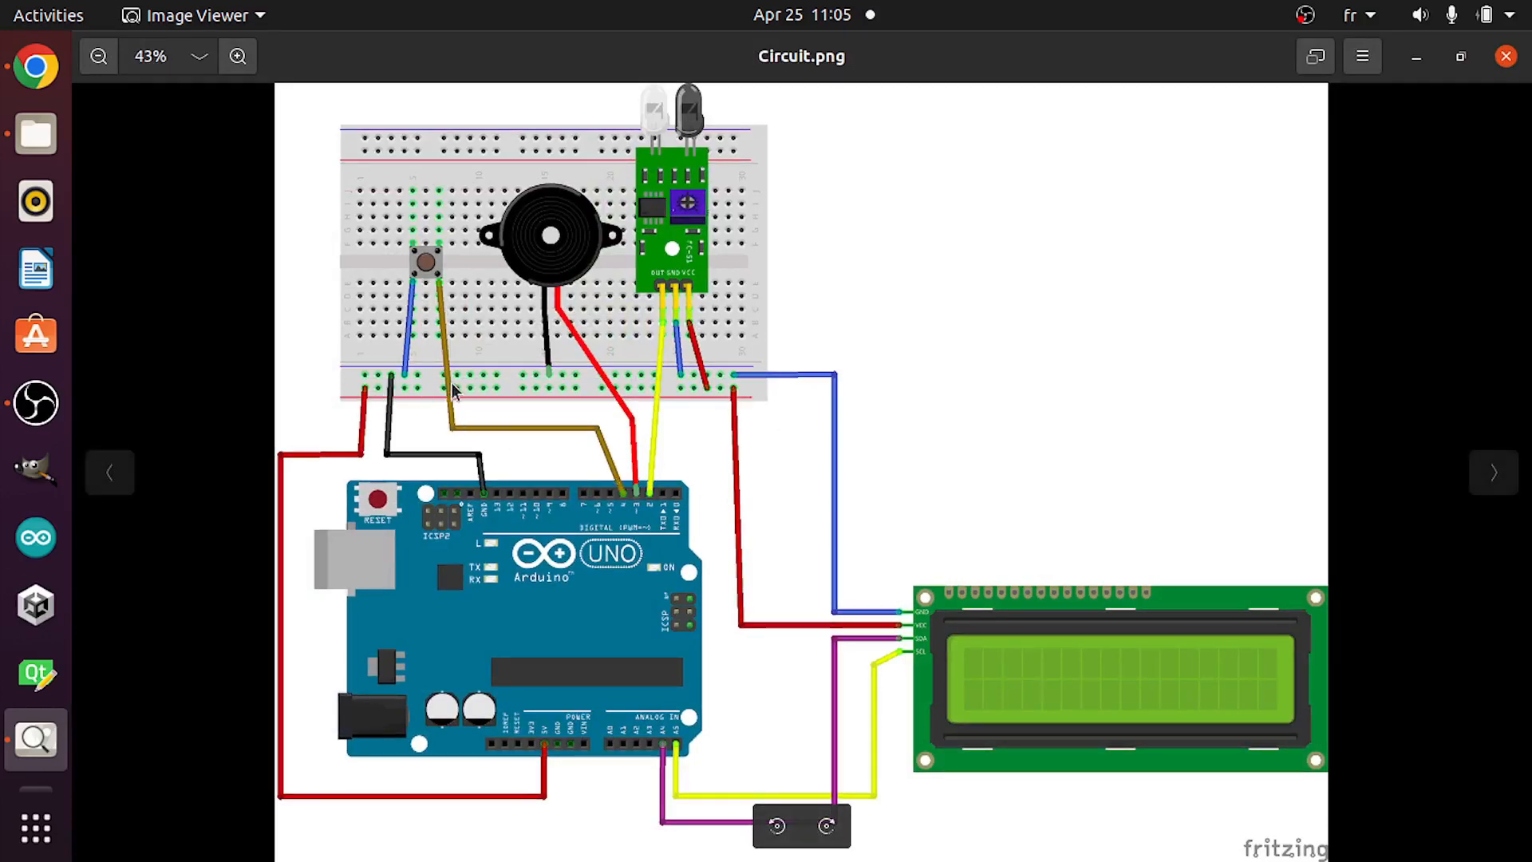
mouse_move(512, 508)
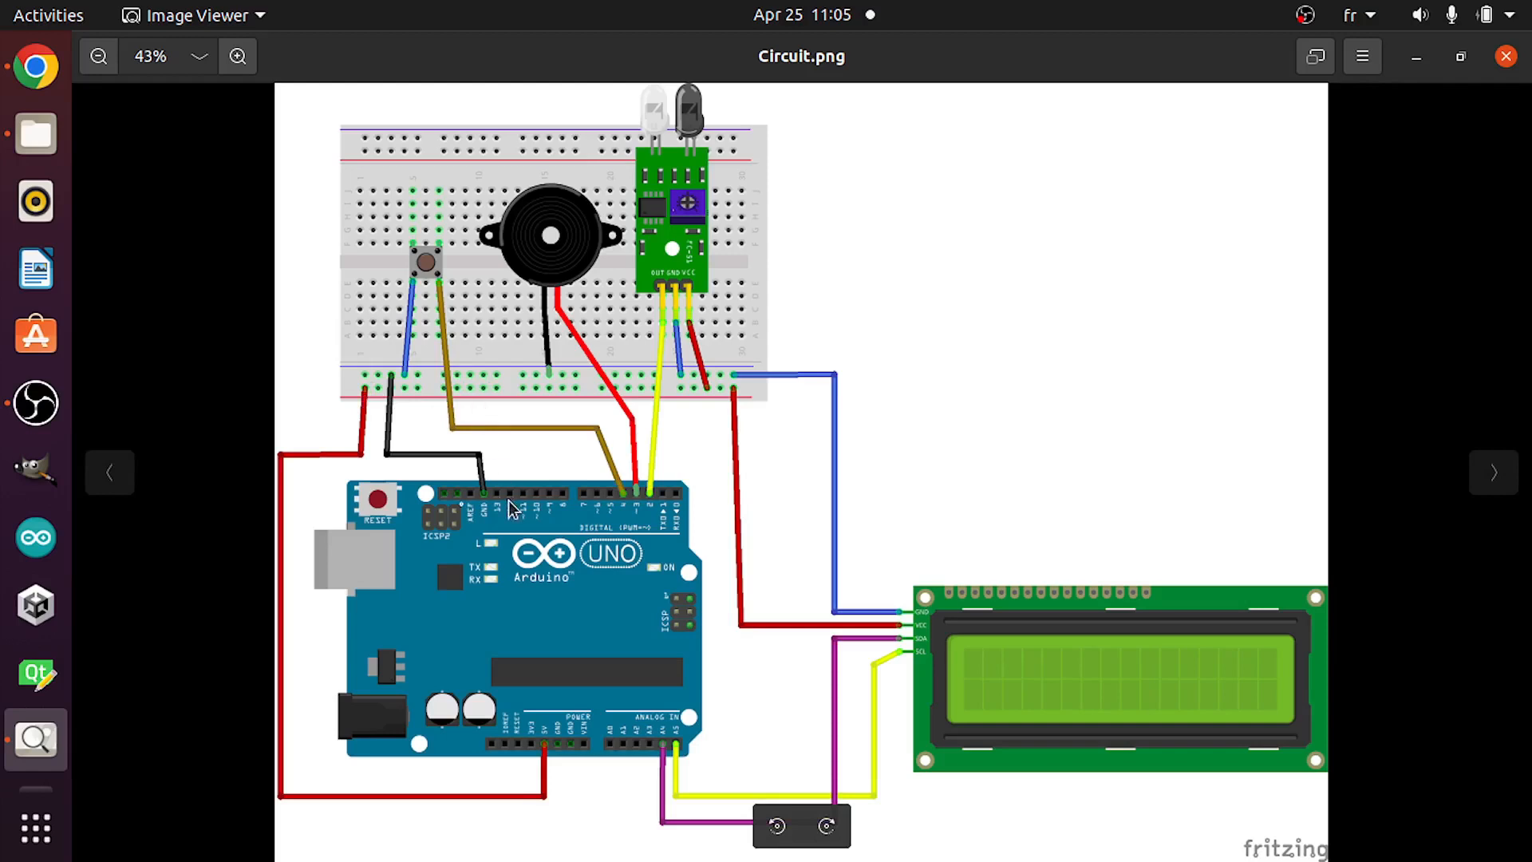
mouse_move(440, 341)
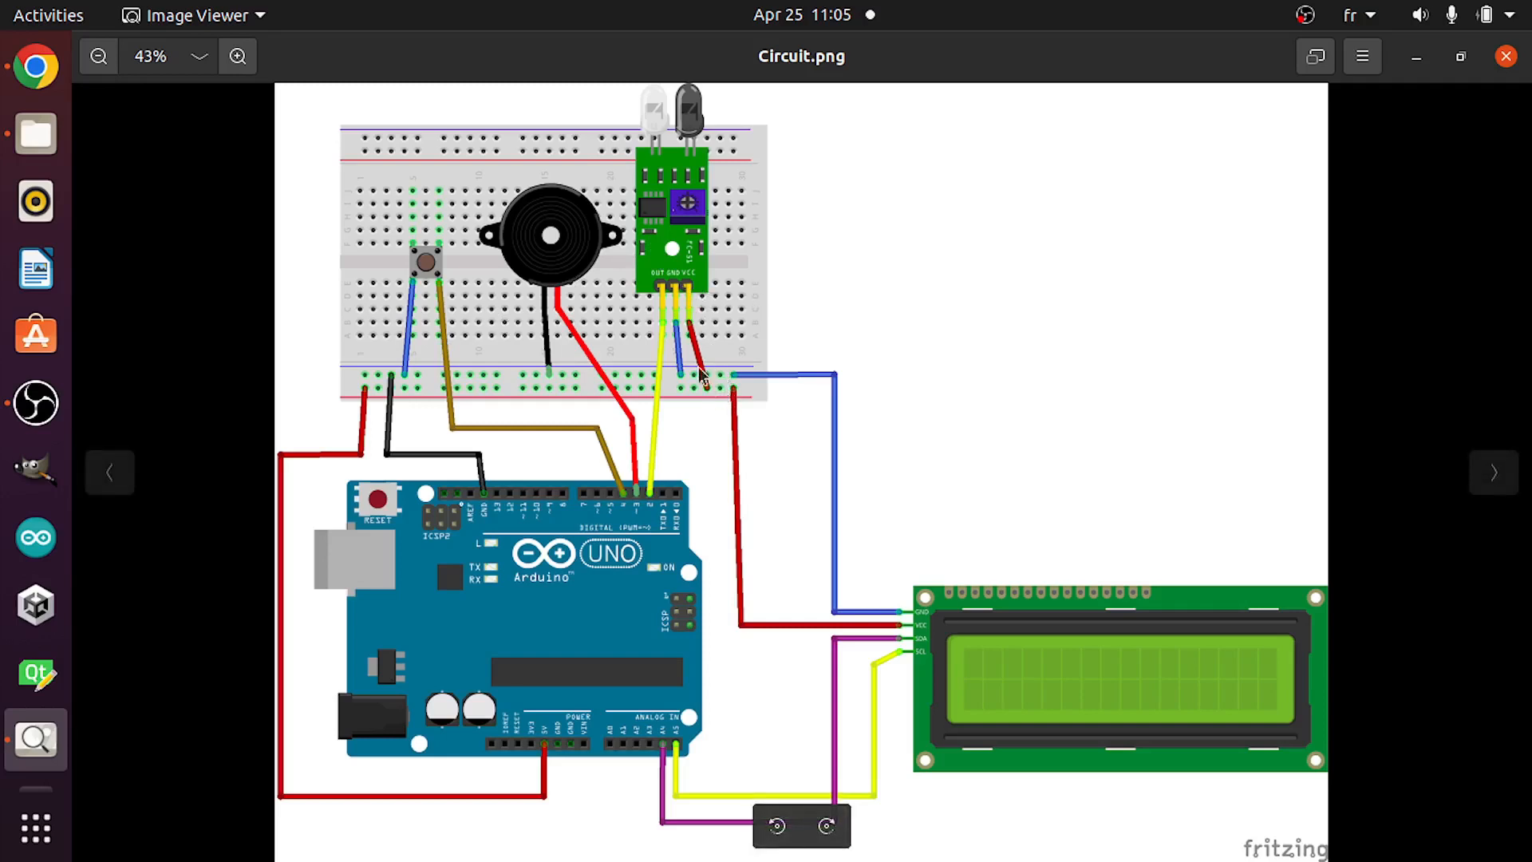
mouse_move(684, 381)
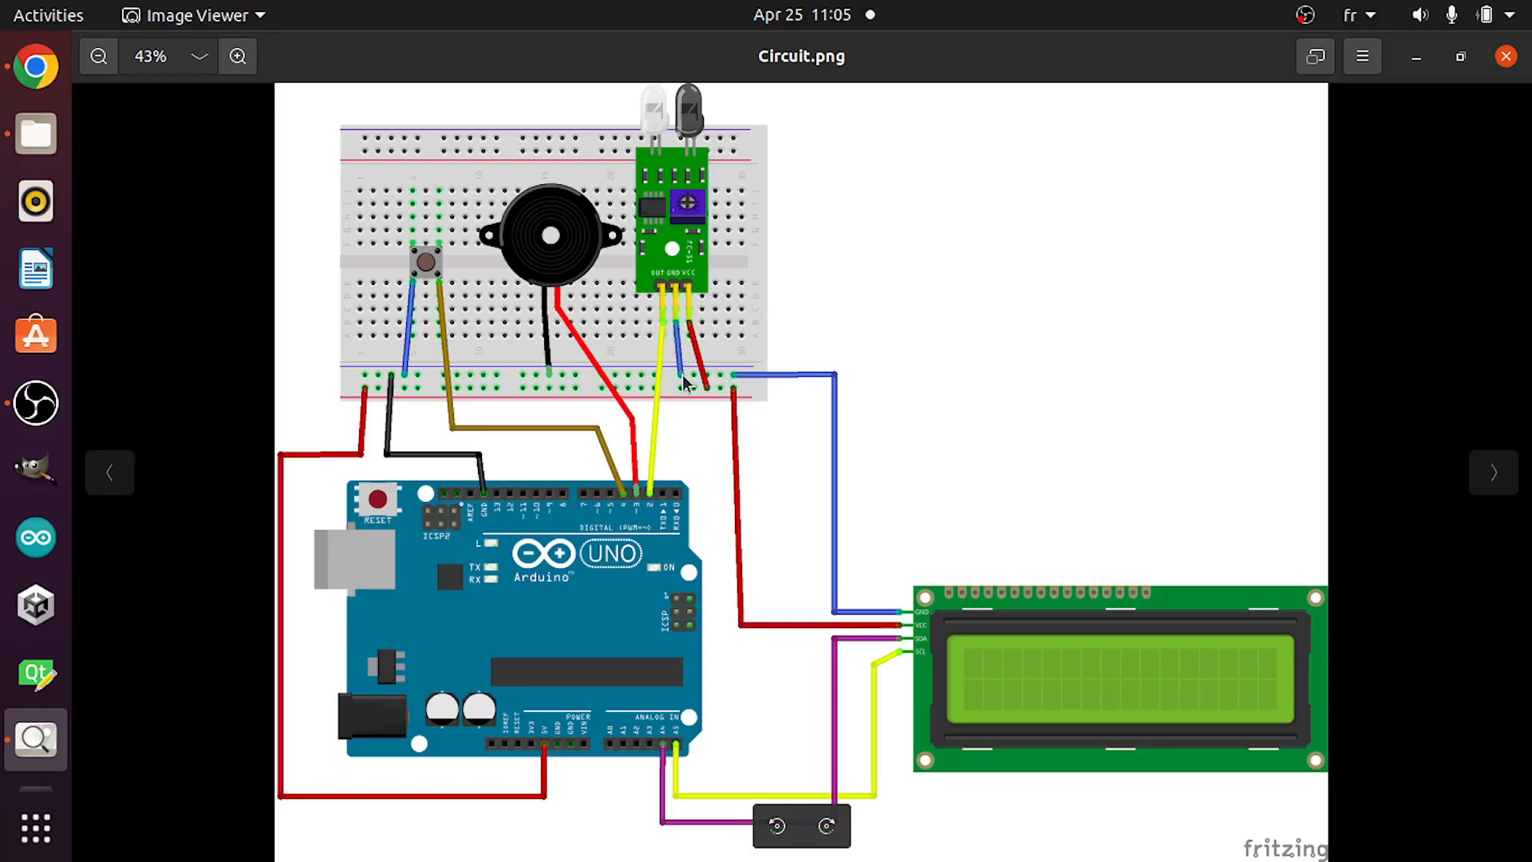
mouse_move(655, 294)
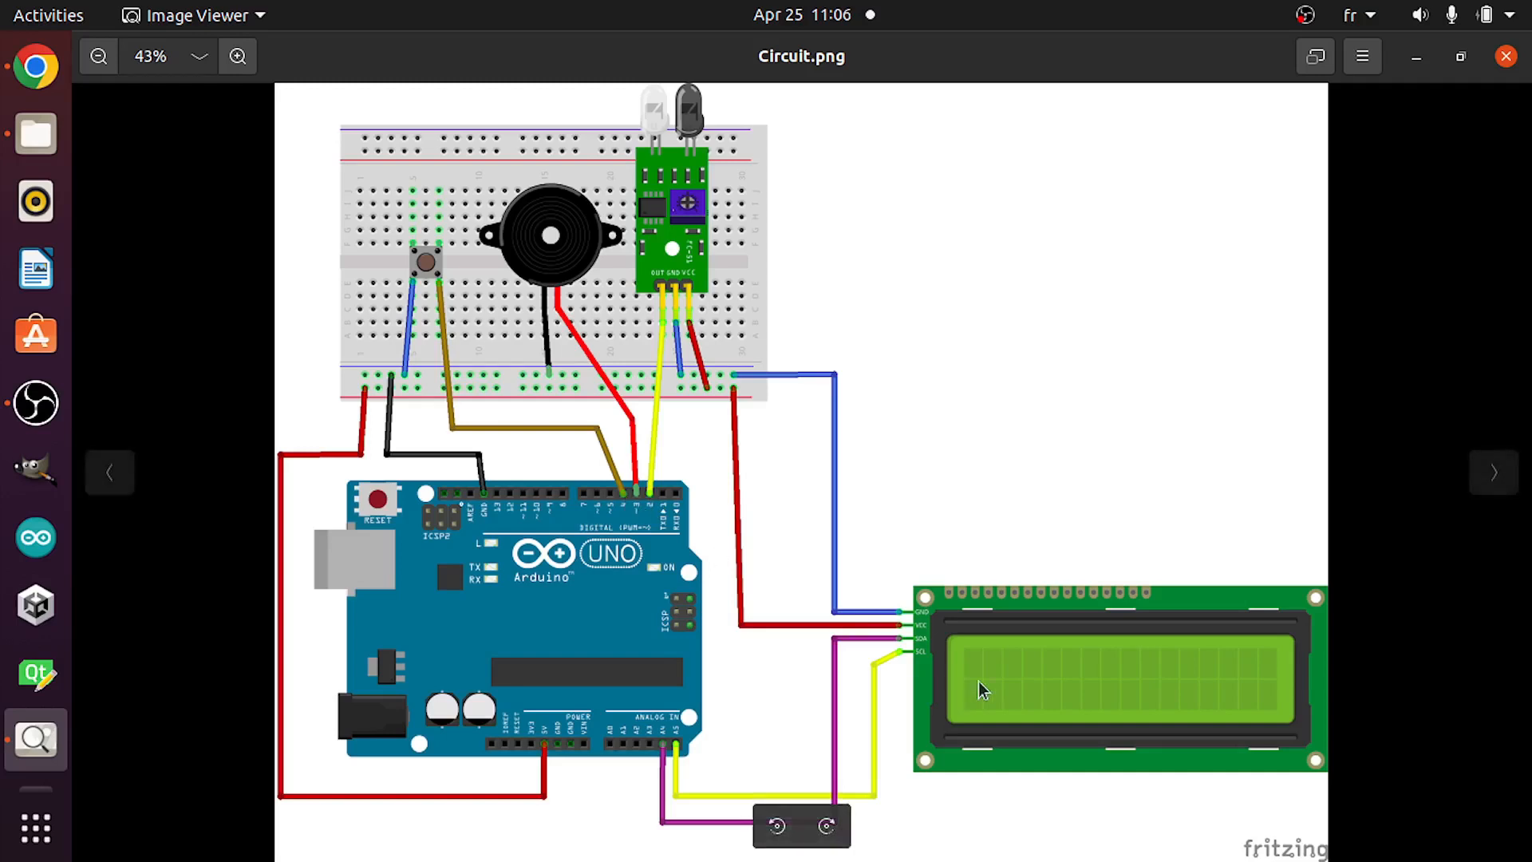
mouse_move(769, 583)
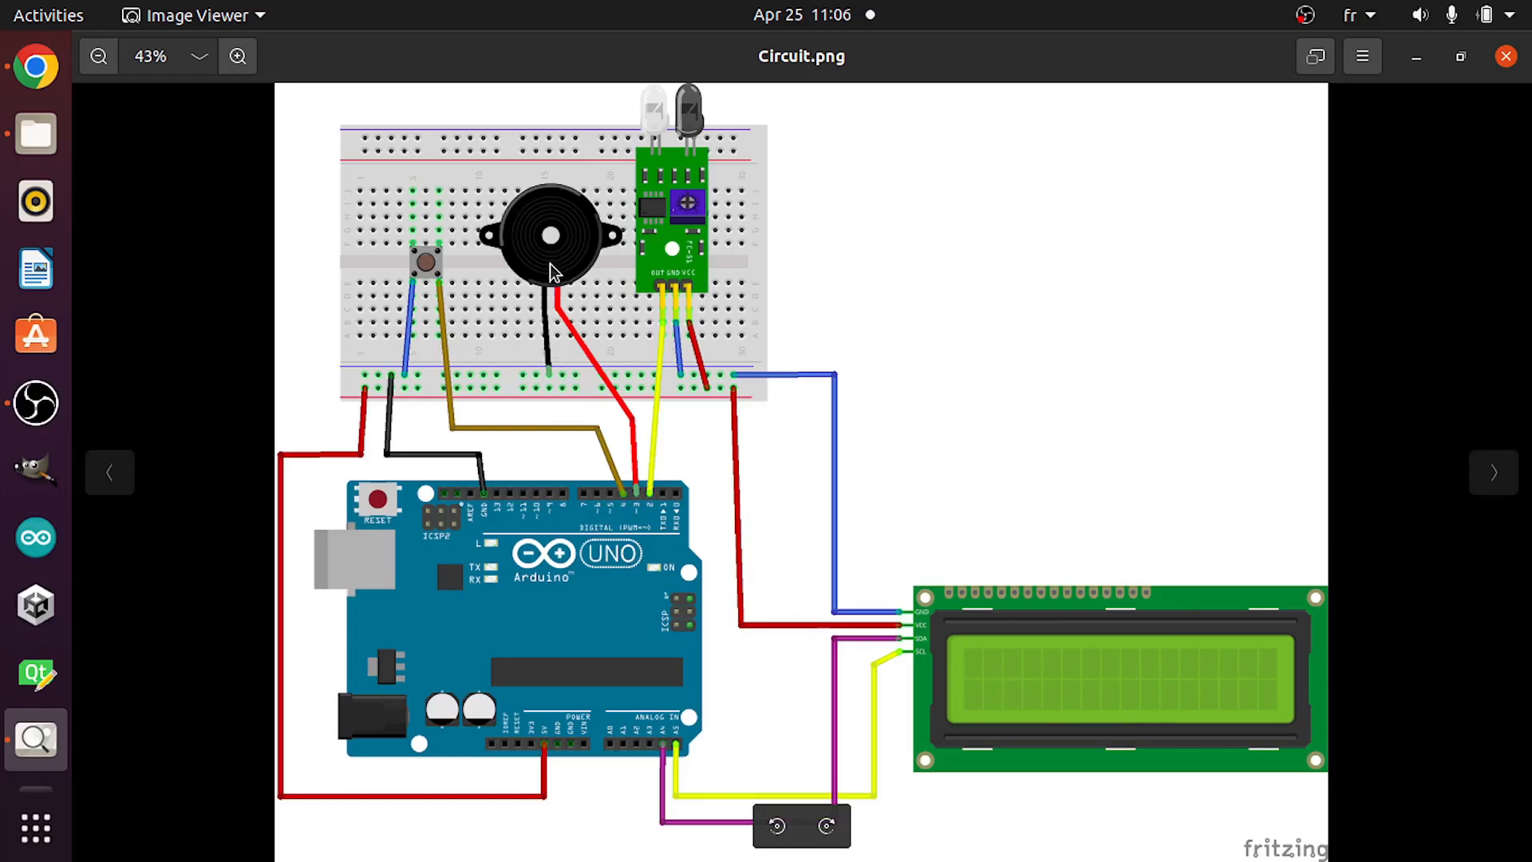
mouse_move(566, 328)
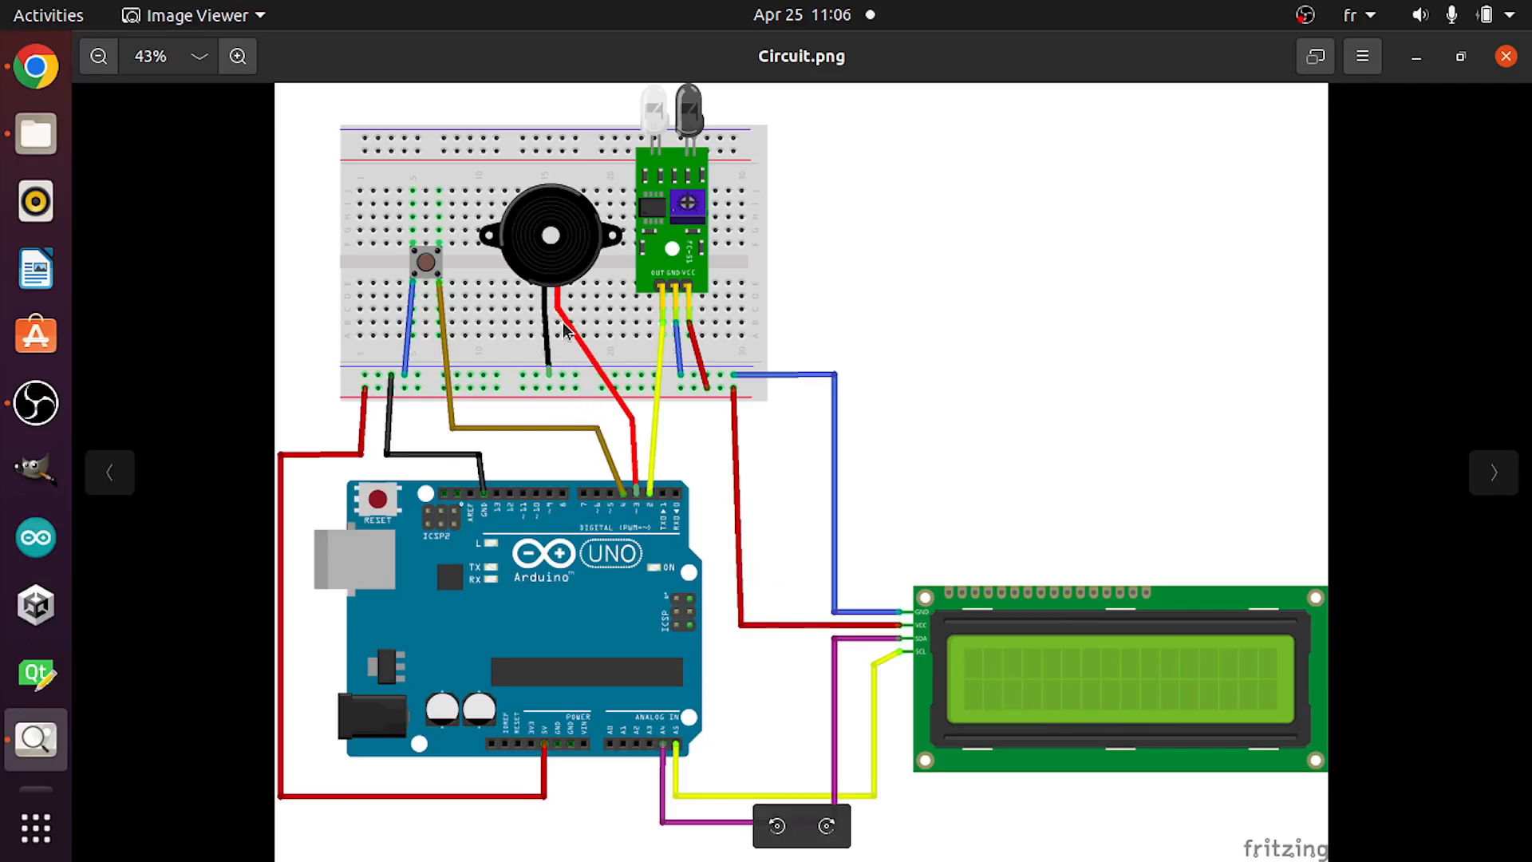
mouse_move(571, 317)
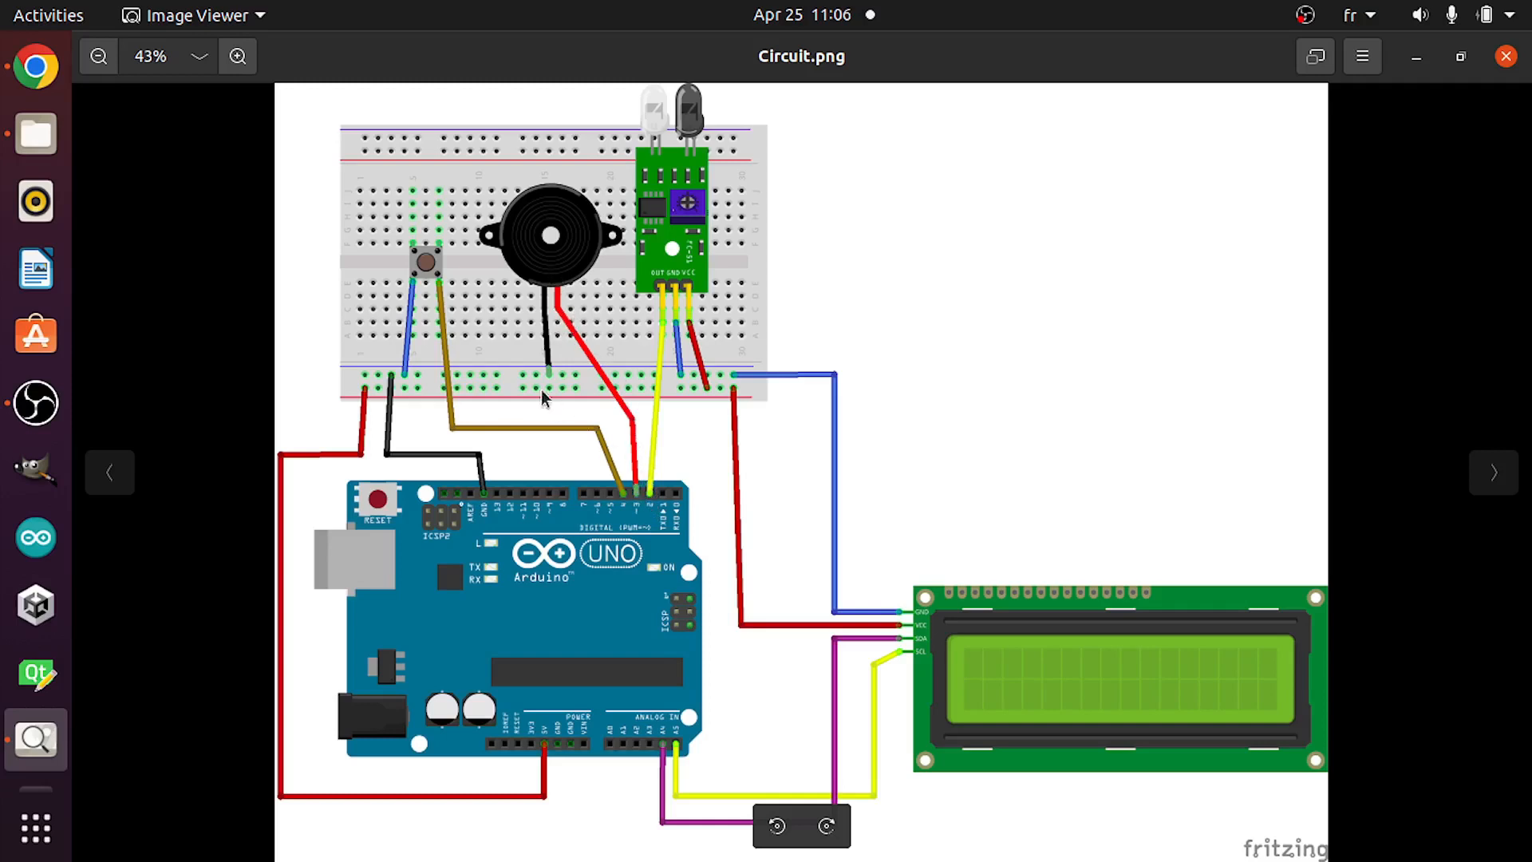
mouse_move(555, 385)
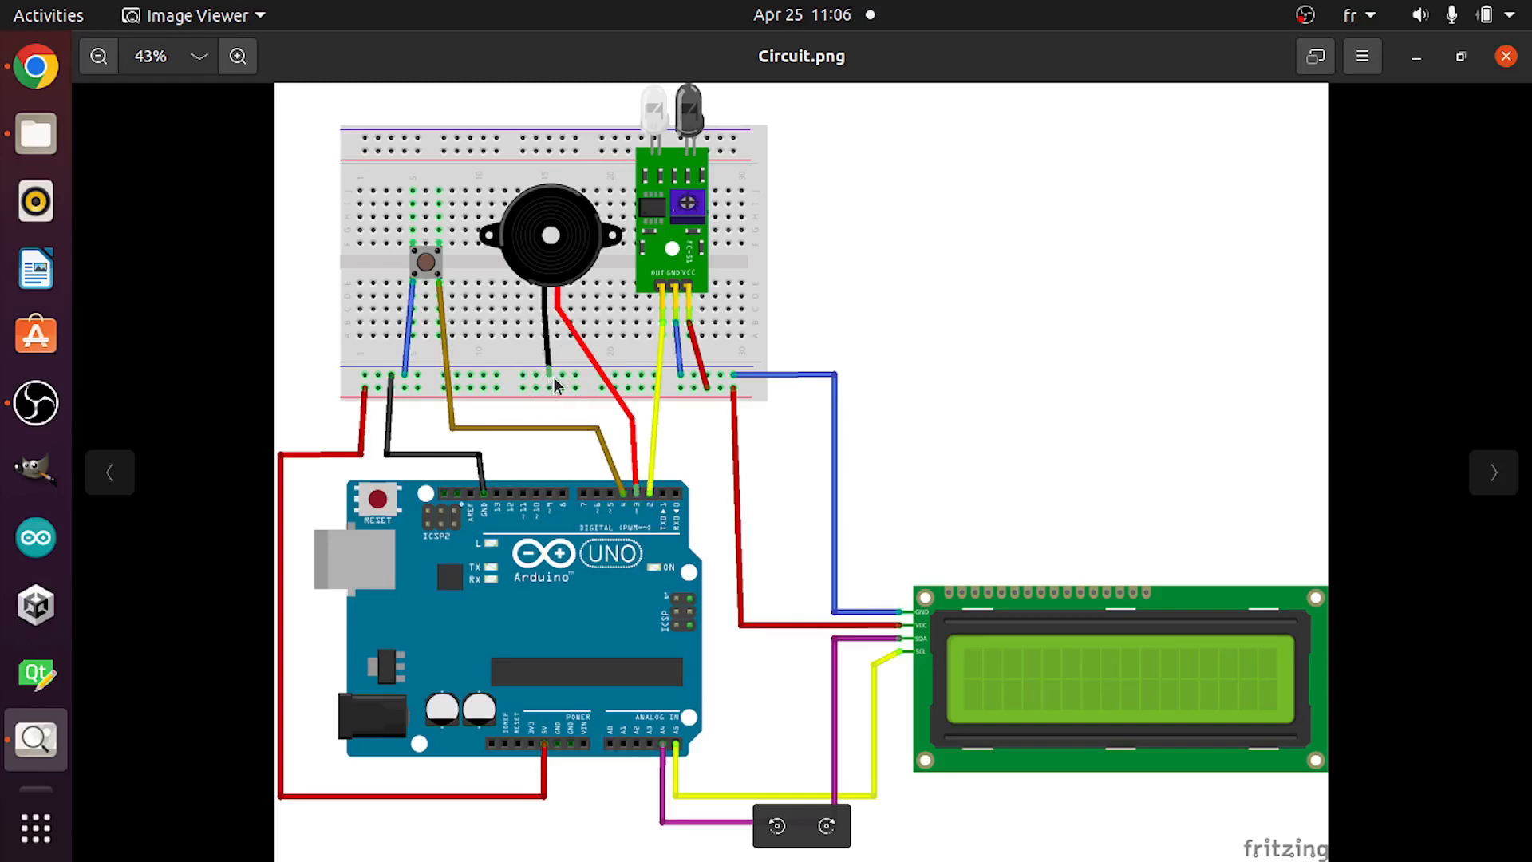
mouse_move(640, 483)
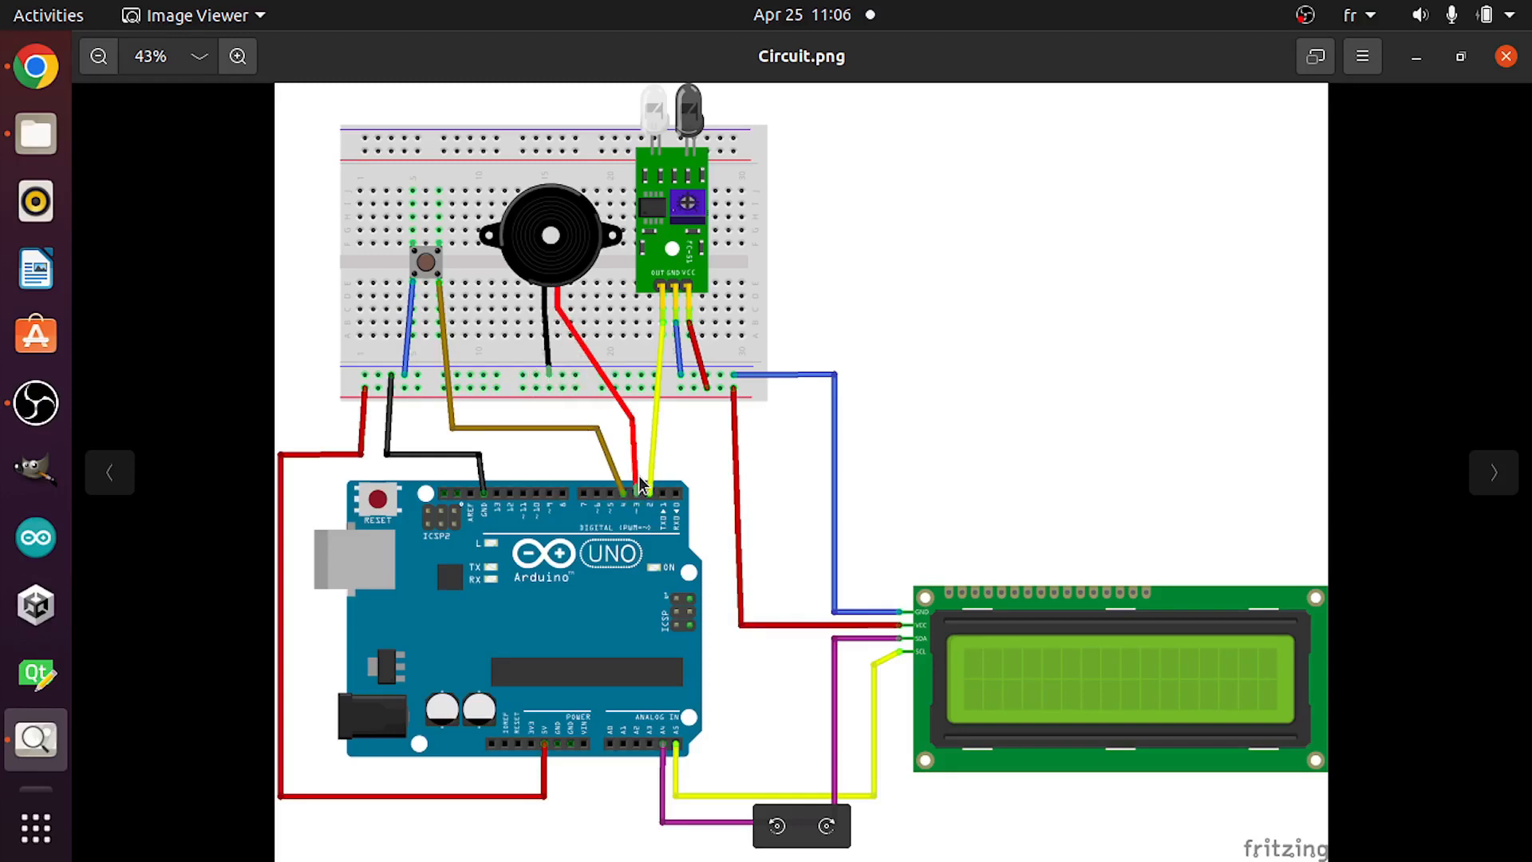
mouse_move(640, 503)
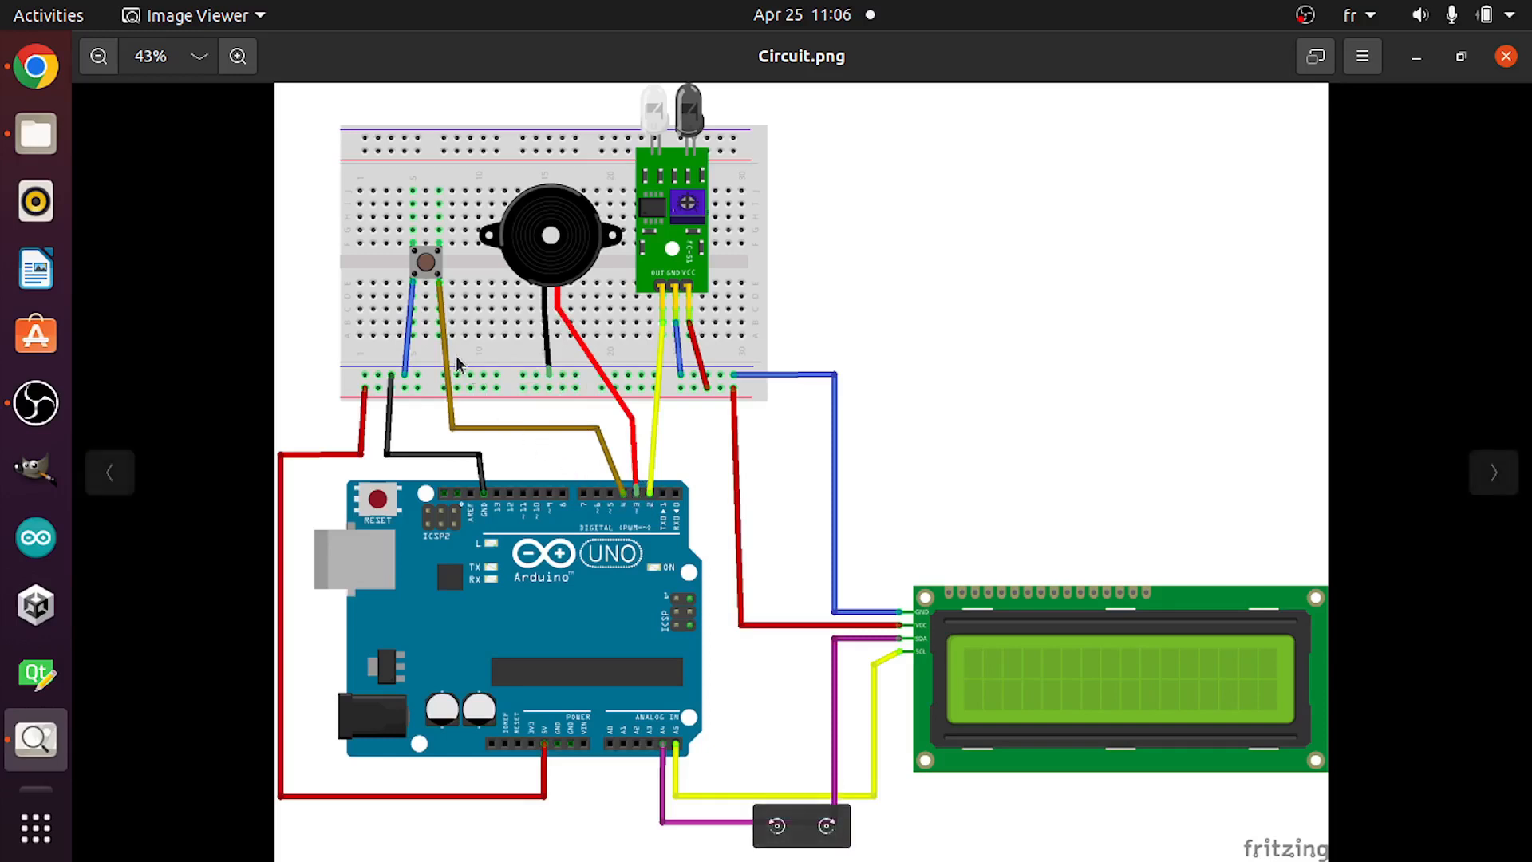
mouse_move(405, 284)
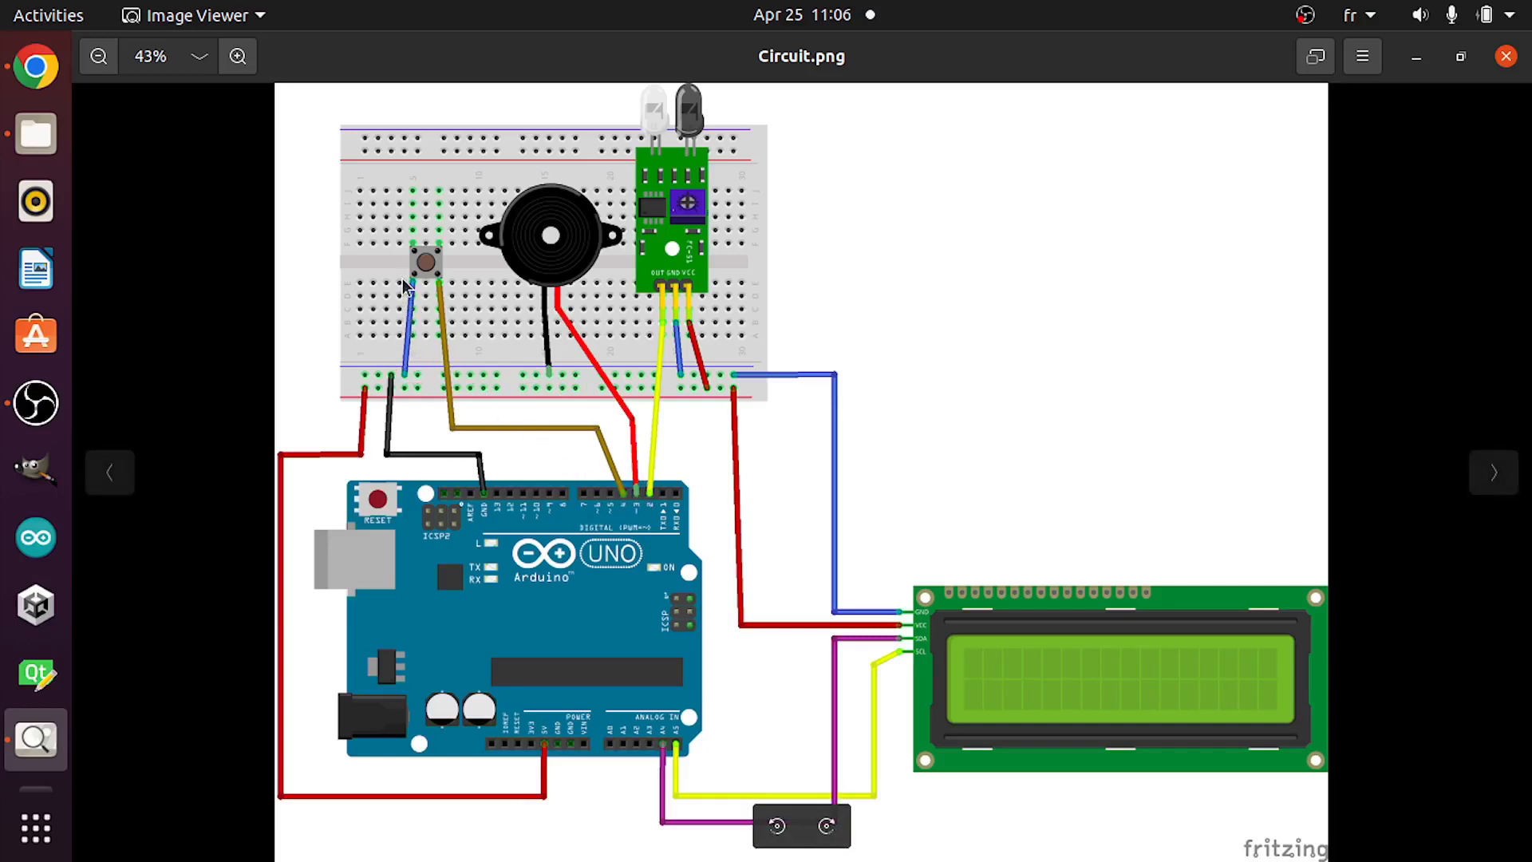
mouse_move(433, 293)
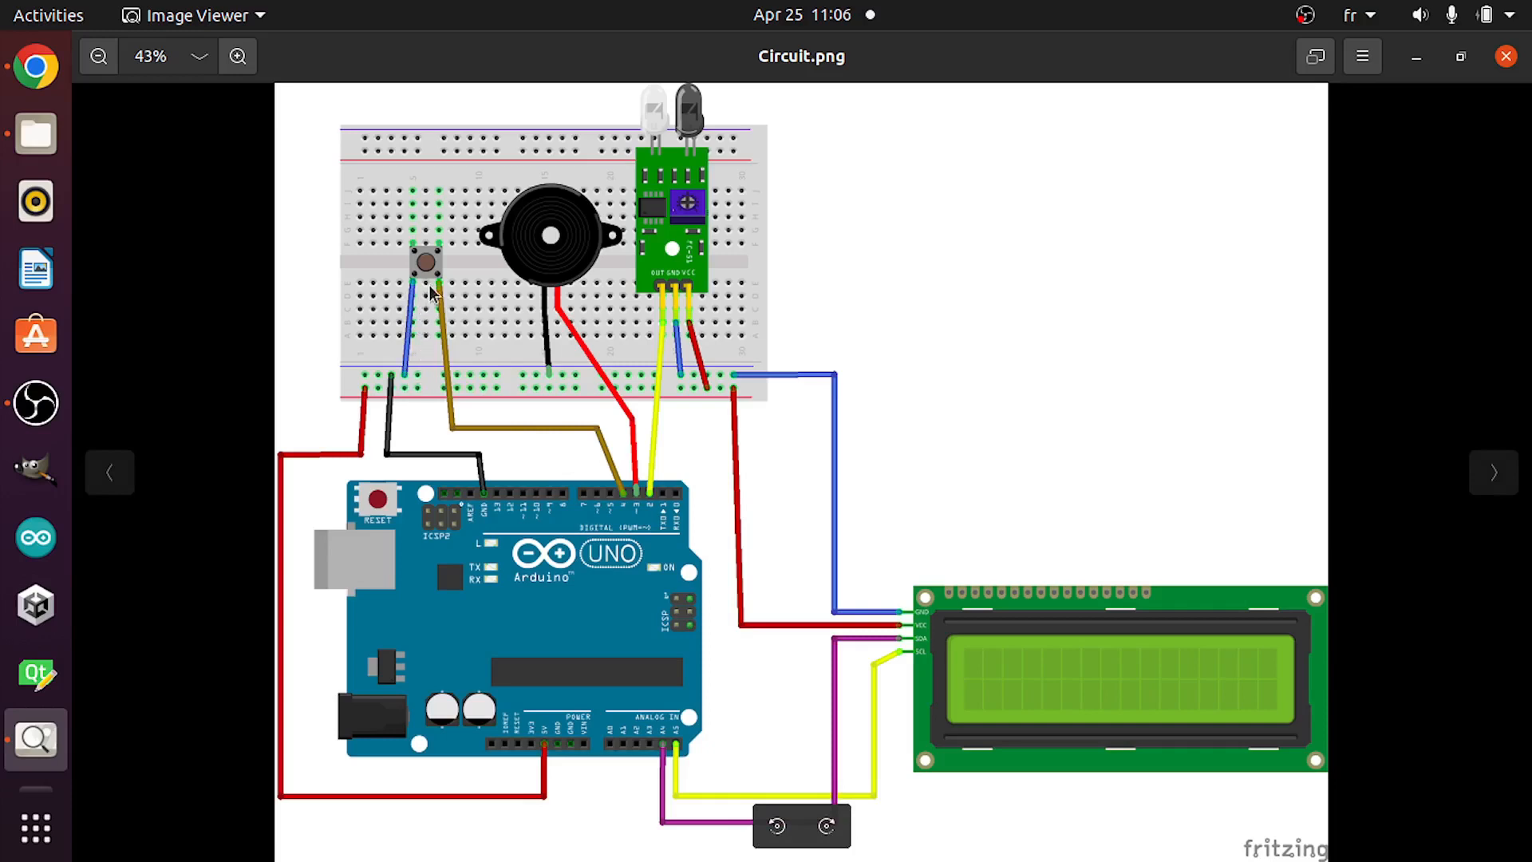
mouse_move(630, 493)
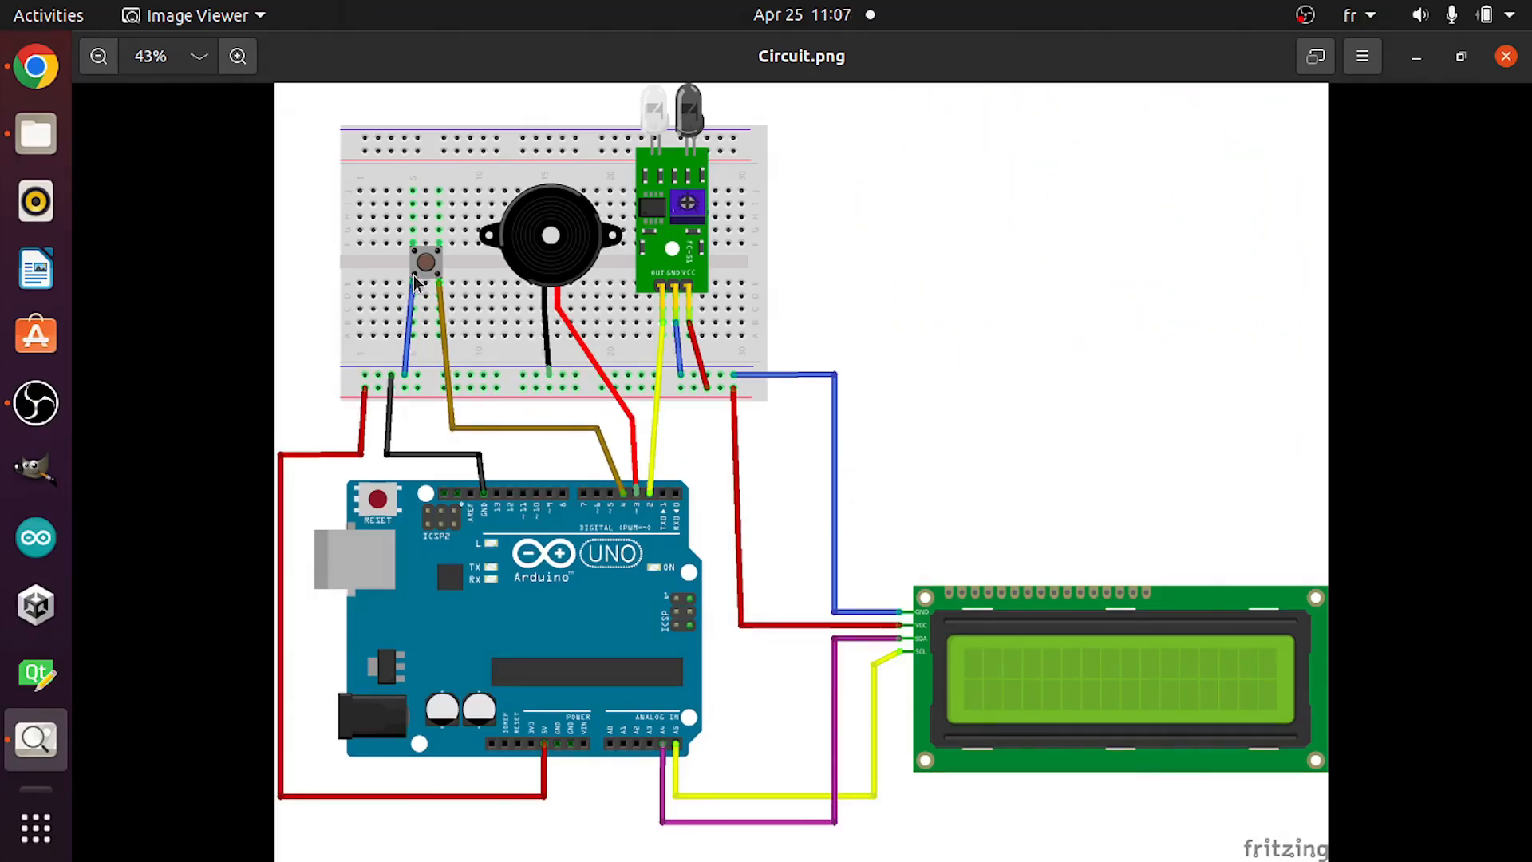
mouse_move(737, 454)
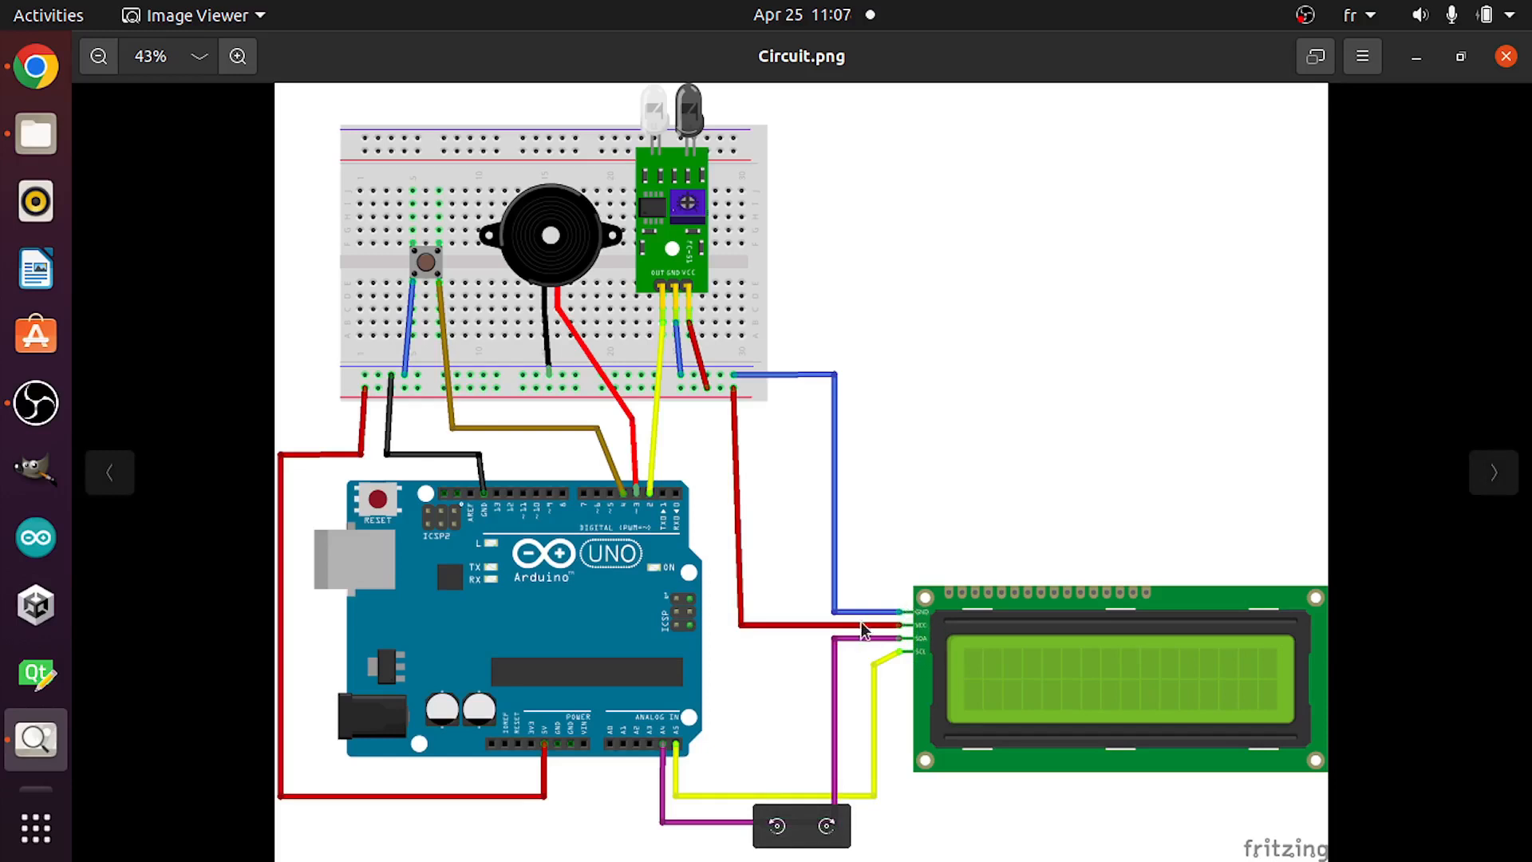
mouse_move(920, 635)
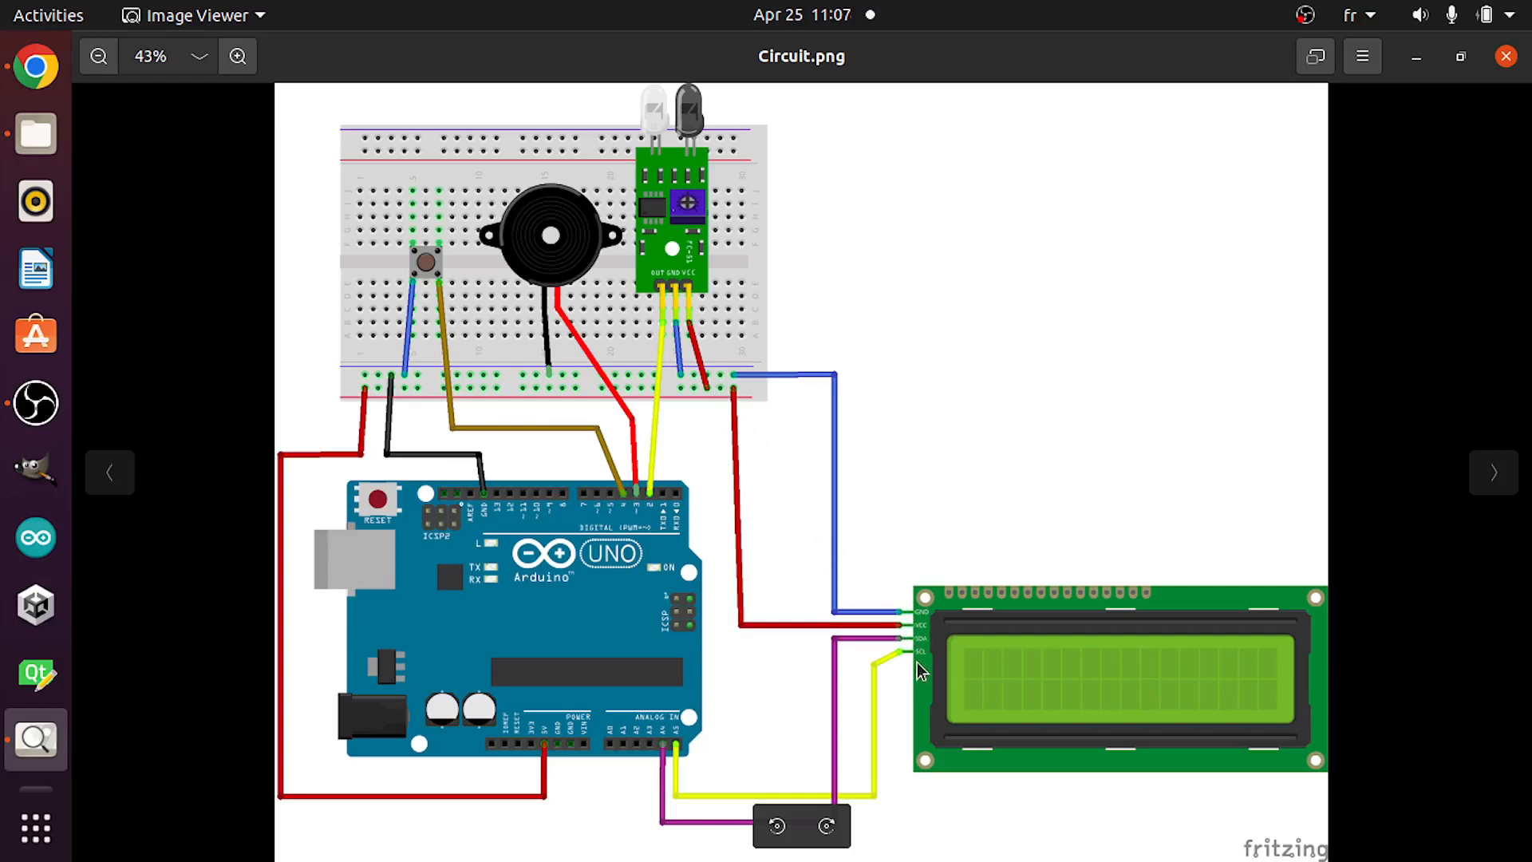
mouse_move(925, 646)
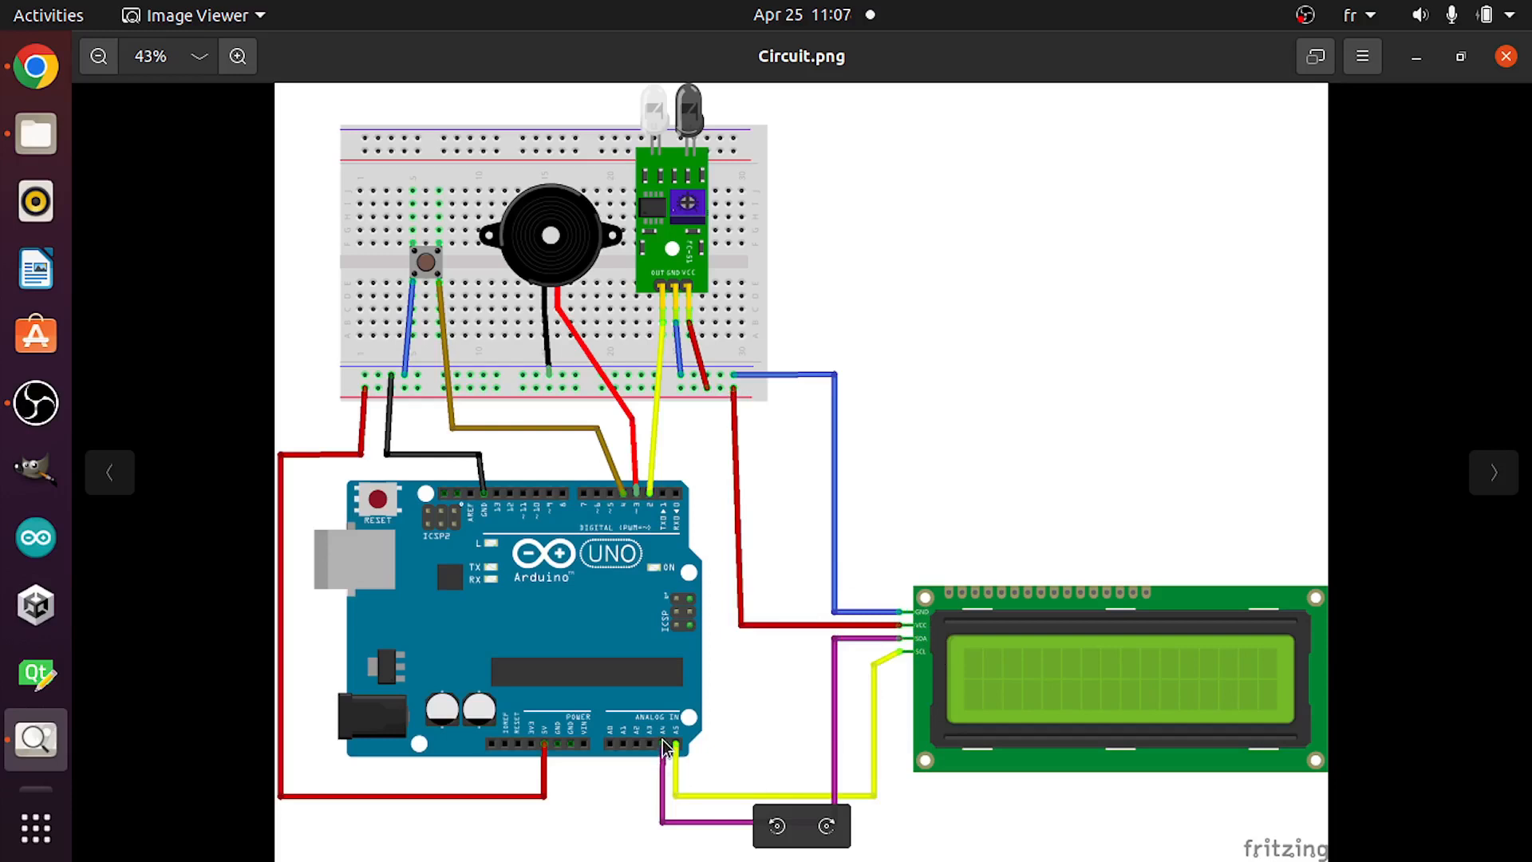
mouse_move(916, 671)
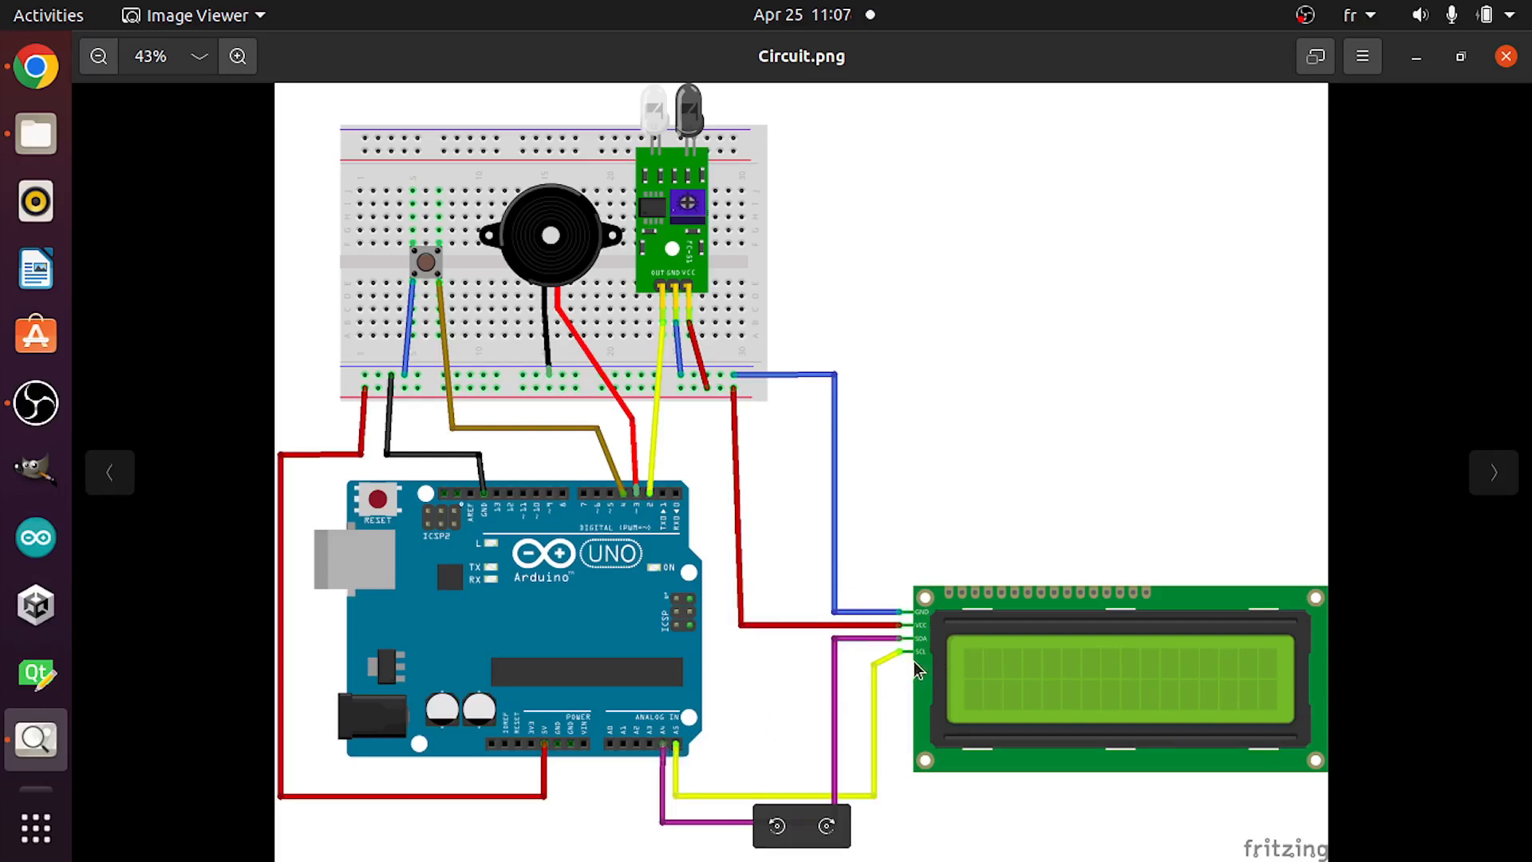
mouse_move(707, 772)
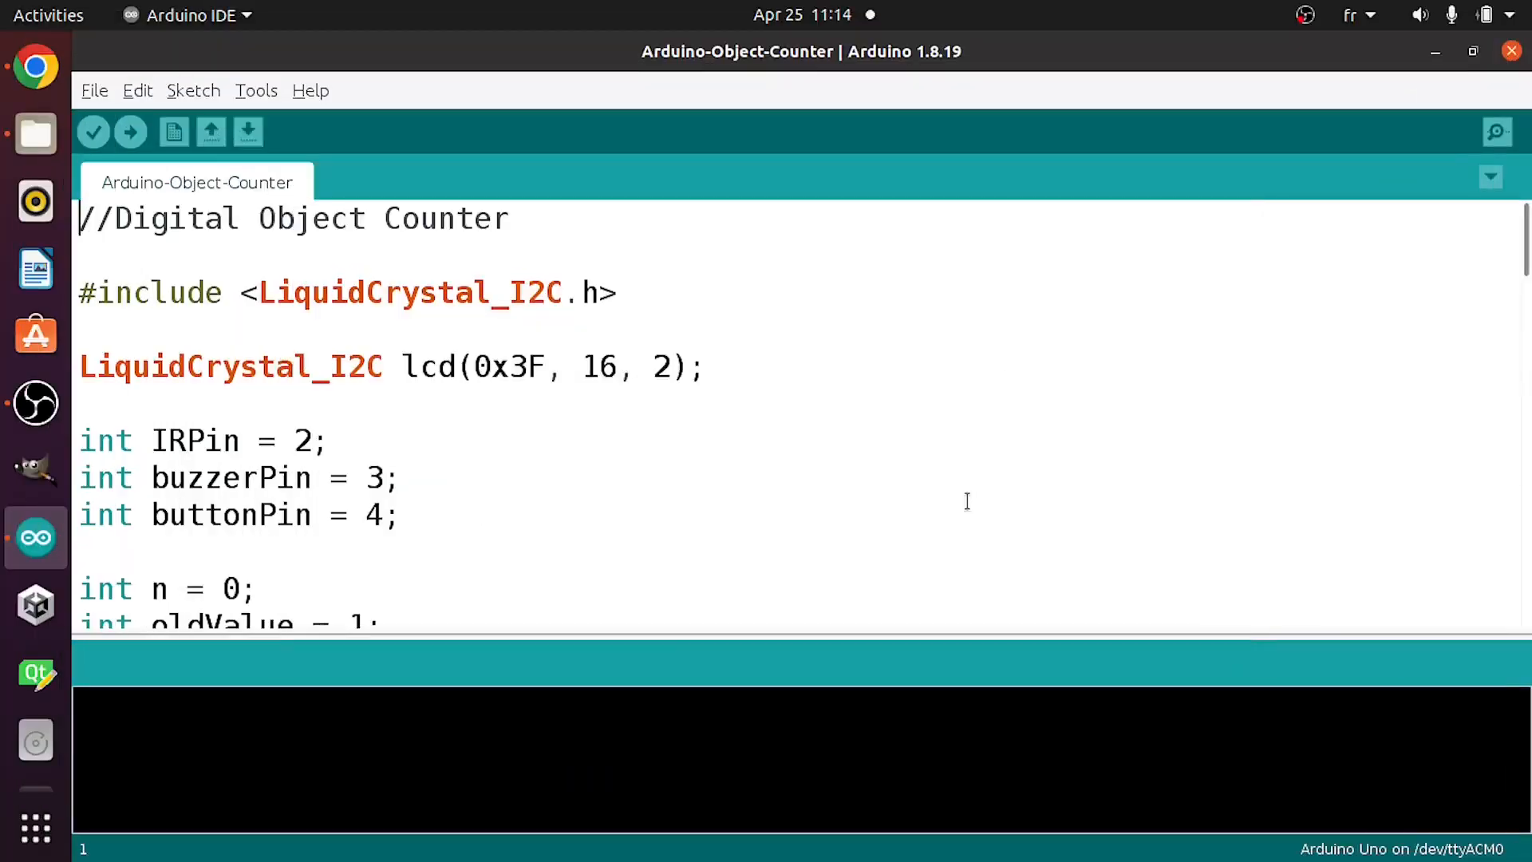
Highlight LiquidCrystal_I2C in the include line and bring up the Library Manager.
double_click(410, 292)
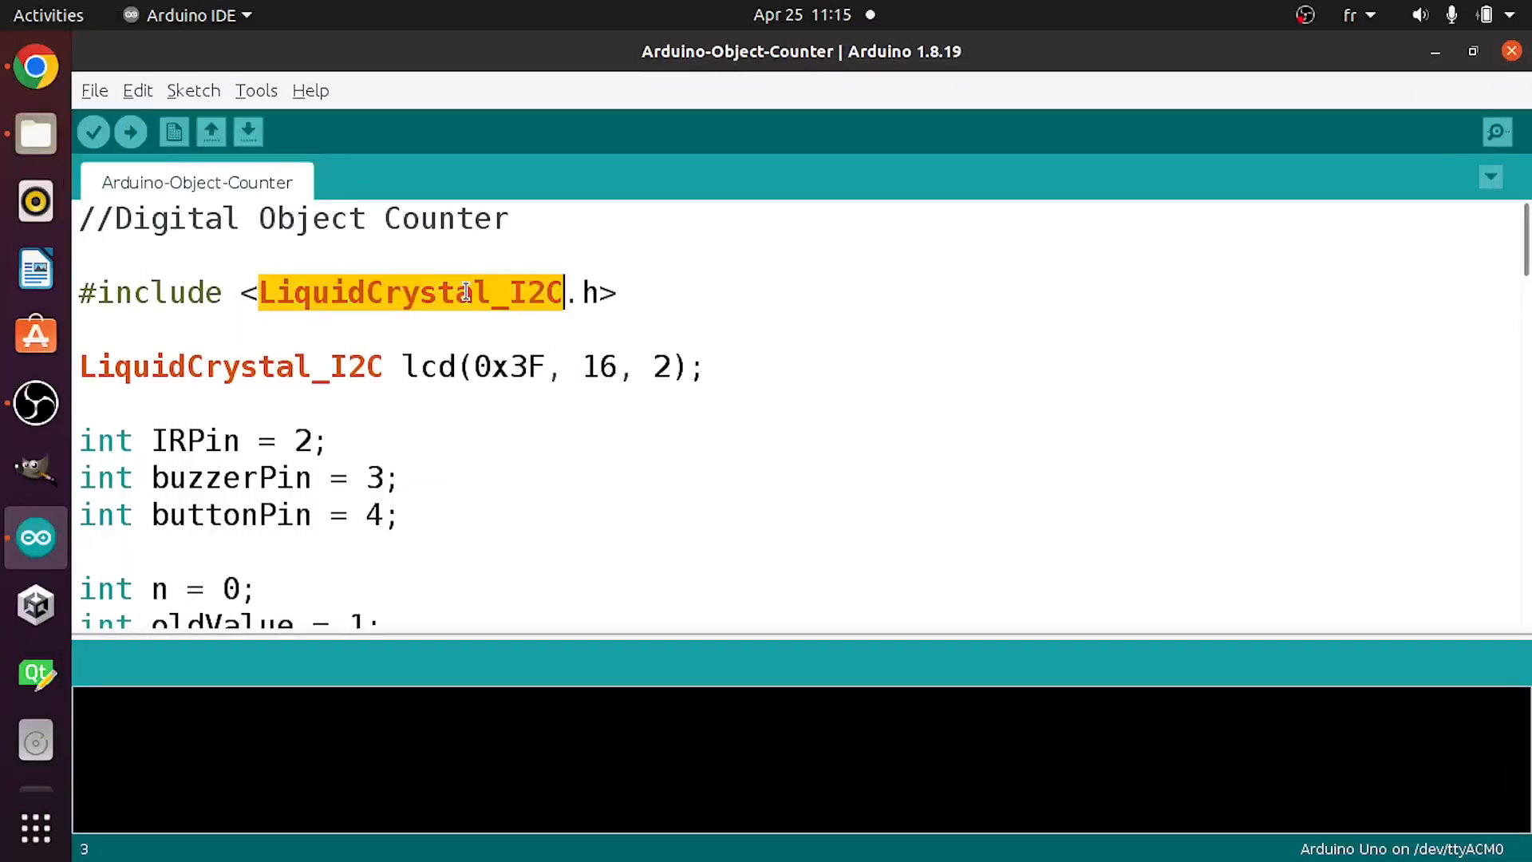
mouse_move(300, 243)
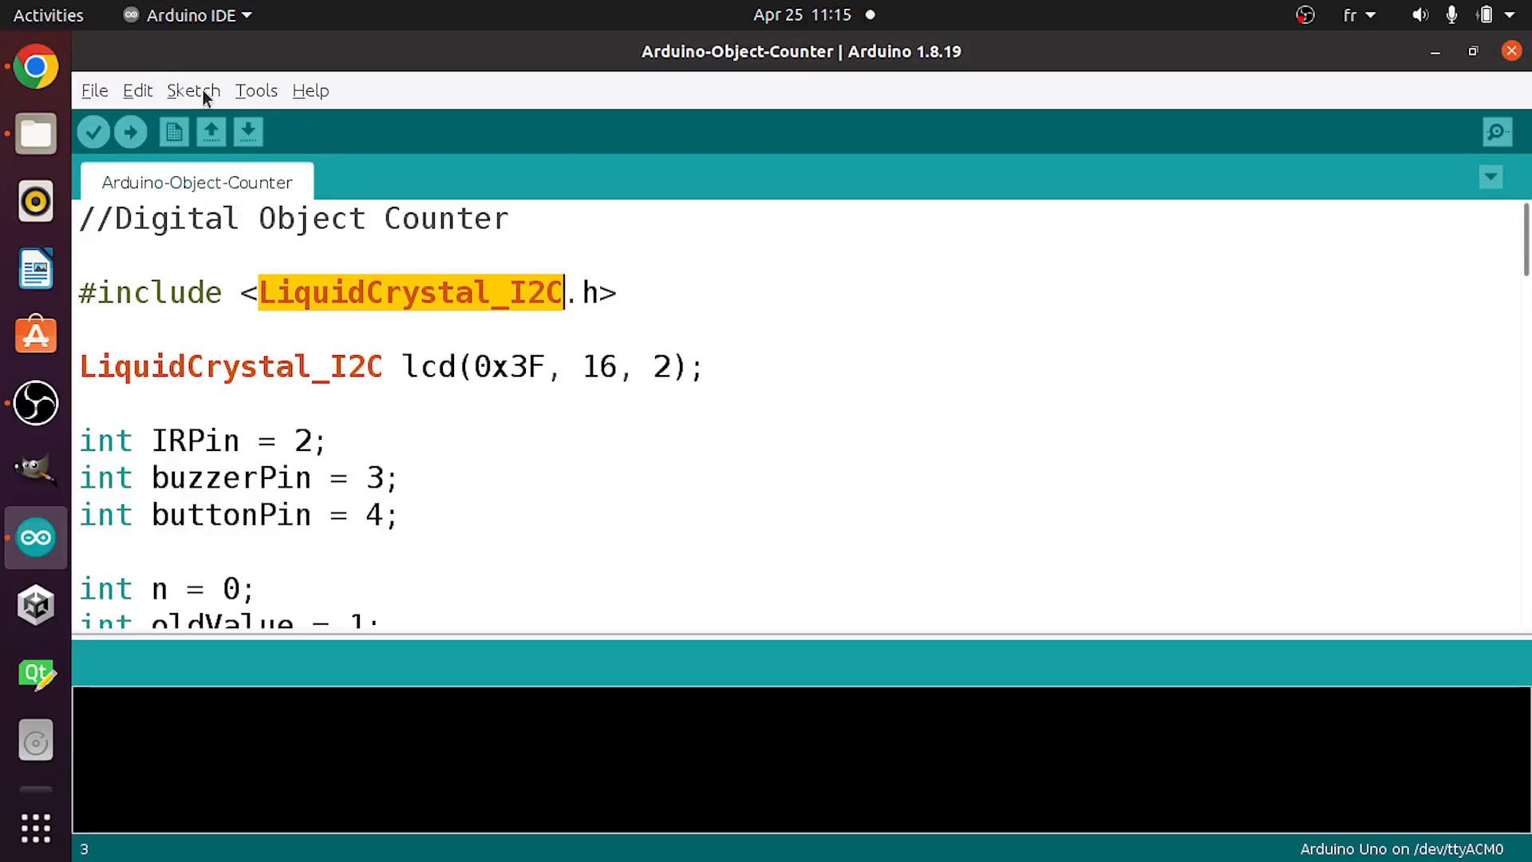
click(255, 90)
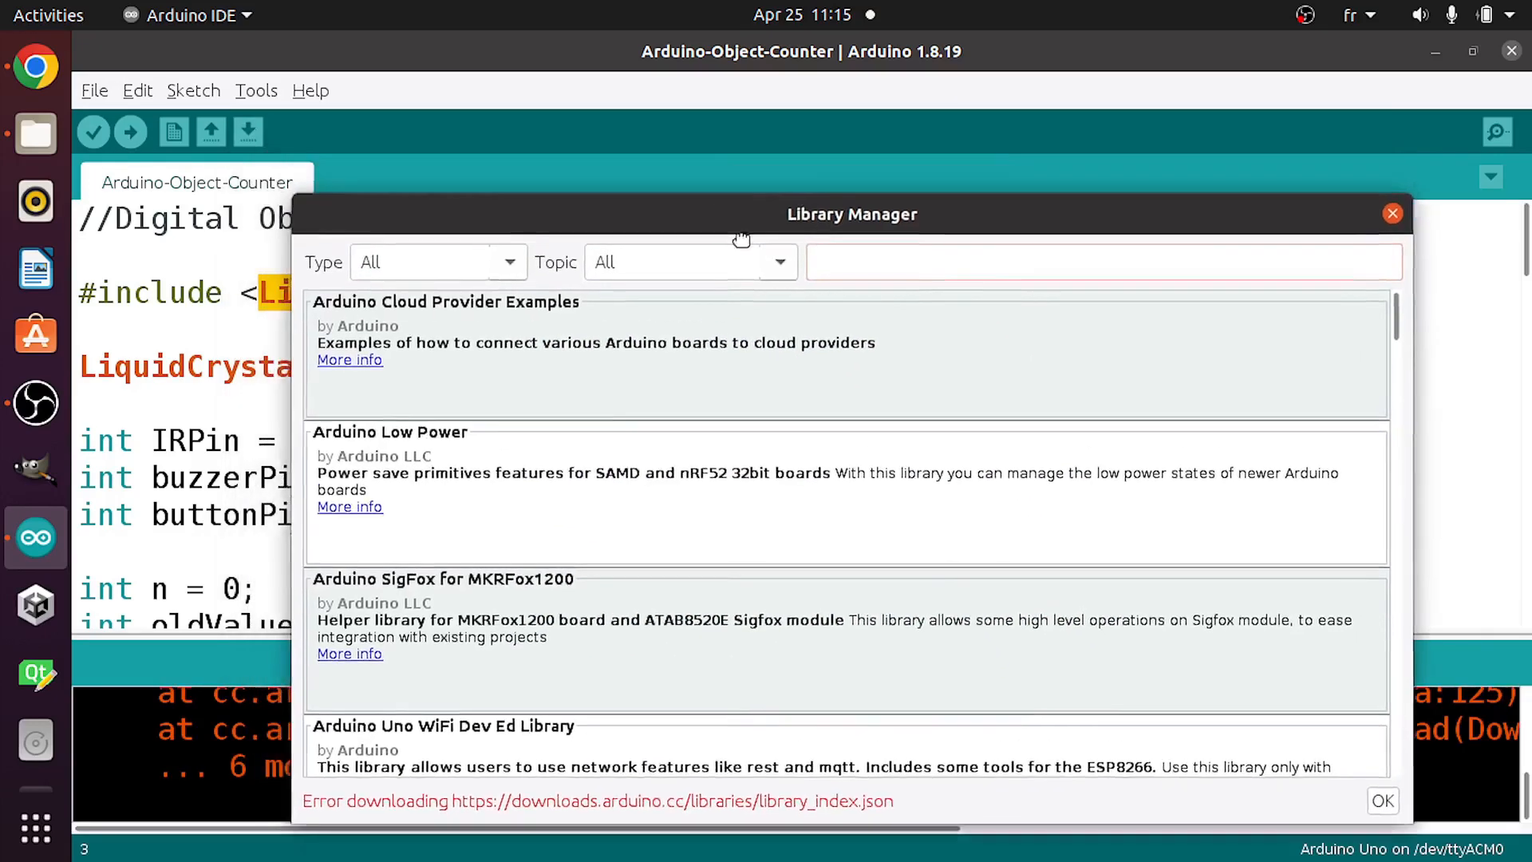
Search for 'LiquidCrystal i2c', confirm LiquidCrystal I2C 1.1.2 is installed, and close the manager.
text(LiquidCrystal i2c)
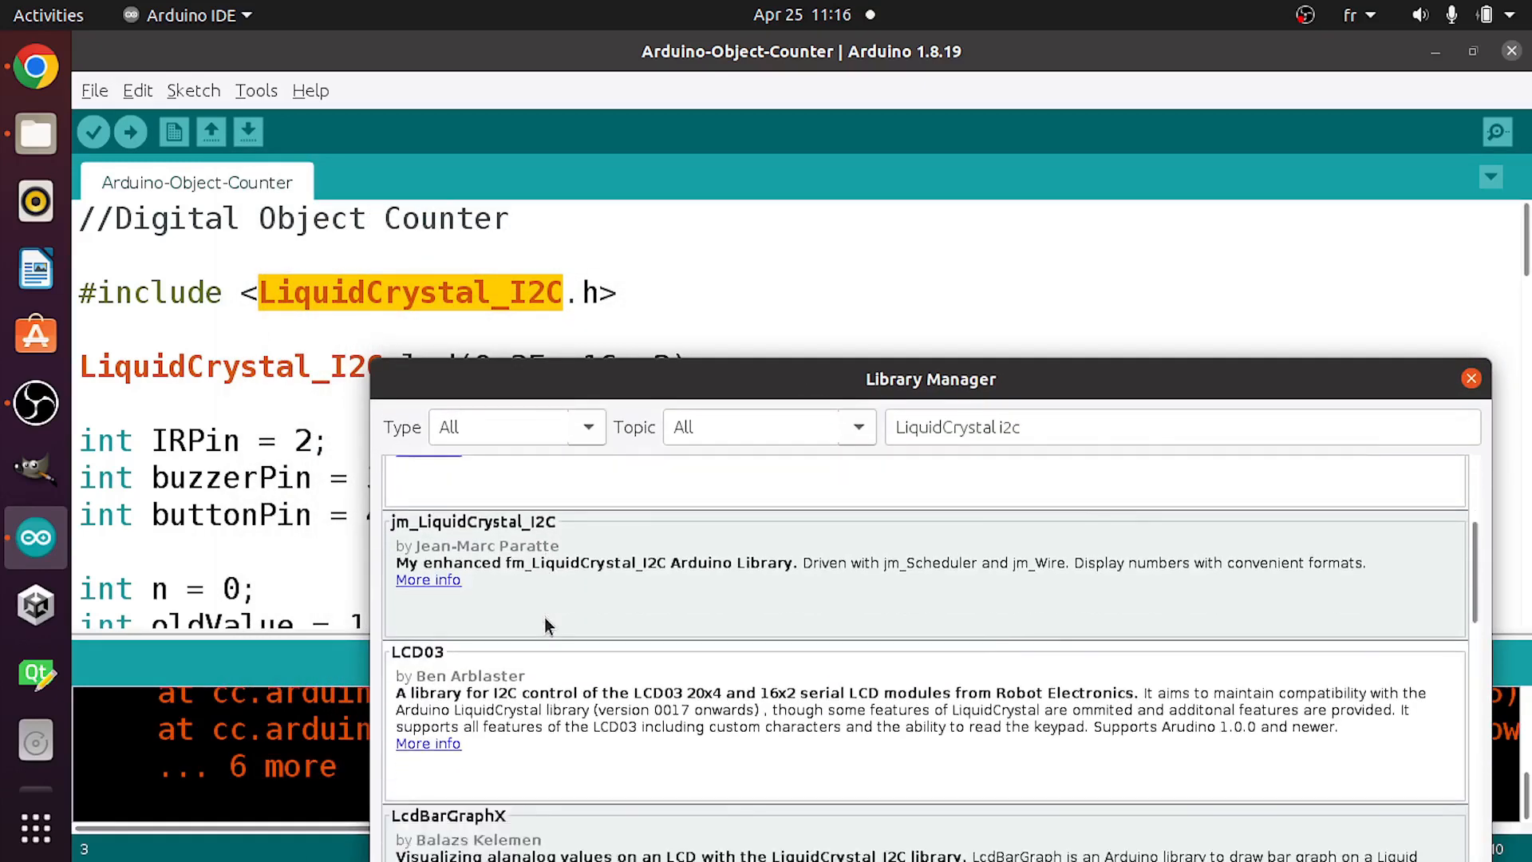
scroll(down, 3)
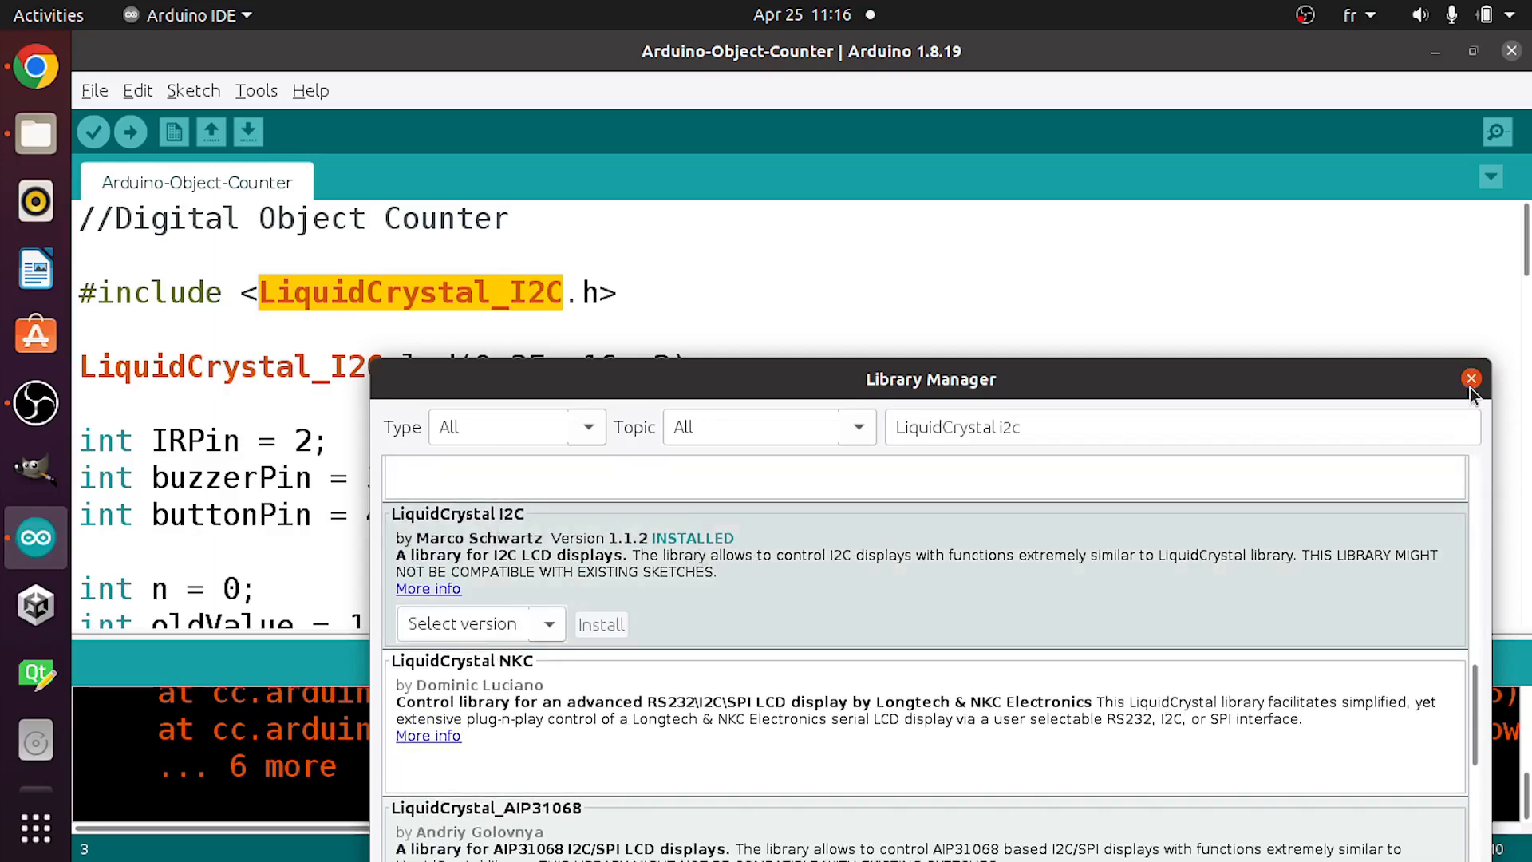
click(1470, 379)
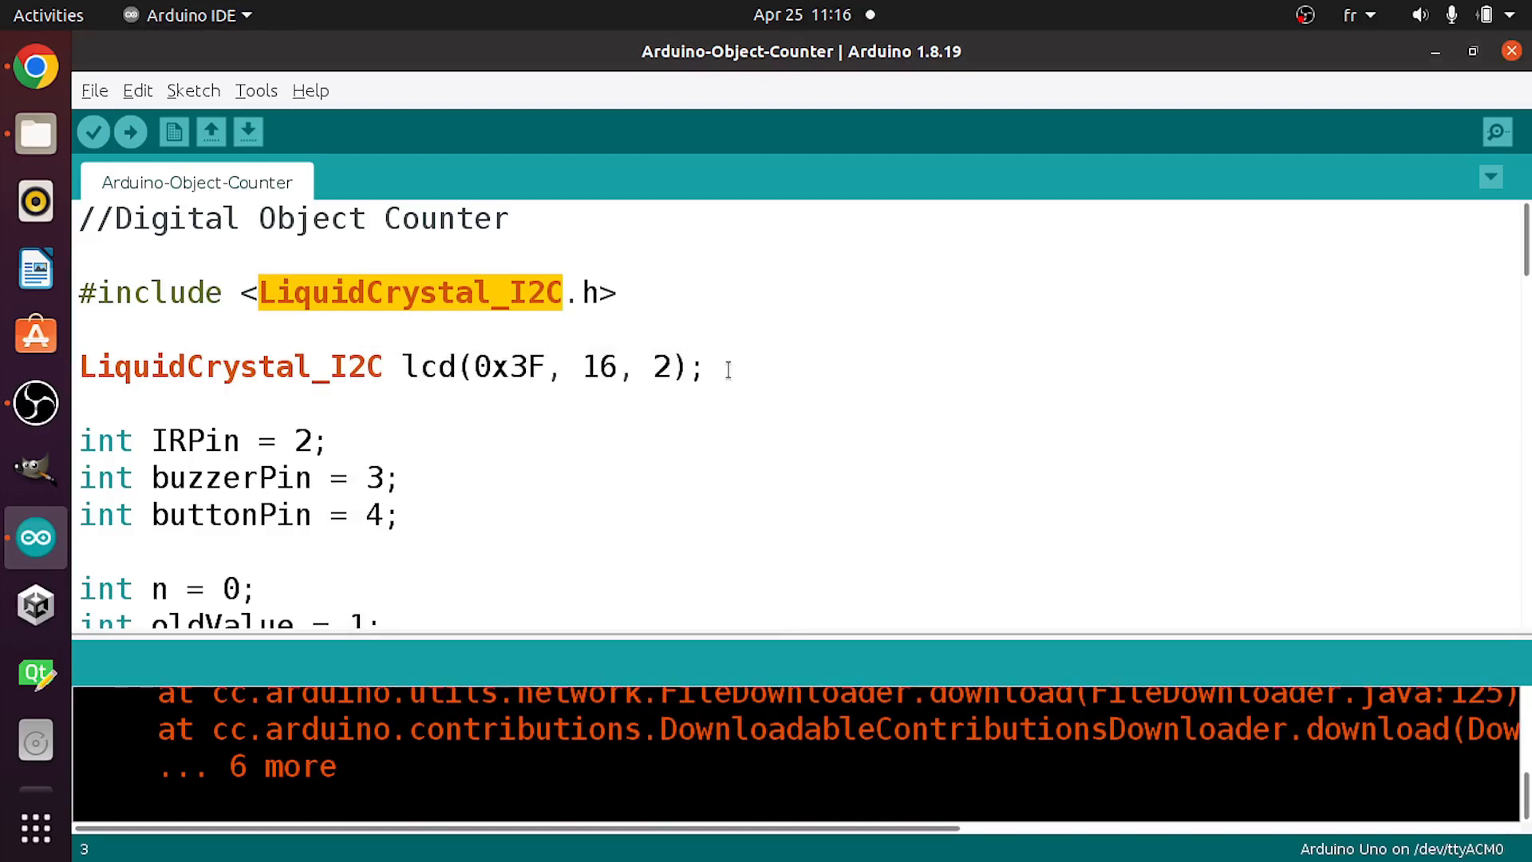
Change the LCD's I2C address to 0x3F in the lcd object declaration.
double_click(231, 367)
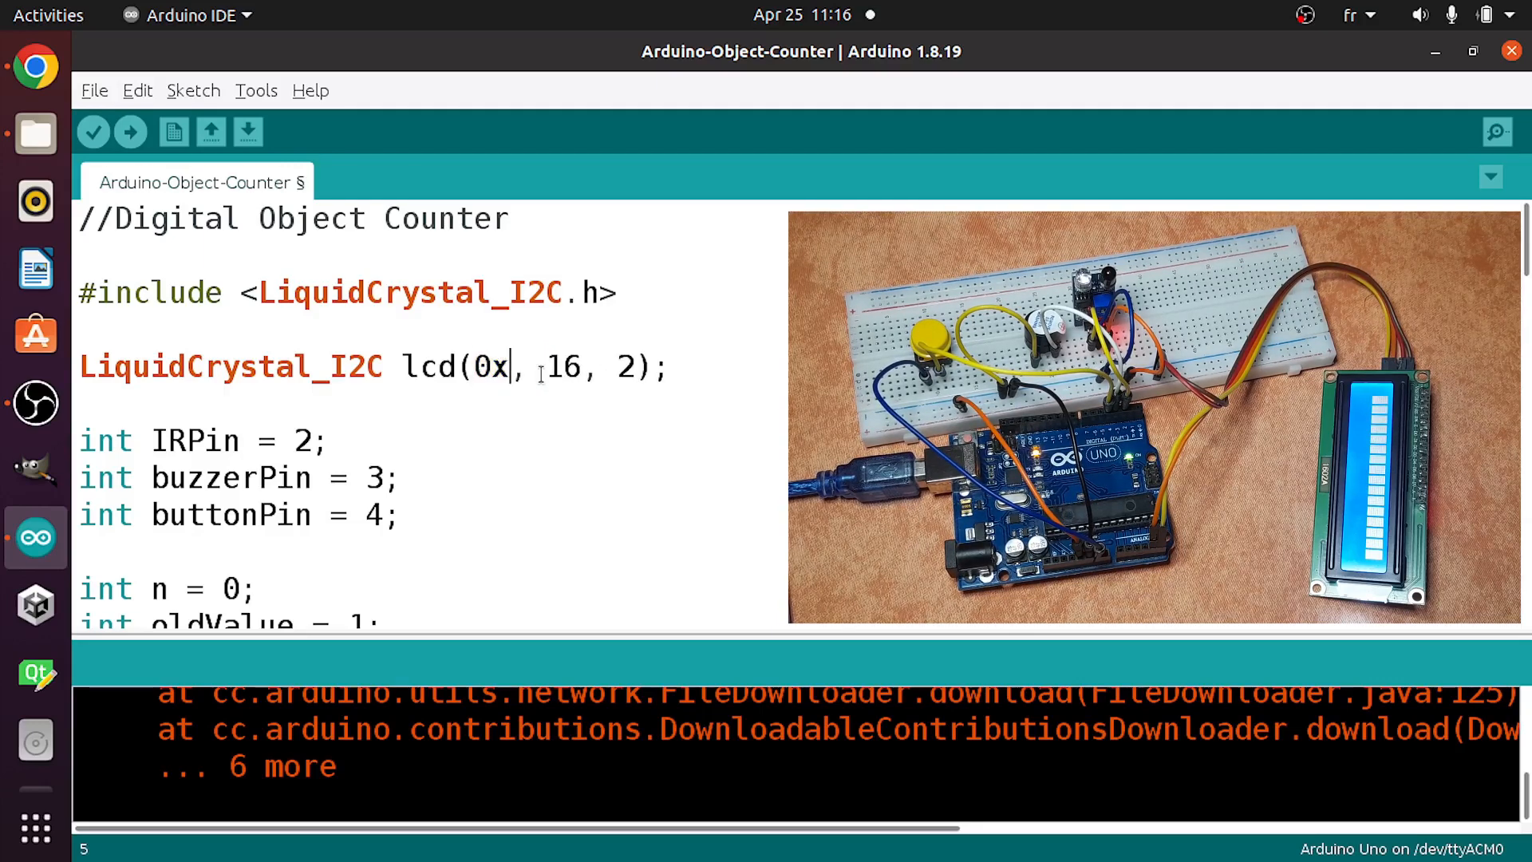
text(3F)
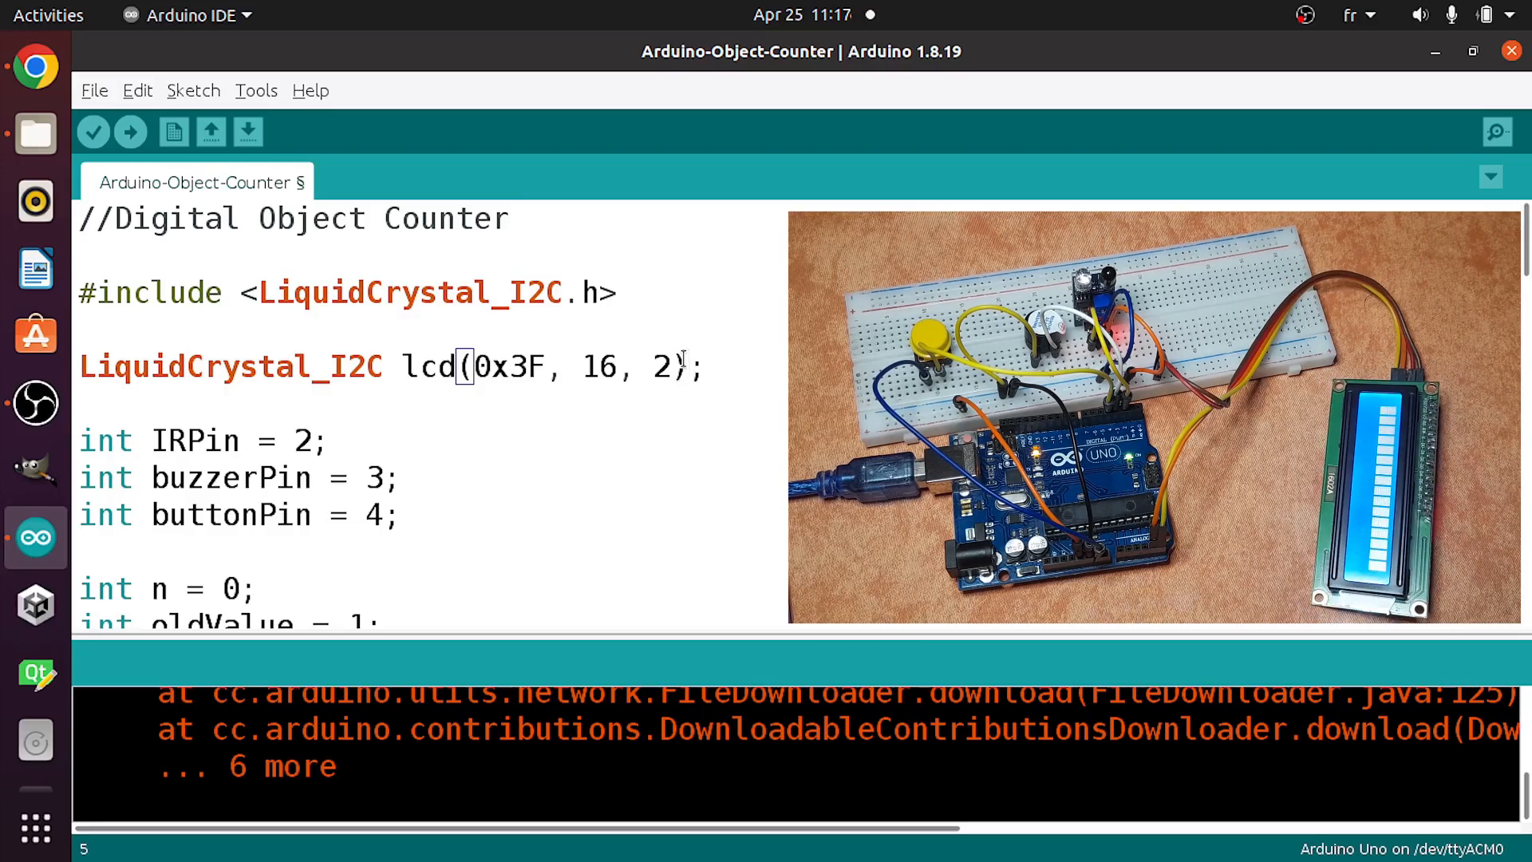
double_click(661, 367)
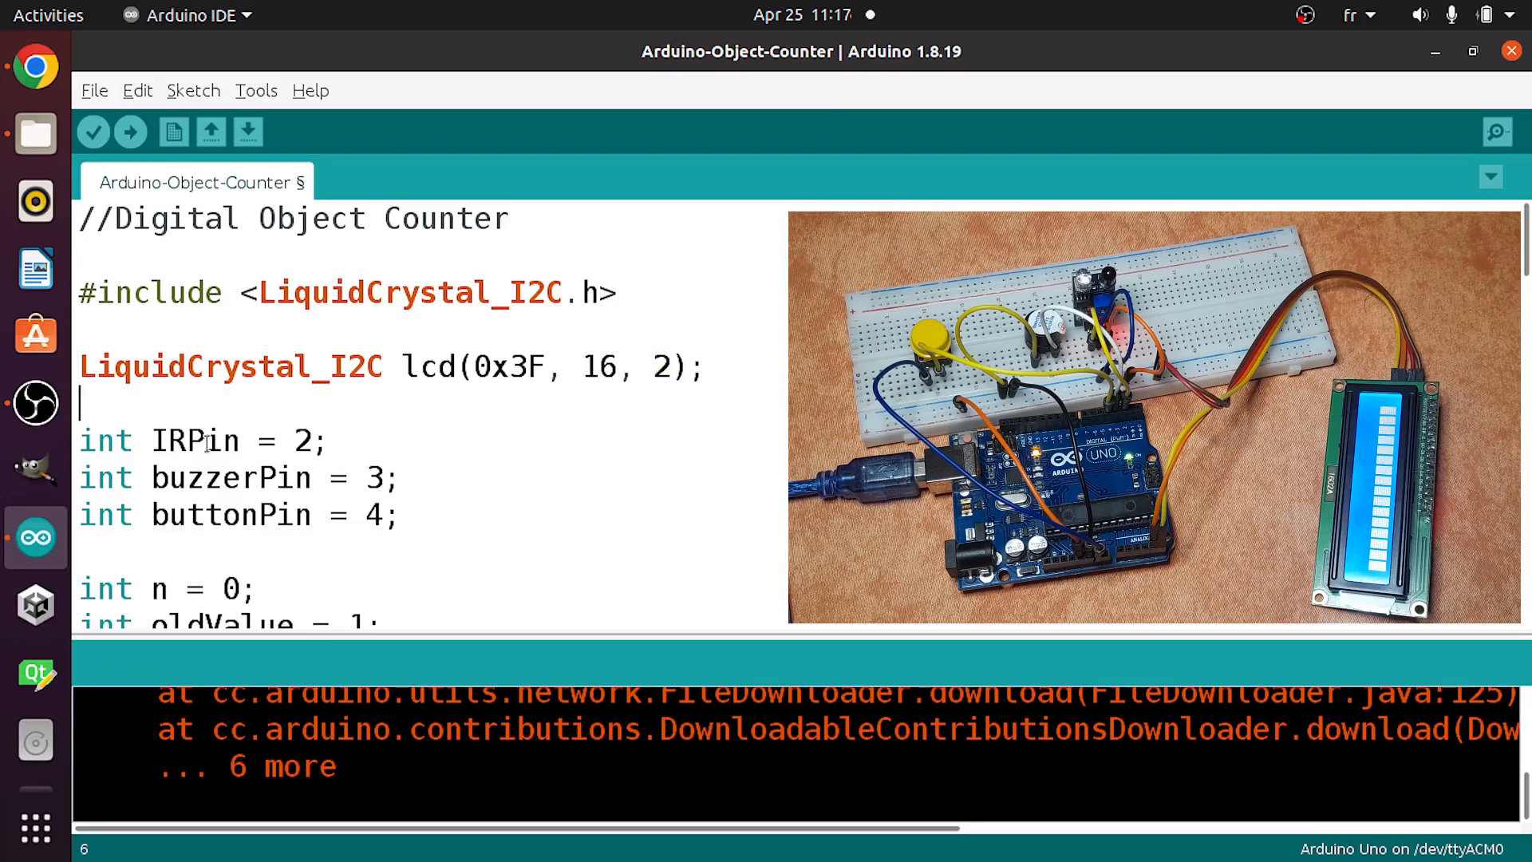
Review the IRPin, buttonPin and n counter declarations down into setup().
double_click(194, 441)
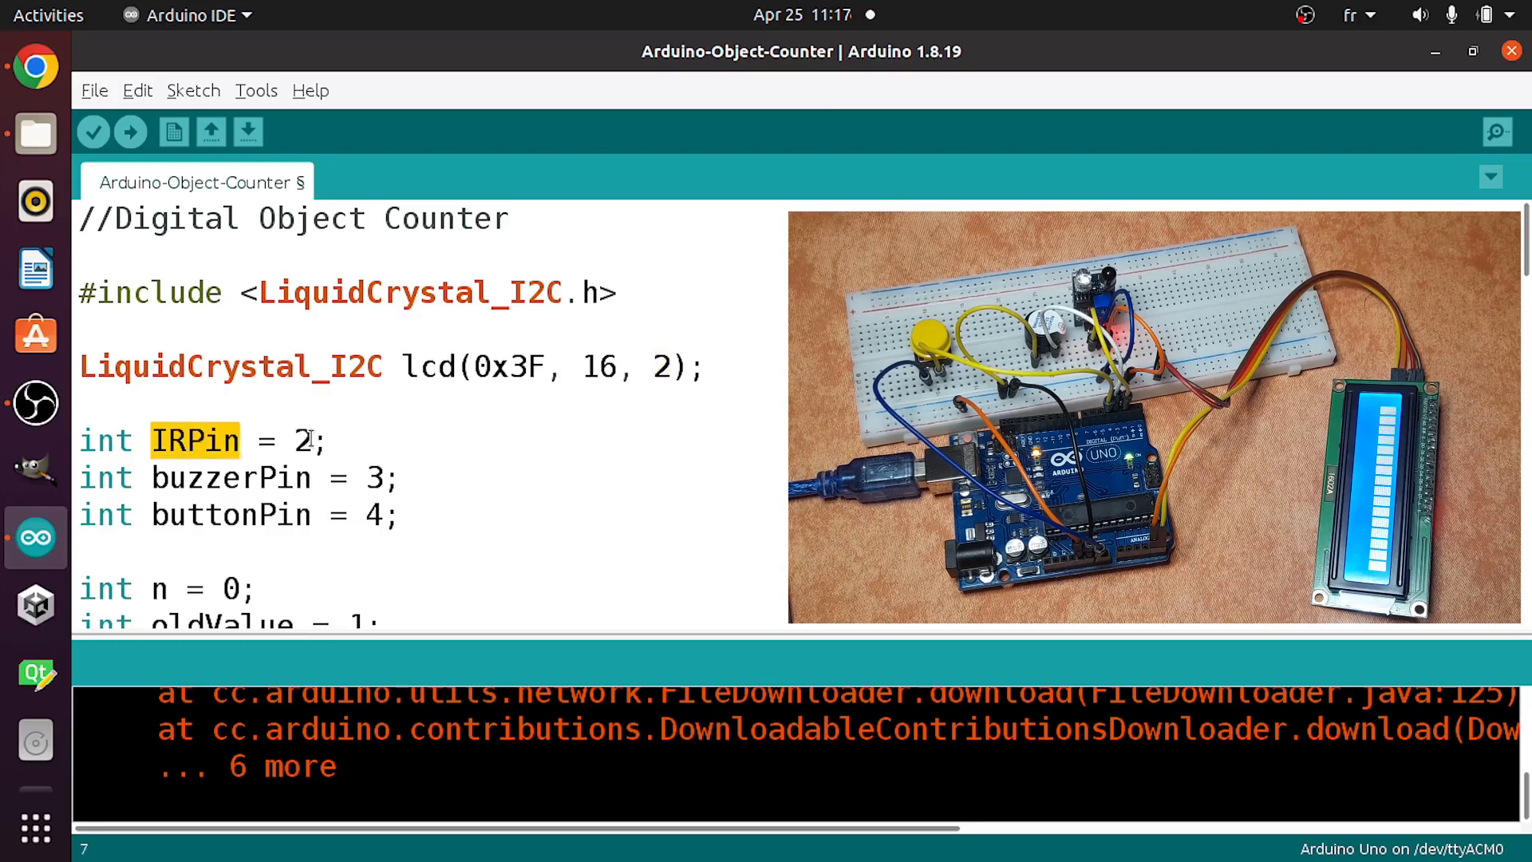
double_click(230, 477)
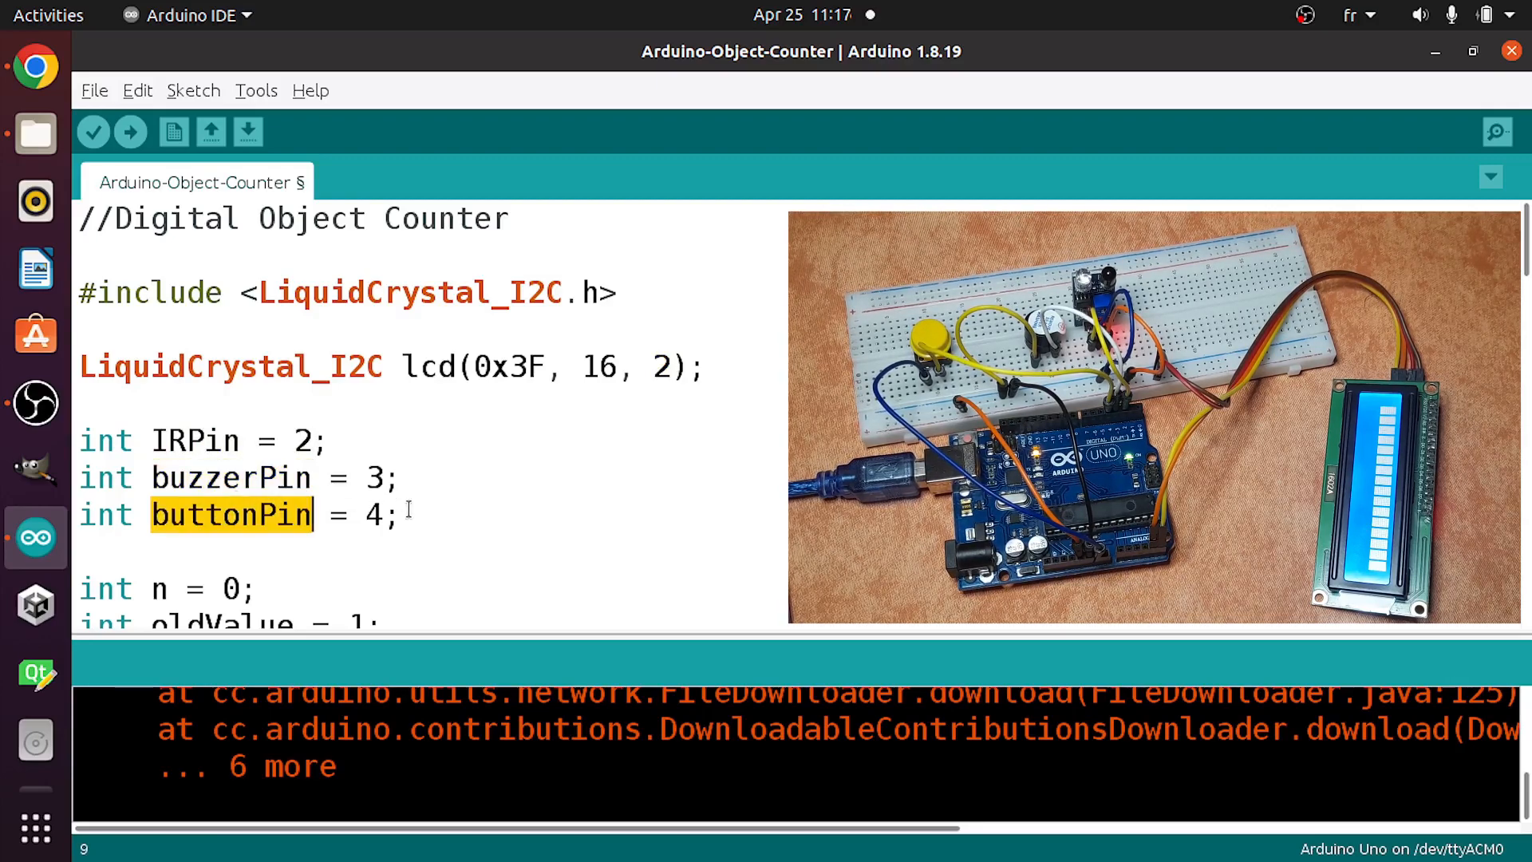
scroll(down, 3)
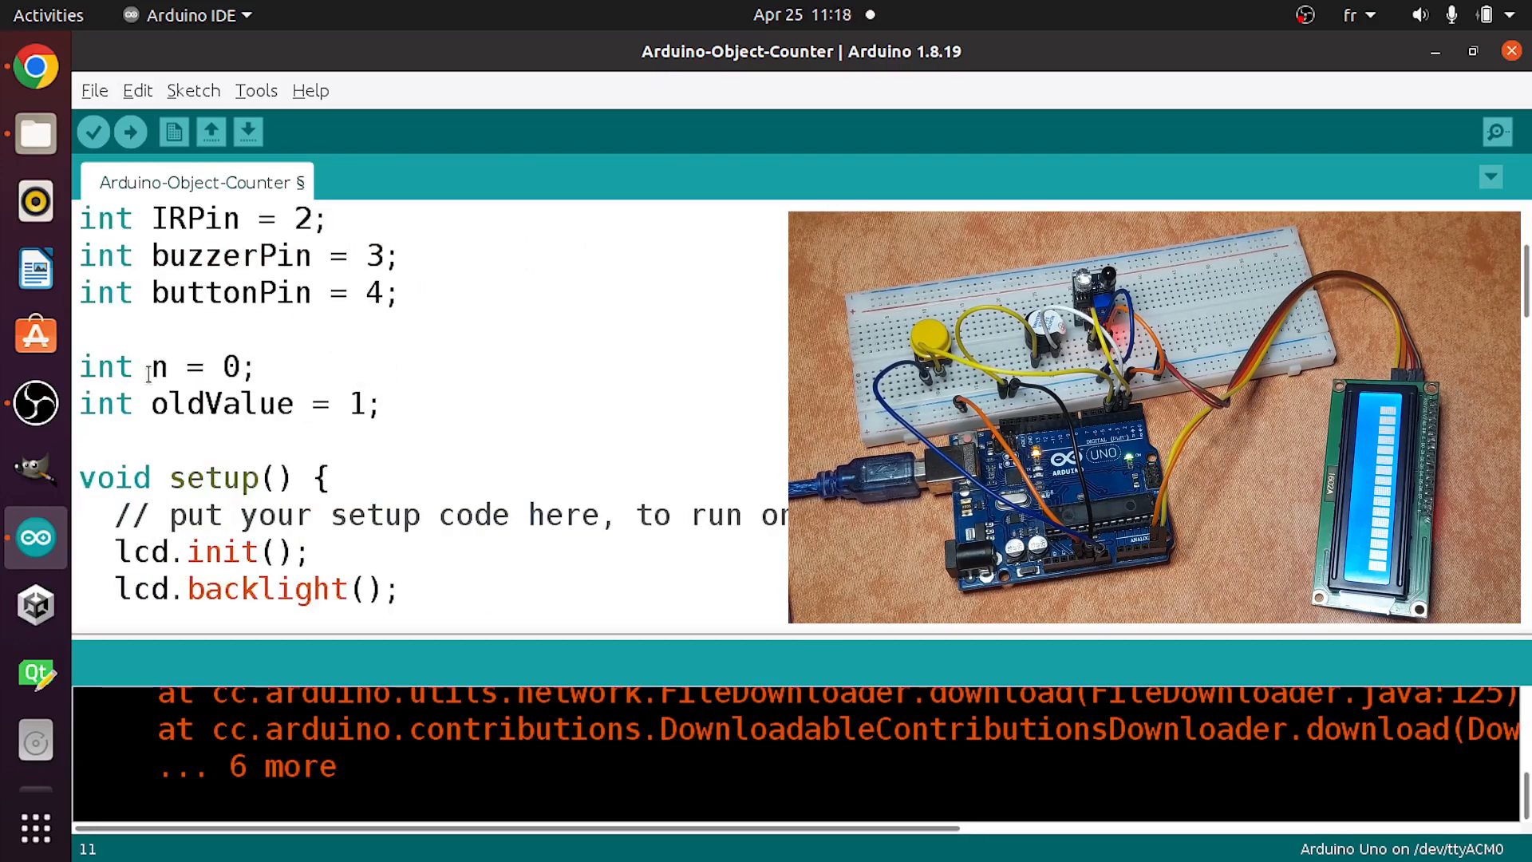
double_click(157, 367)
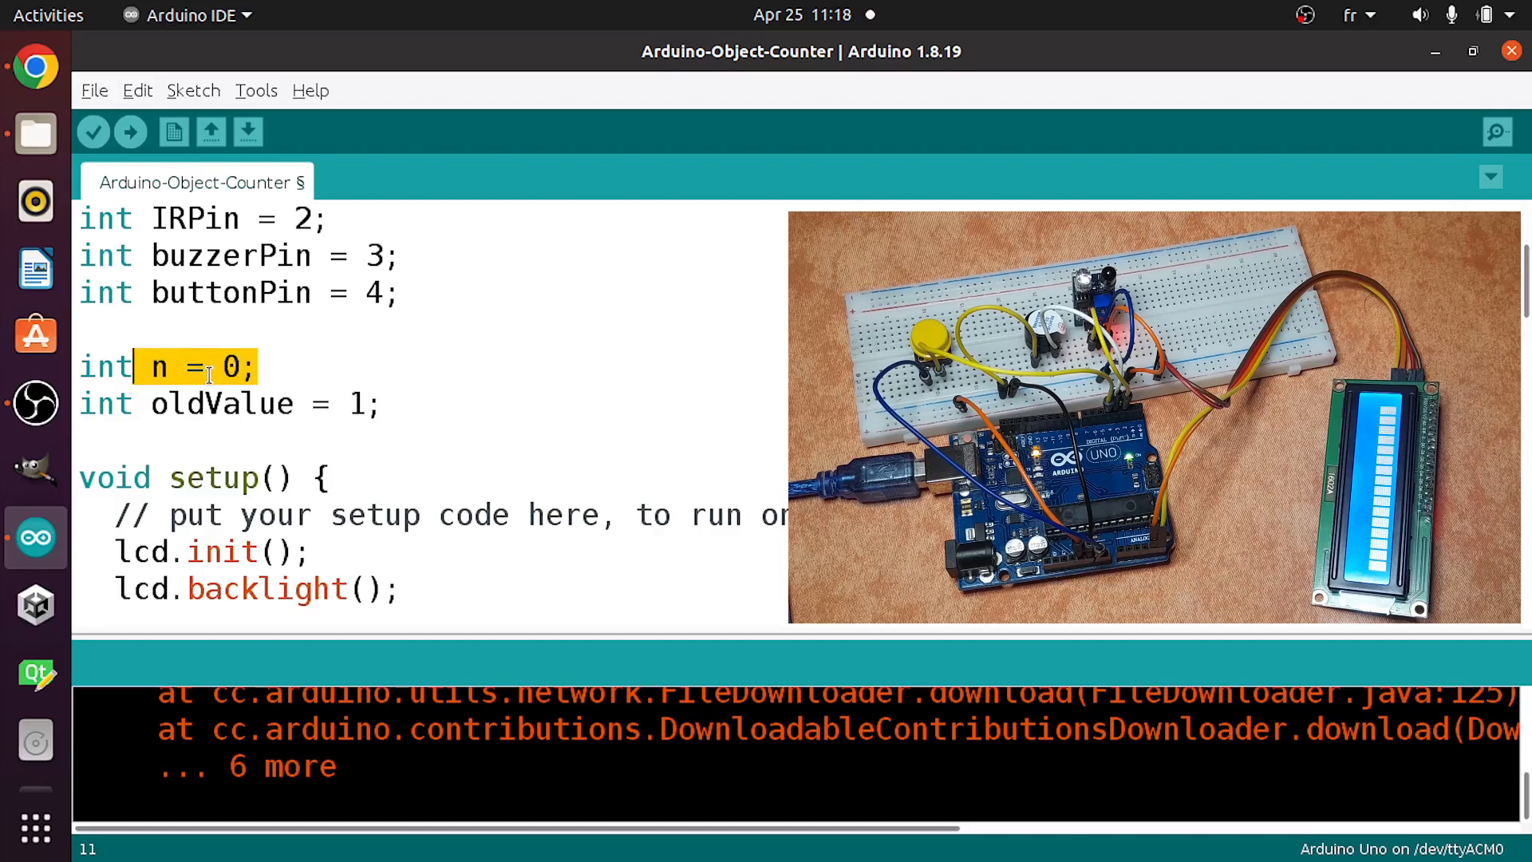
click(263, 367)
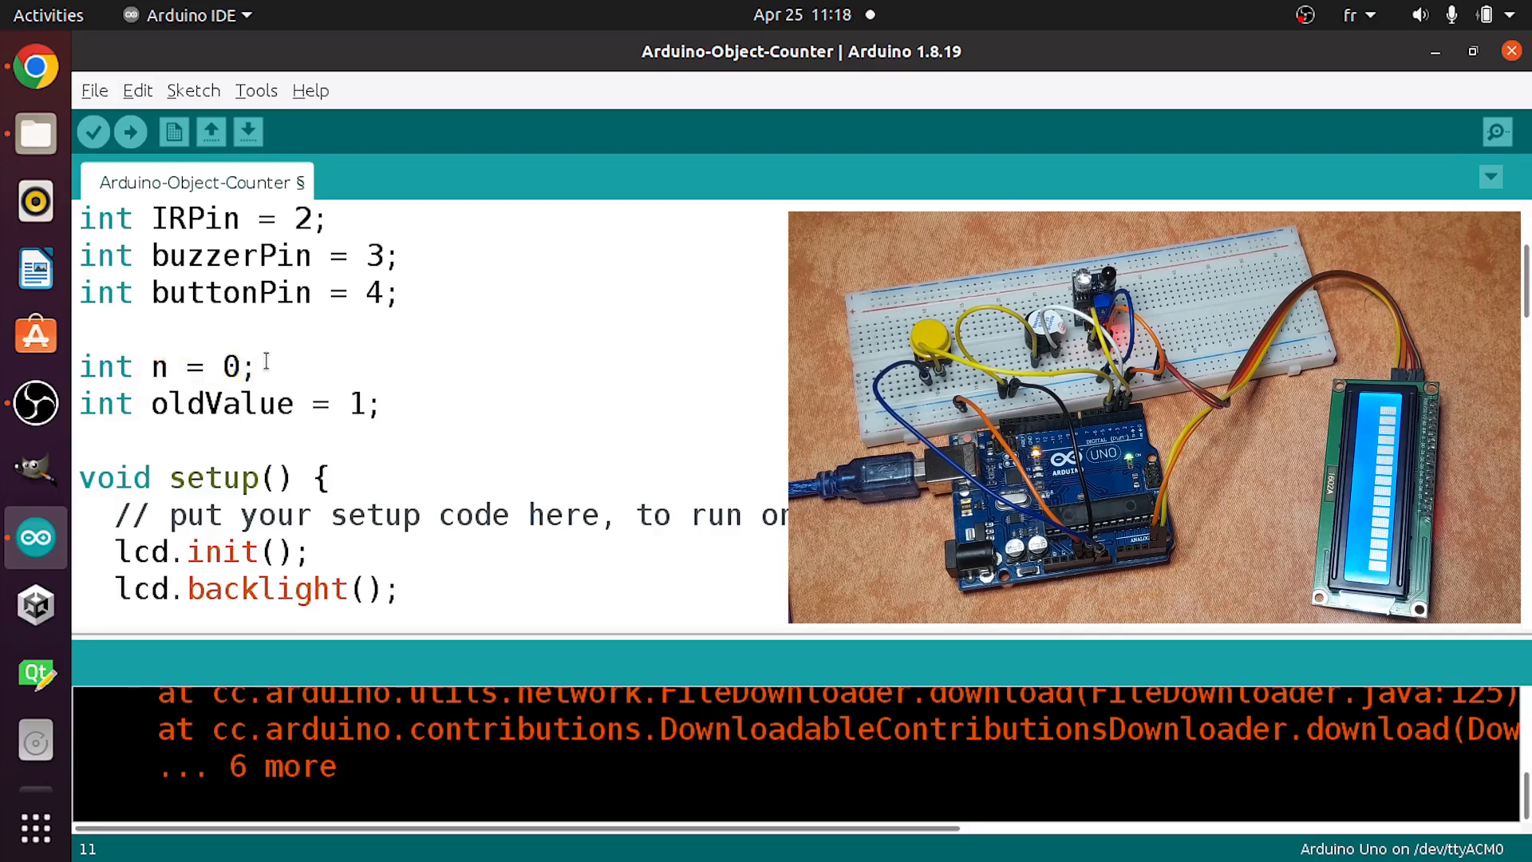
double_click(222, 404)
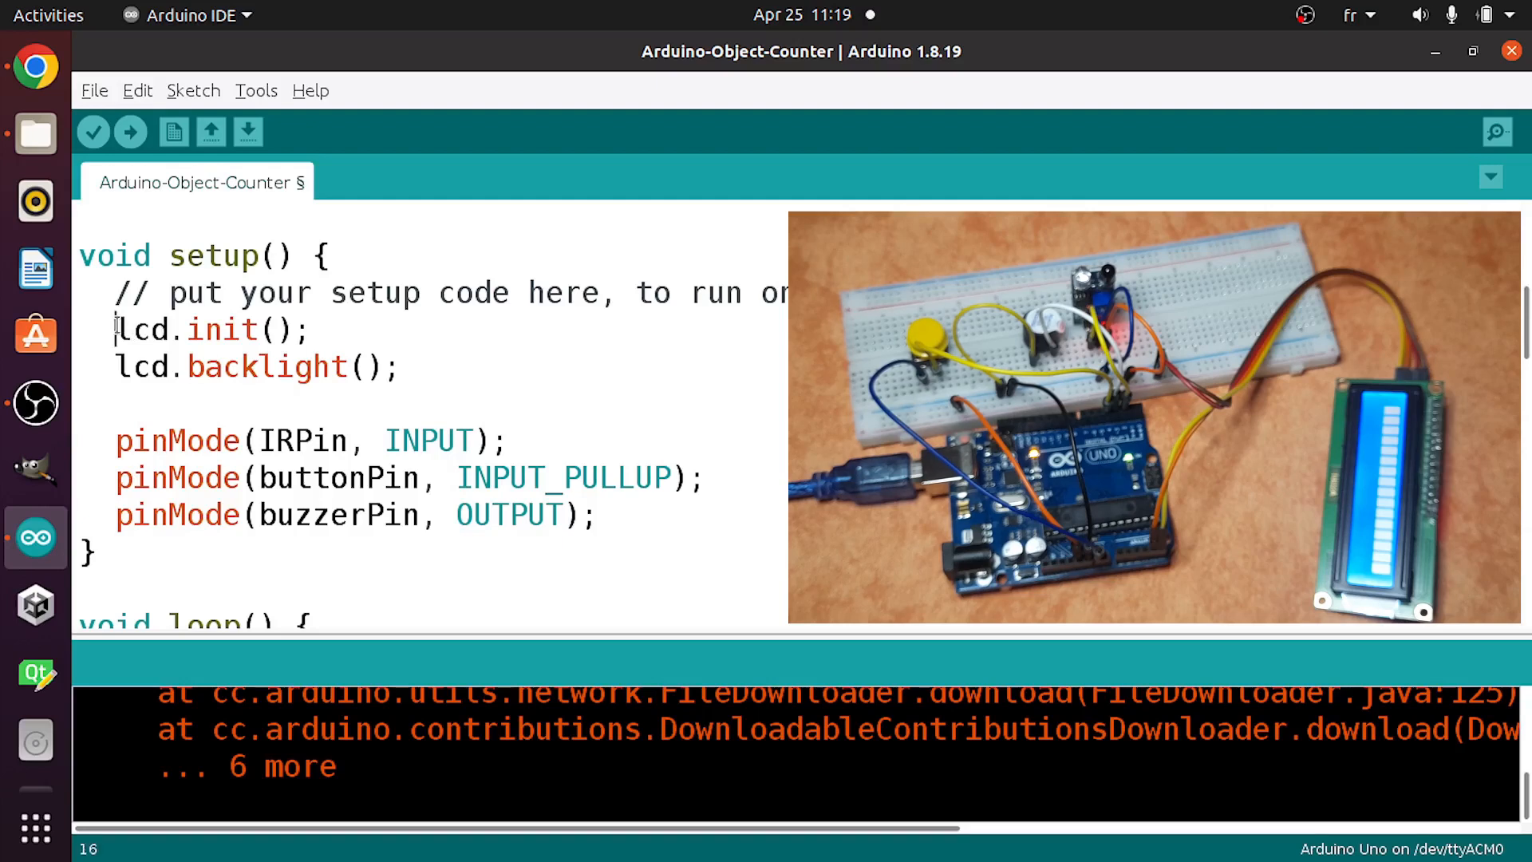
scroll(down, 3)
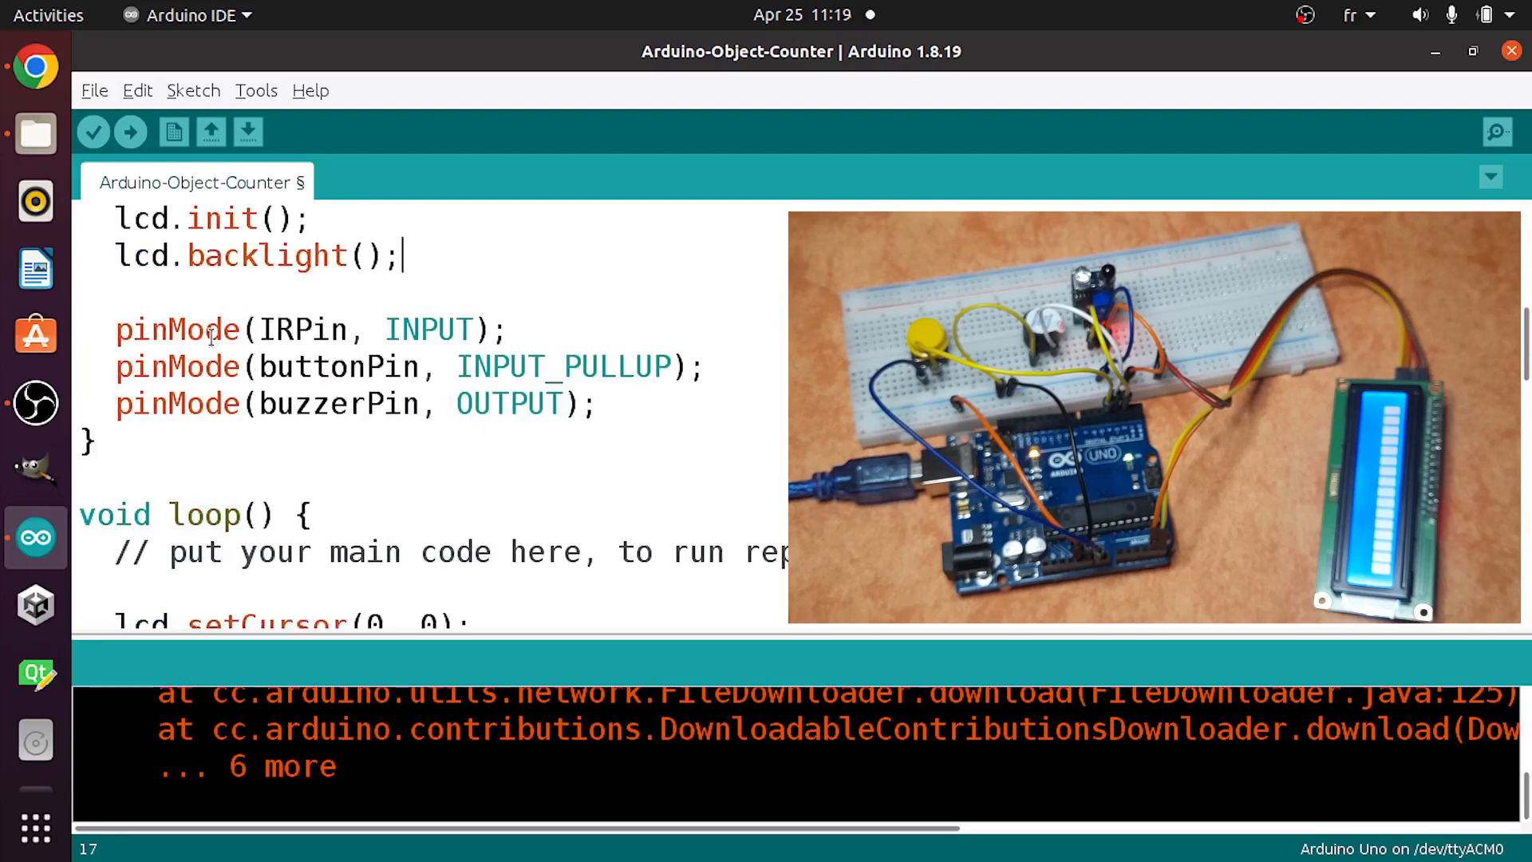
double_click(177, 328)
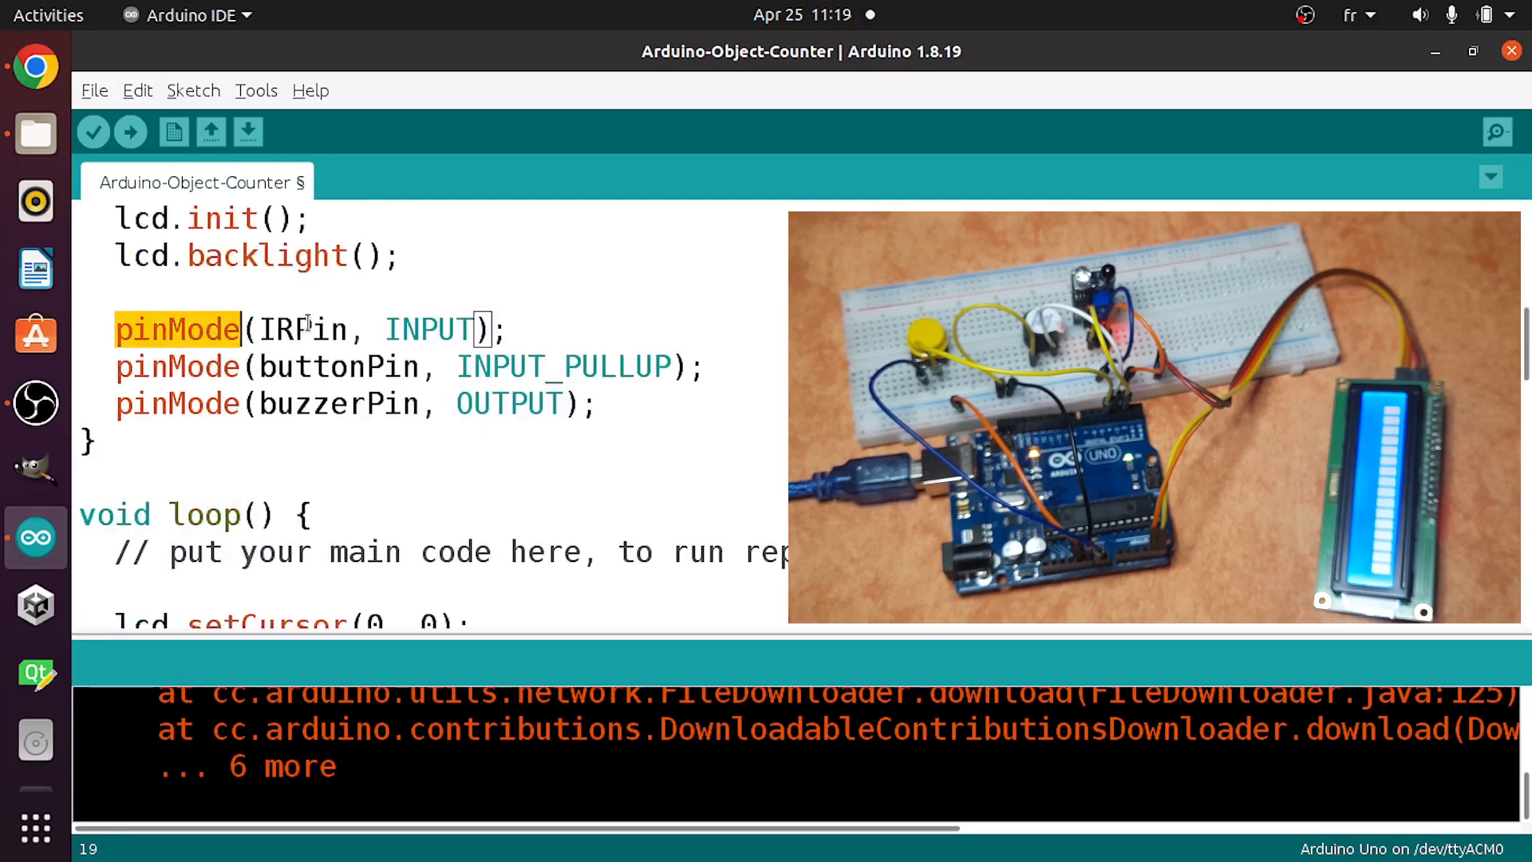
double_click(303, 329)
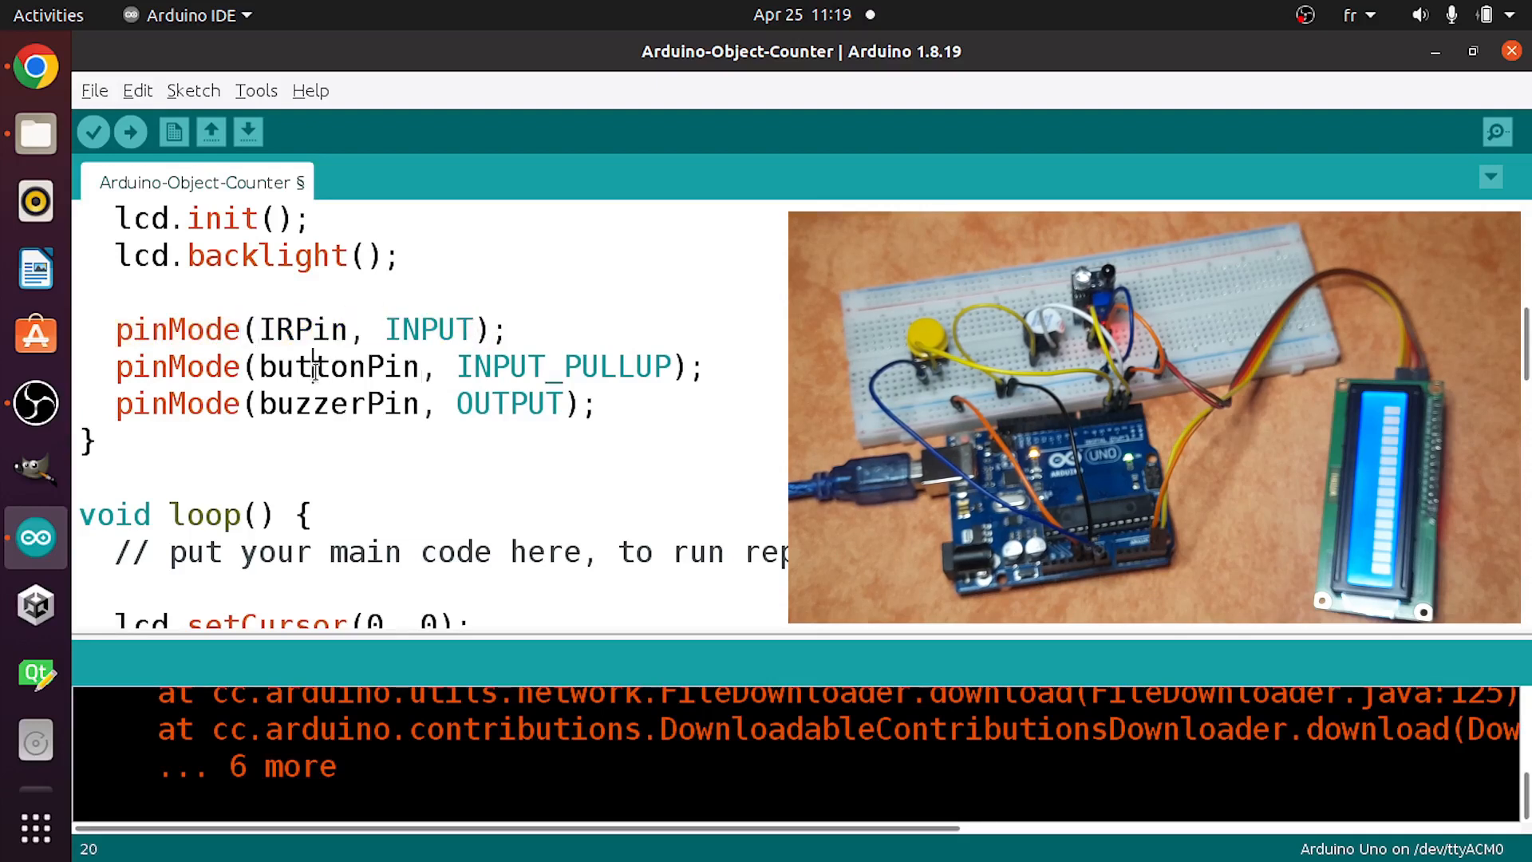
click(493, 367)
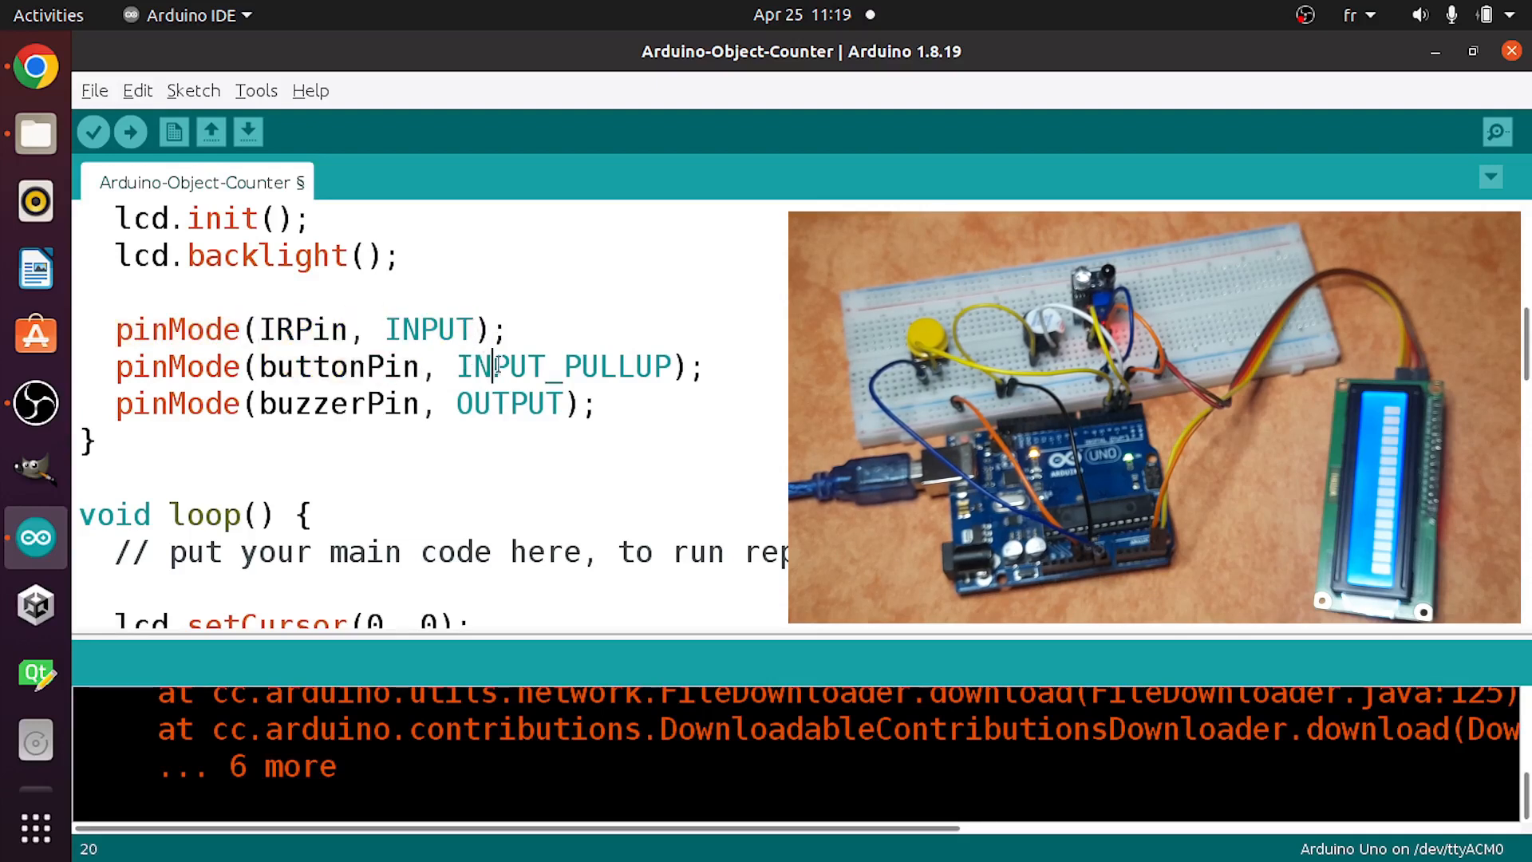
double_click(562, 367)
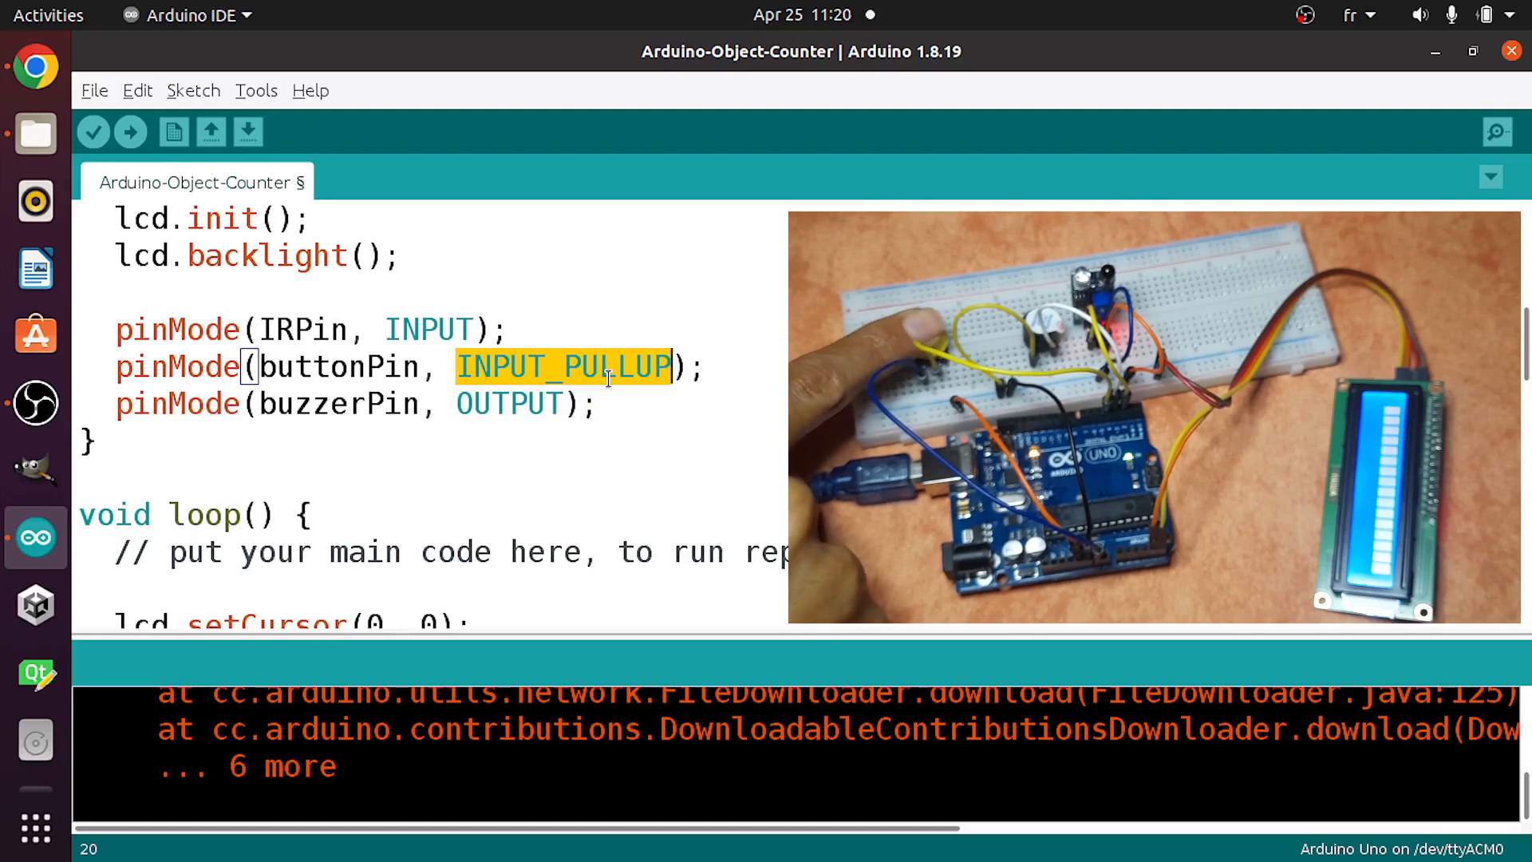
double_click(336, 404)
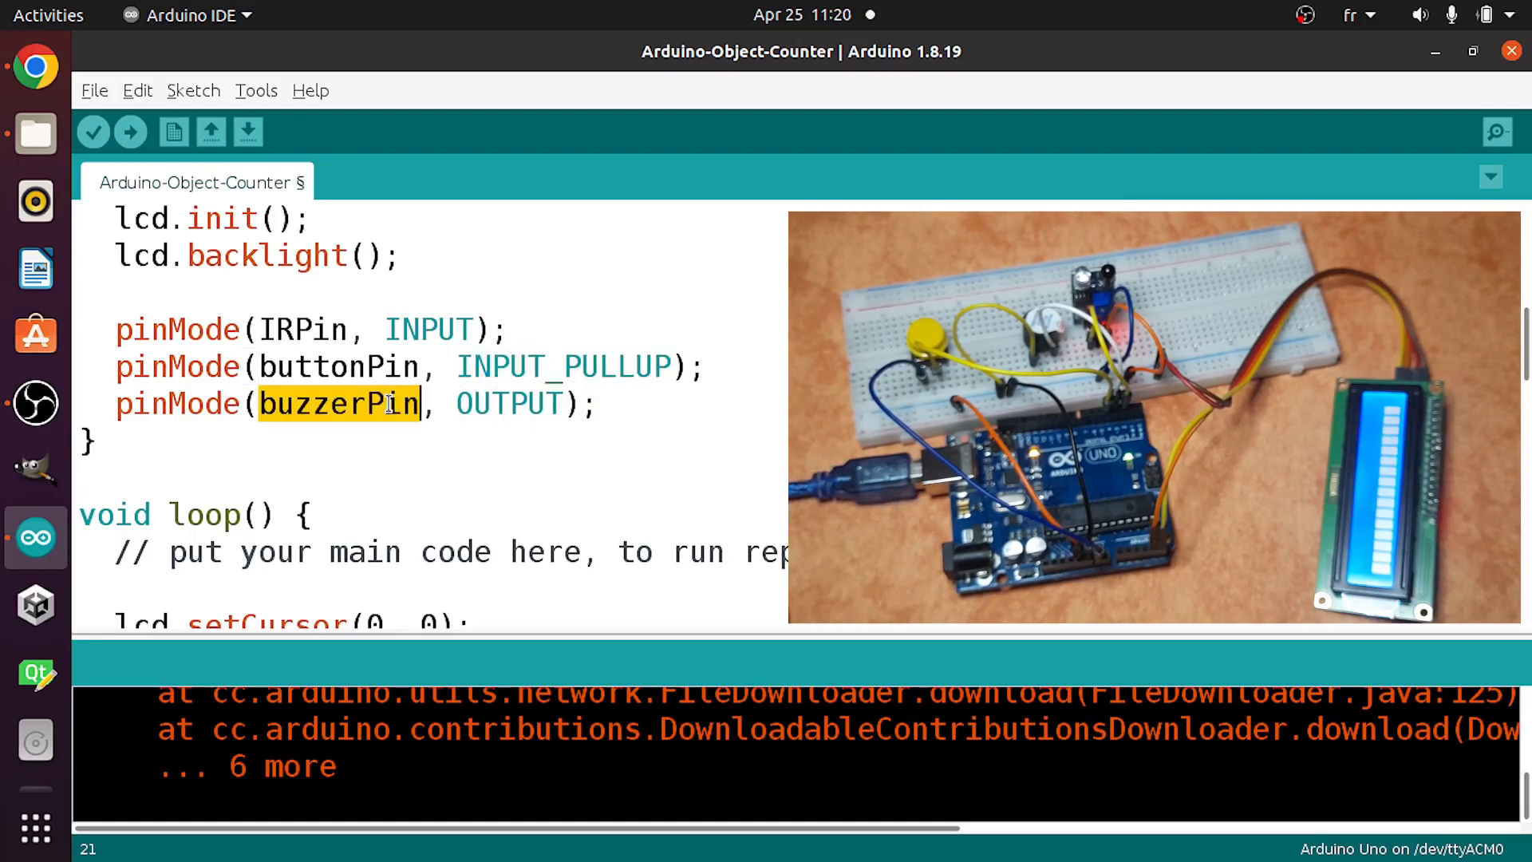
double_click(506, 404)
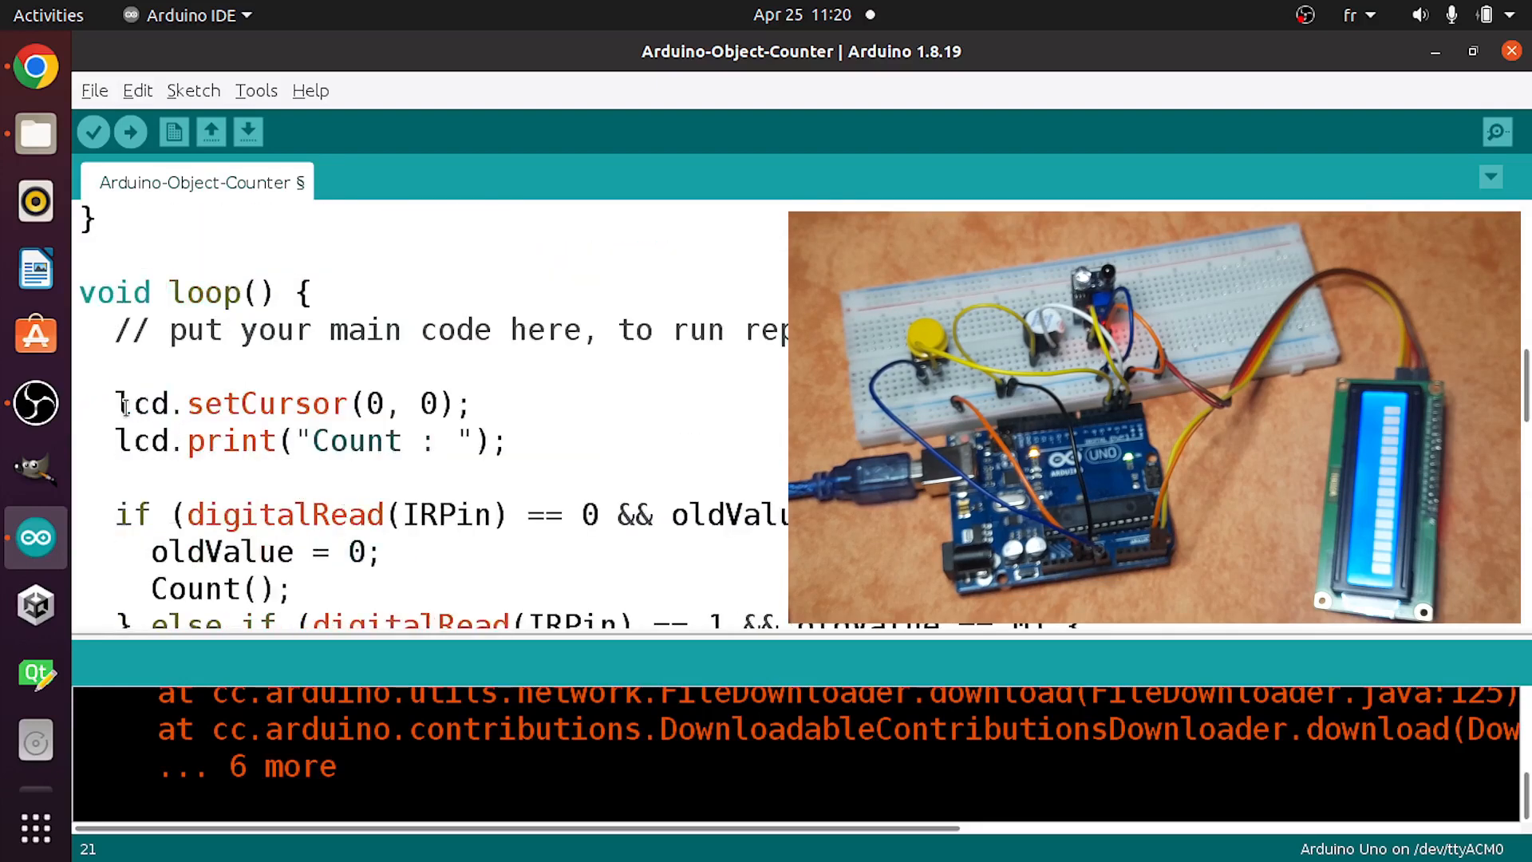
double_click(355, 441)
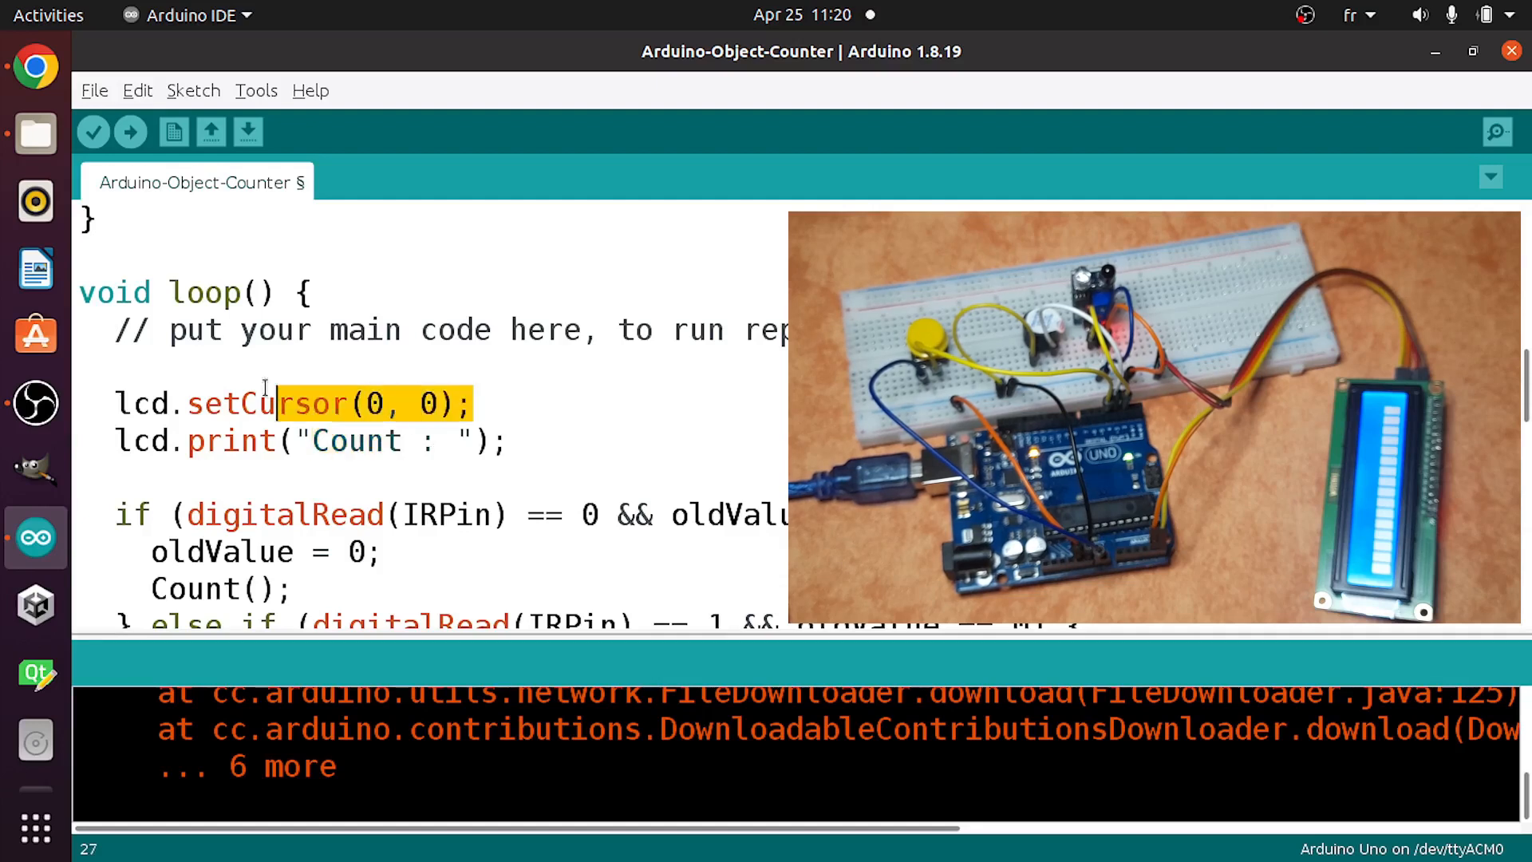
double_click(266, 404)
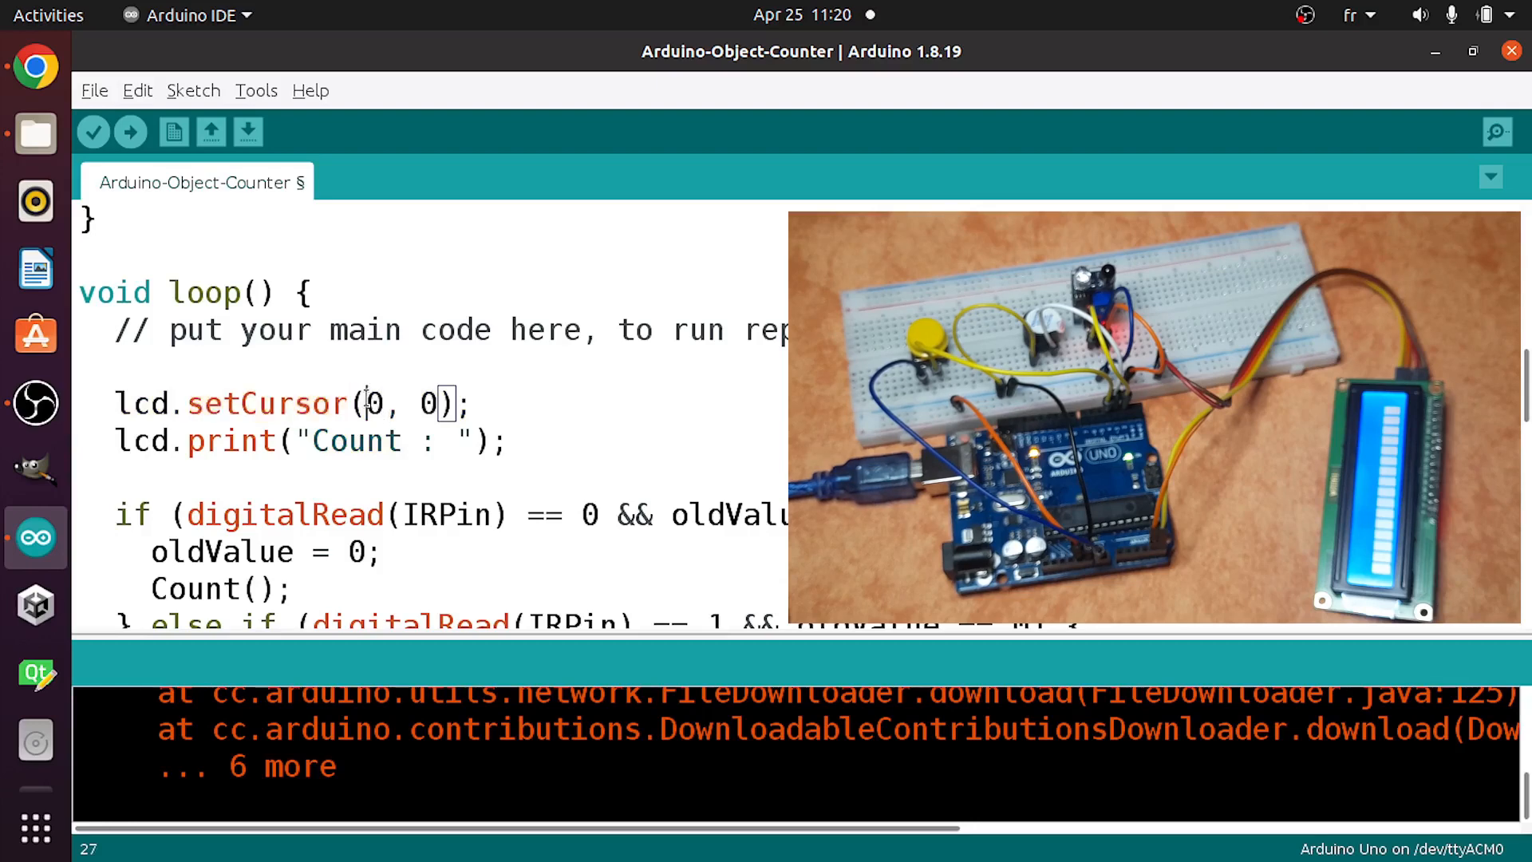
double_click(427, 404)
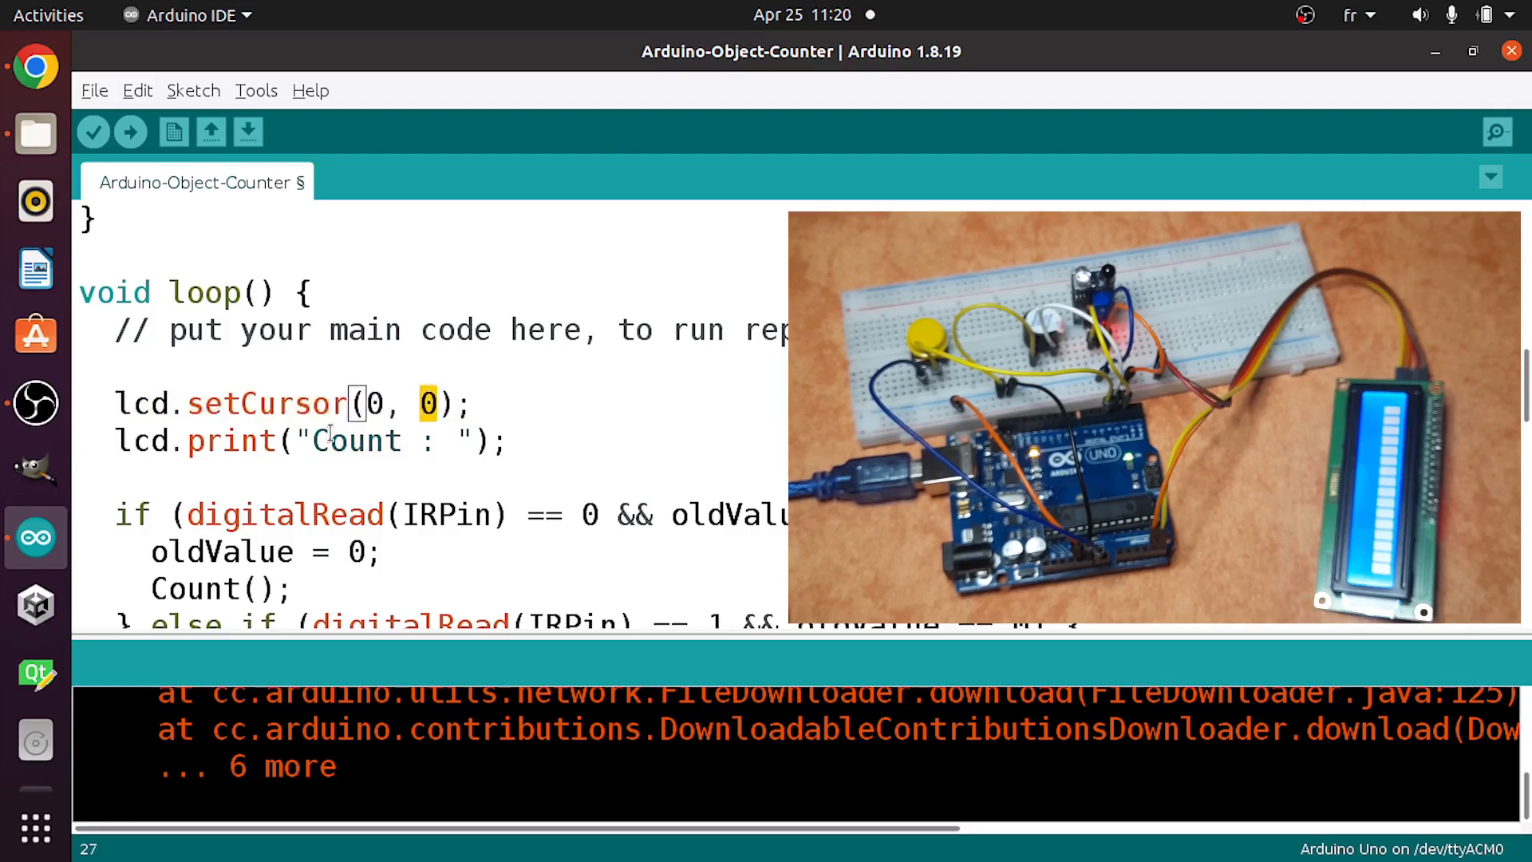
double_click(356, 441)
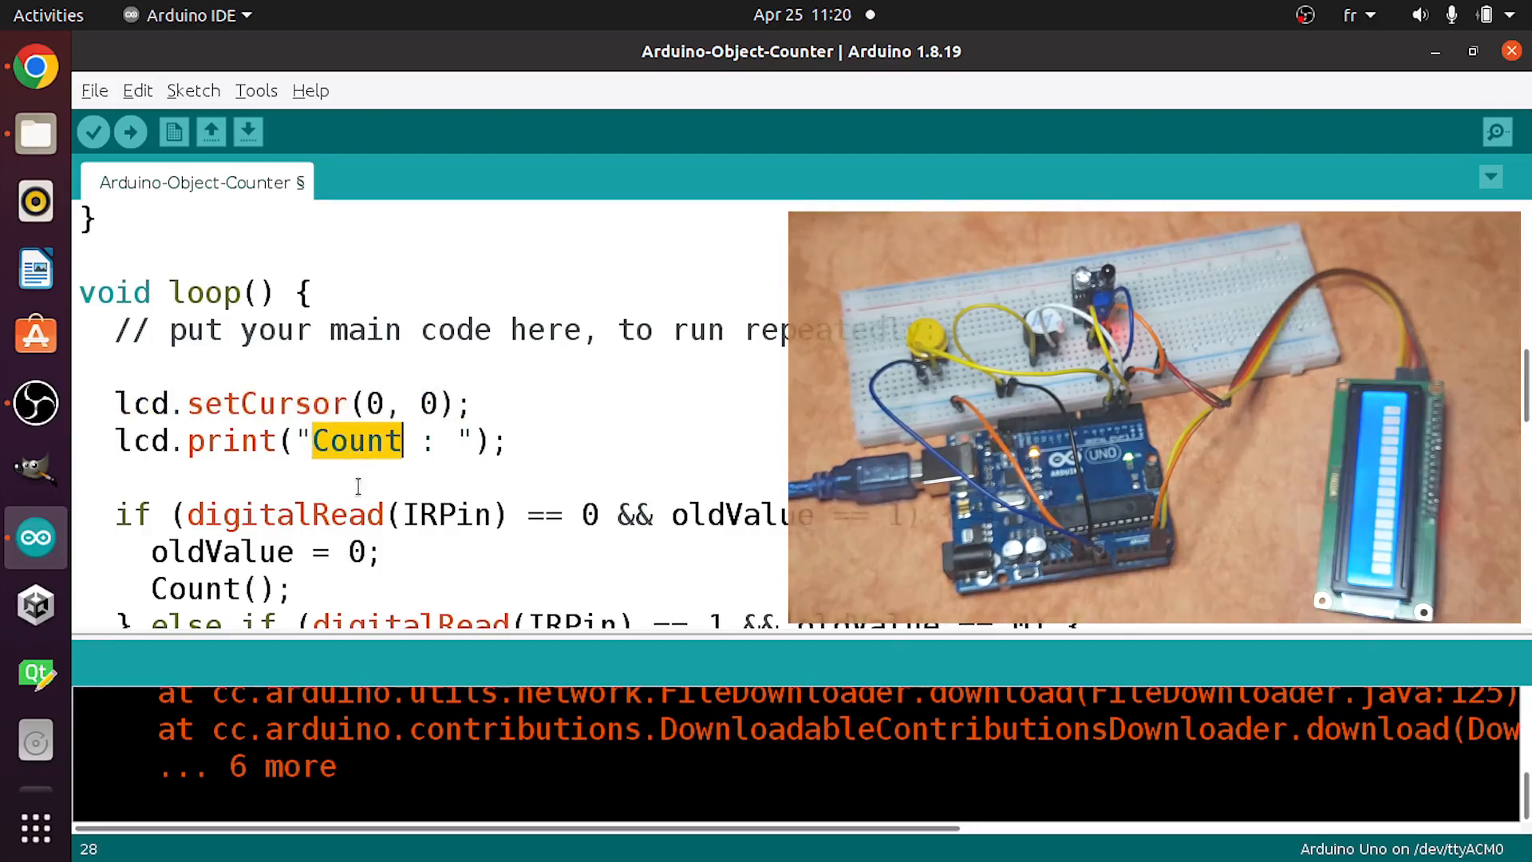
scroll(down, 3)
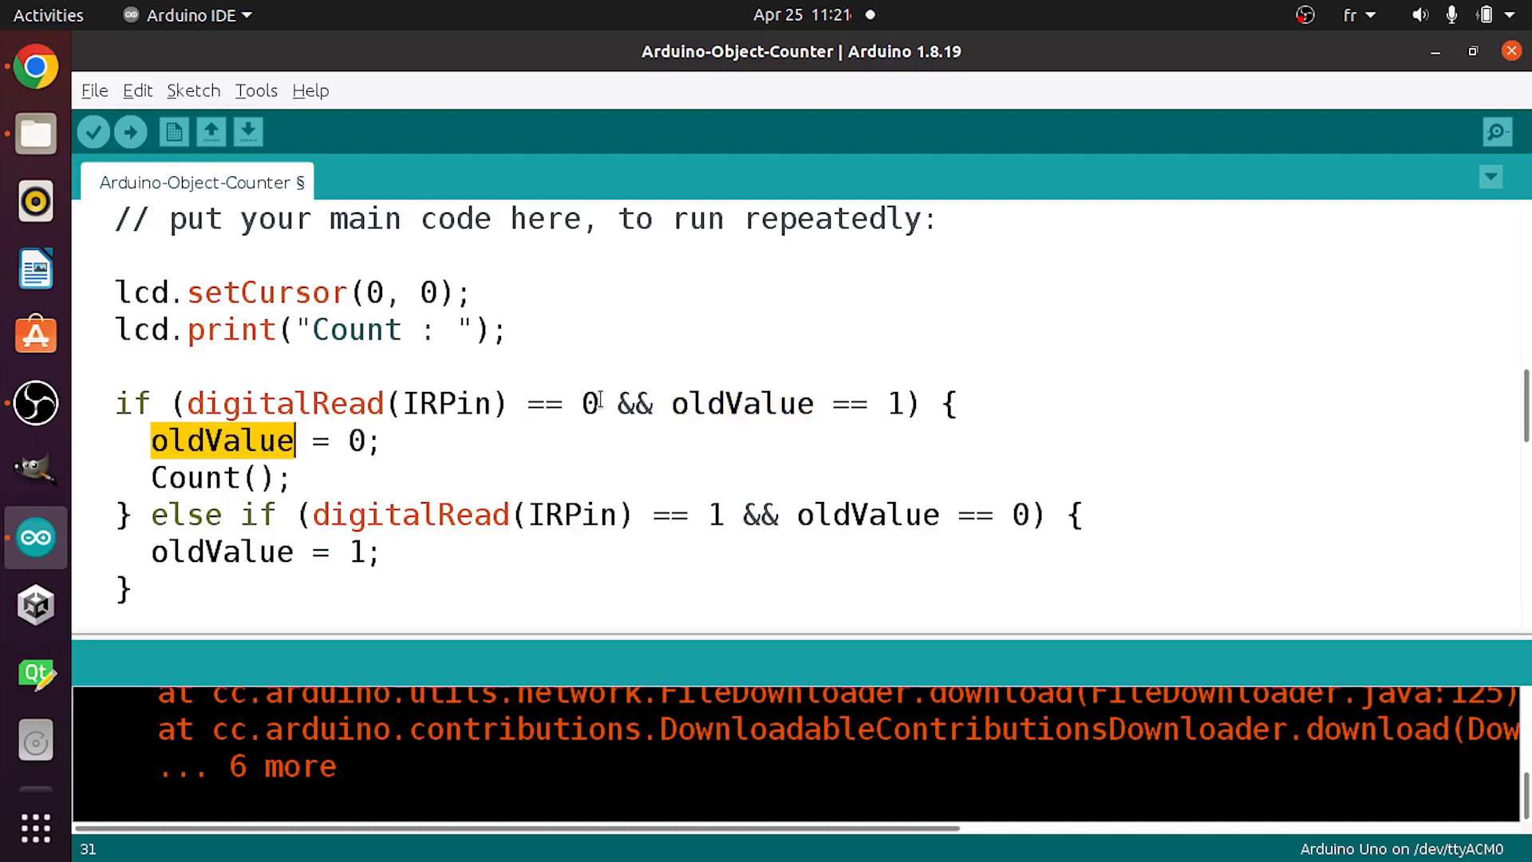
click(195, 477)
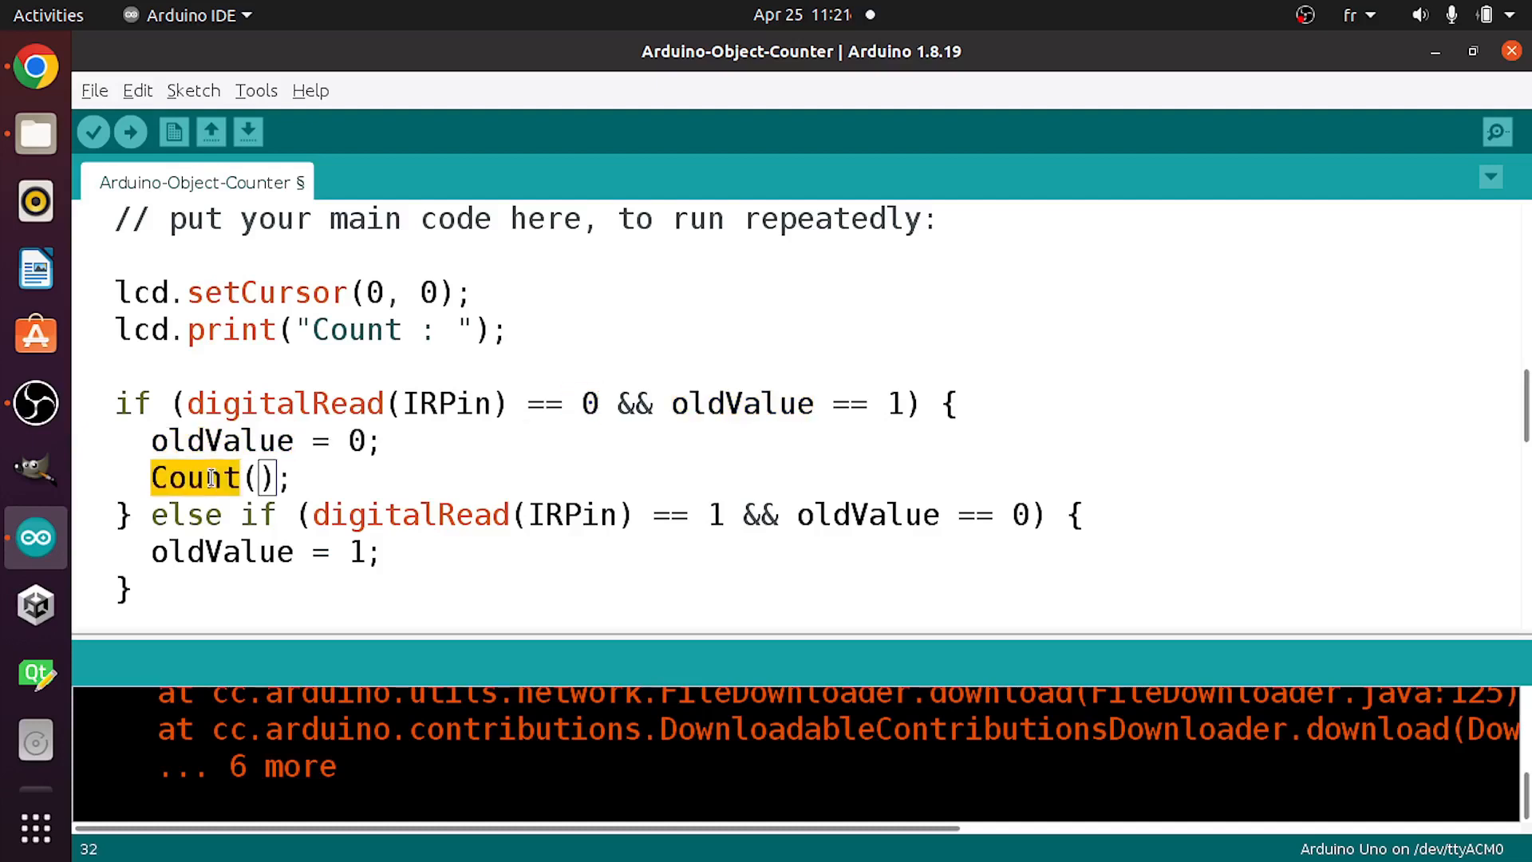
scroll(down, 3)
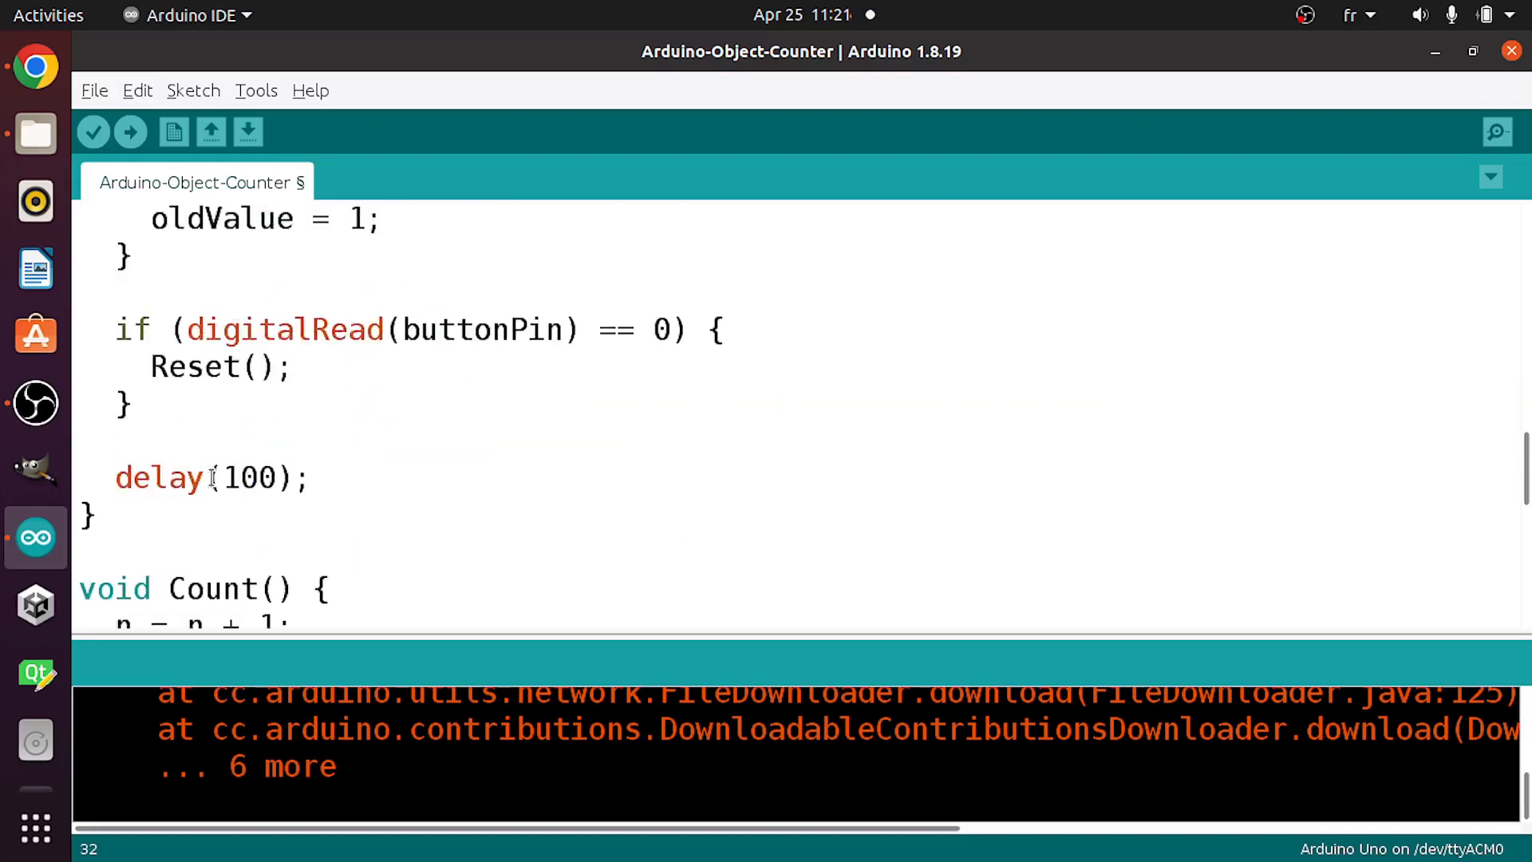
scroll(down, 3)
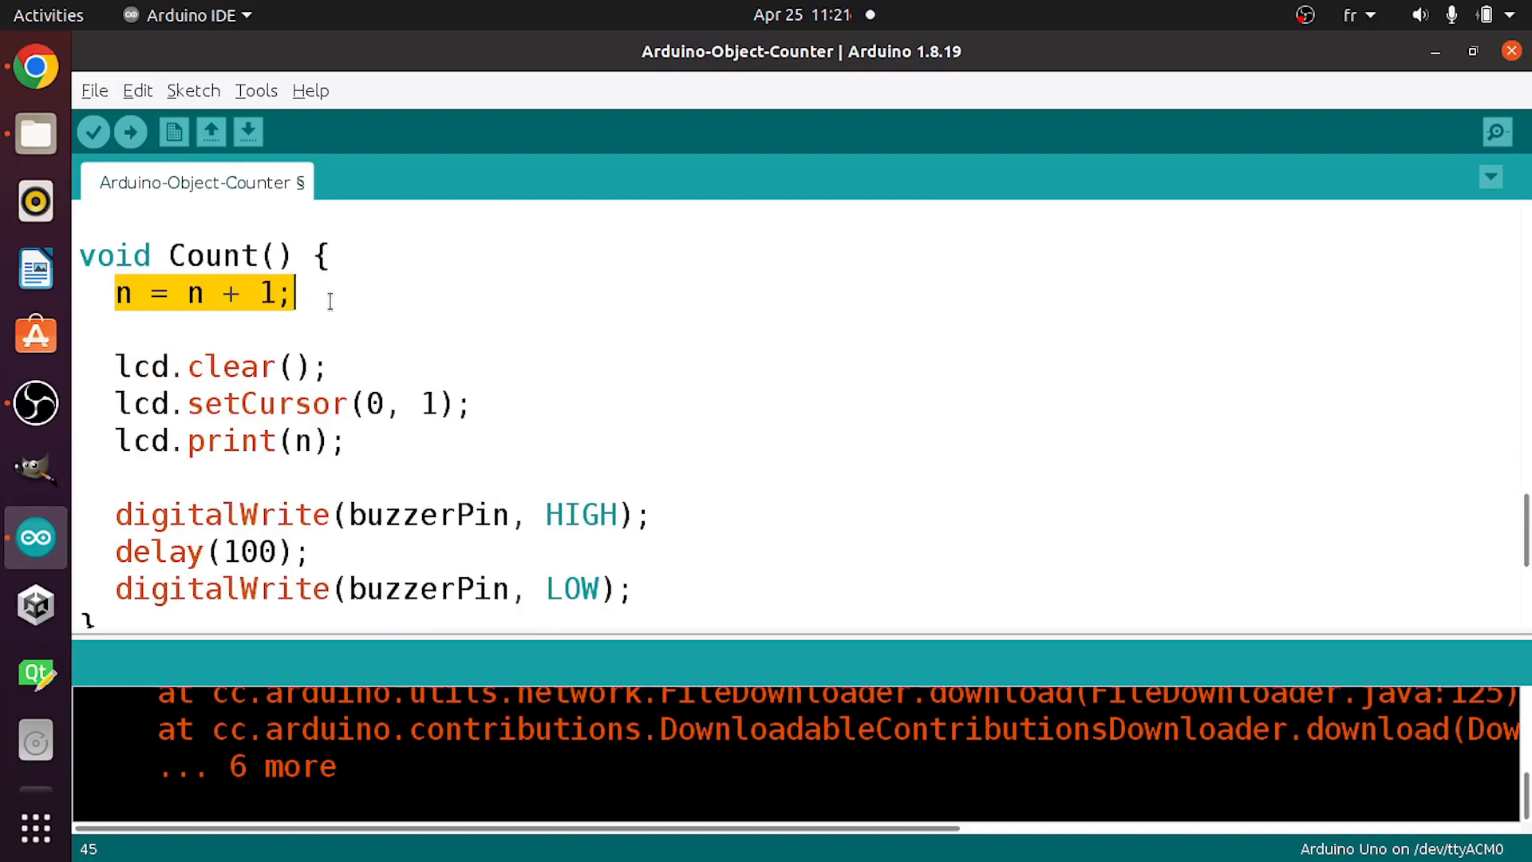
mouse_move(134, 367)
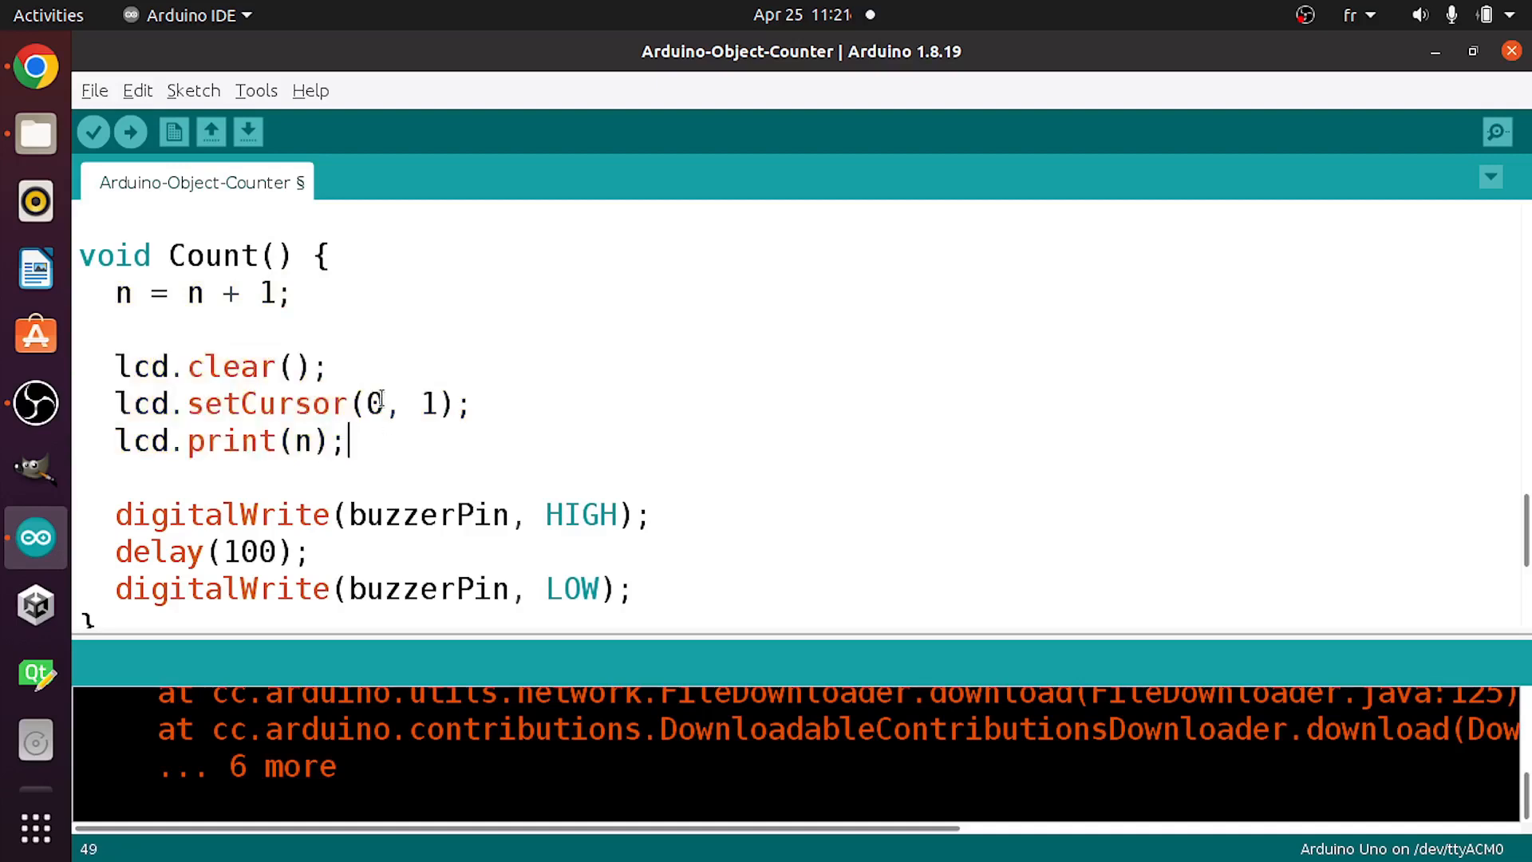
double_click(373, 403)
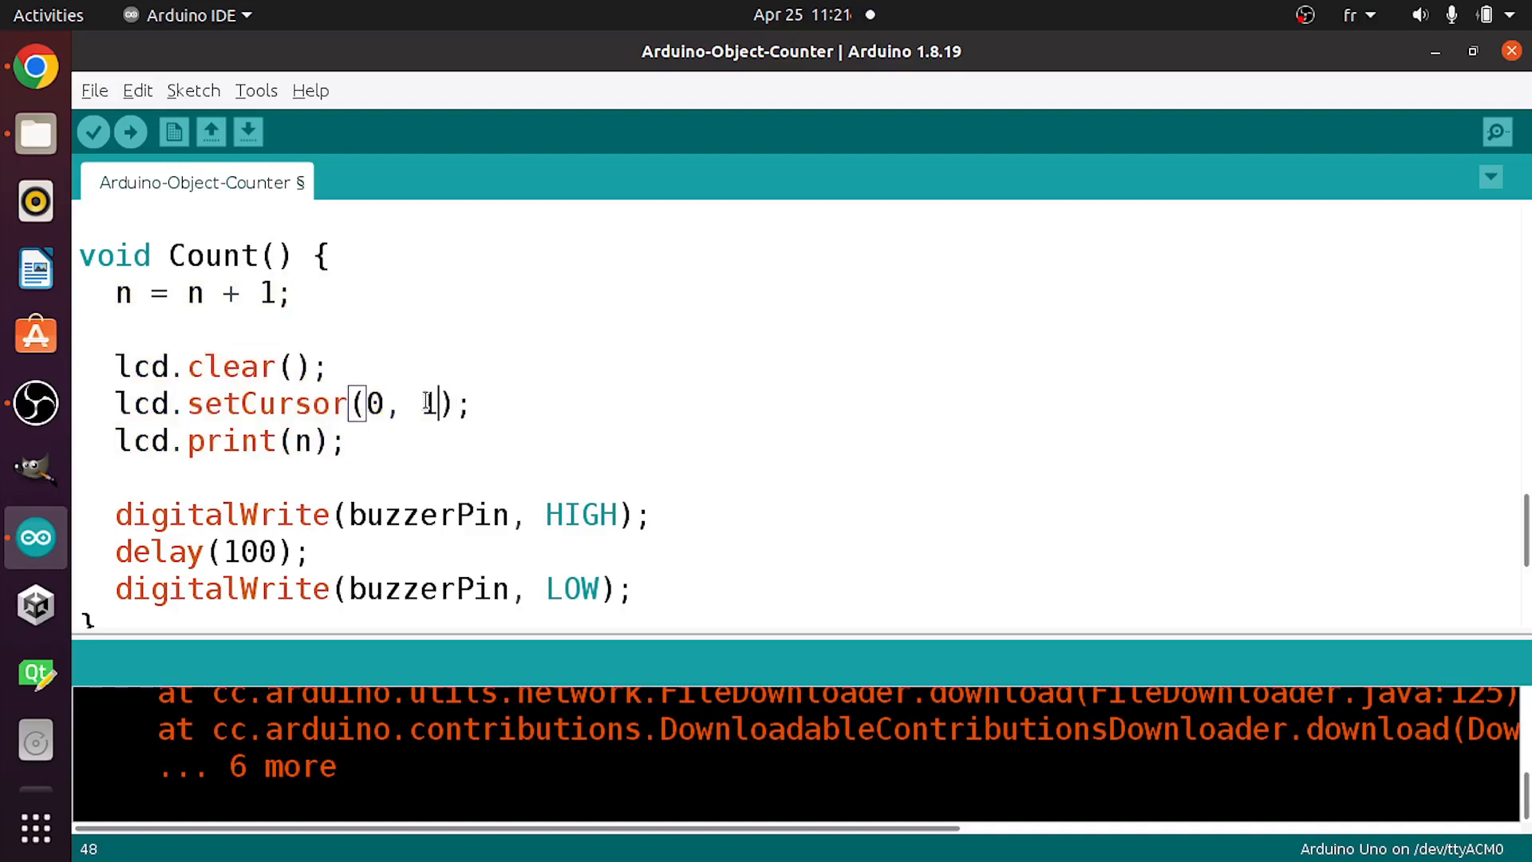
scroll(down, 3)
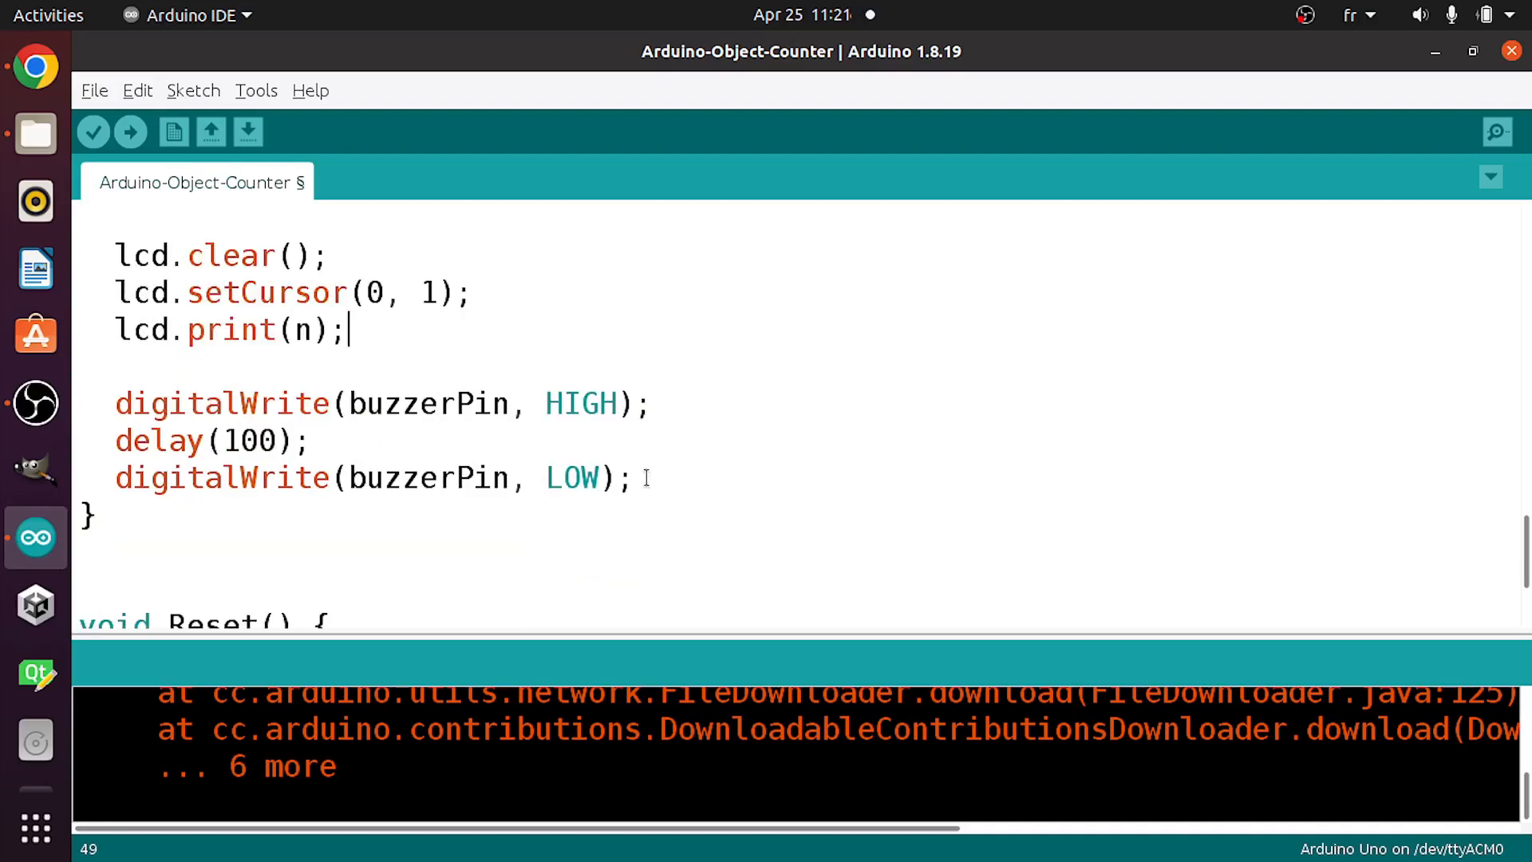
double_click(249, 440)
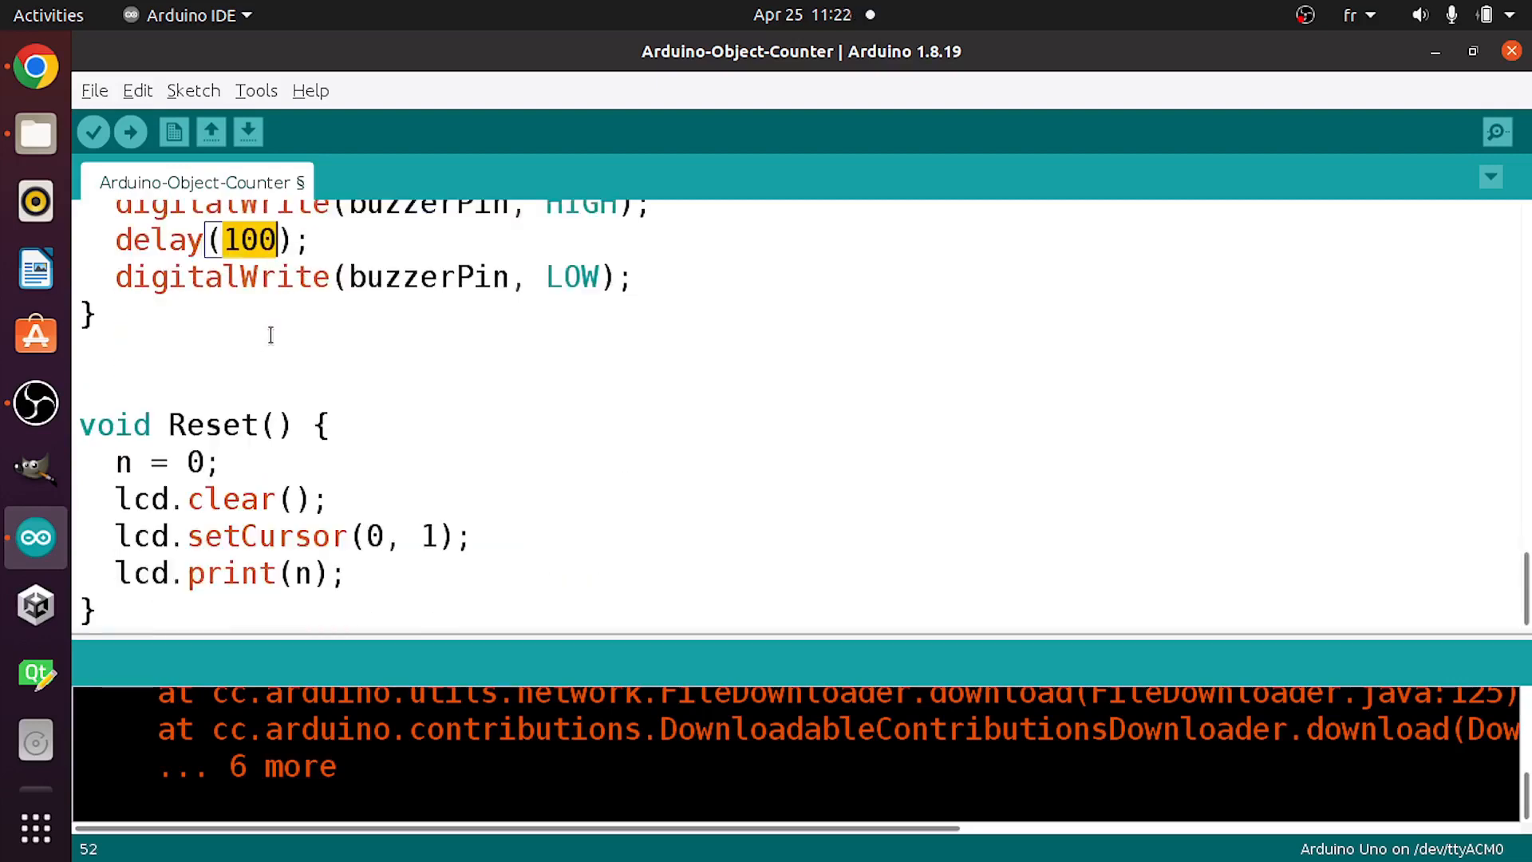
double_click(210, 425)
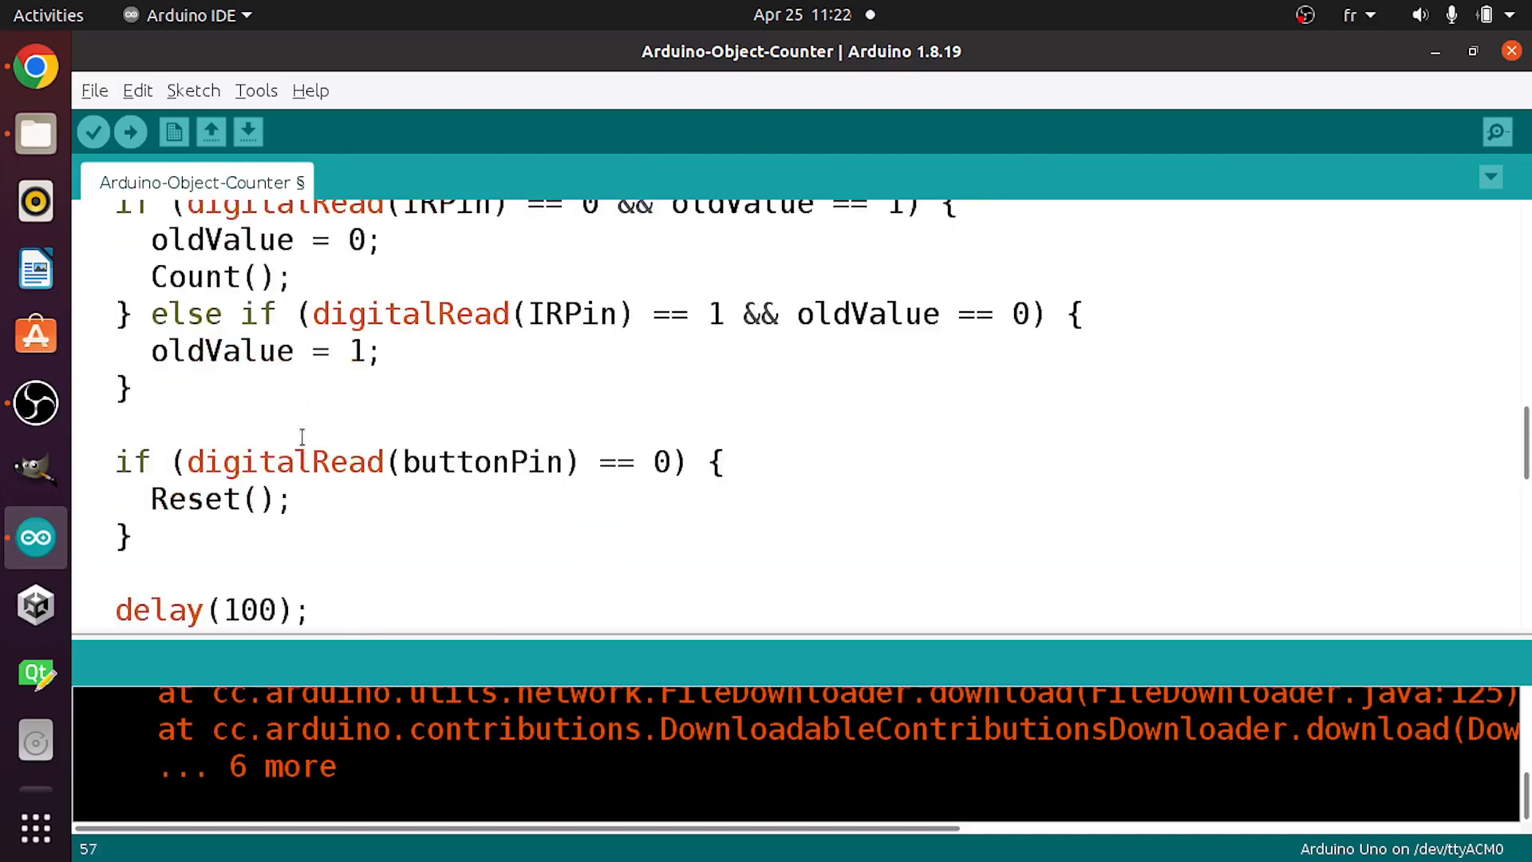
double_click(480, 461)
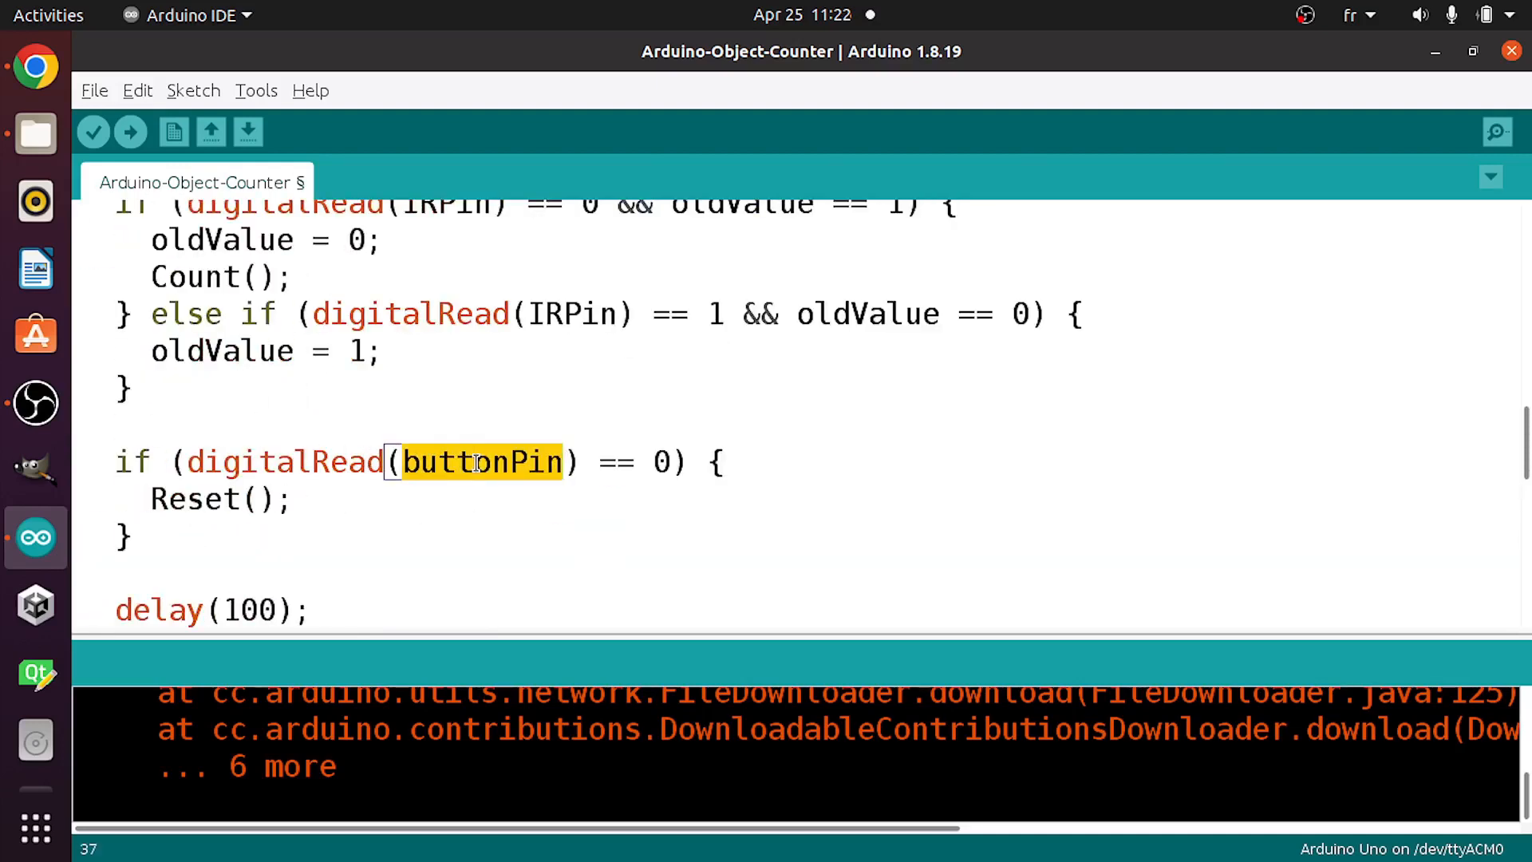
click(367, 461)
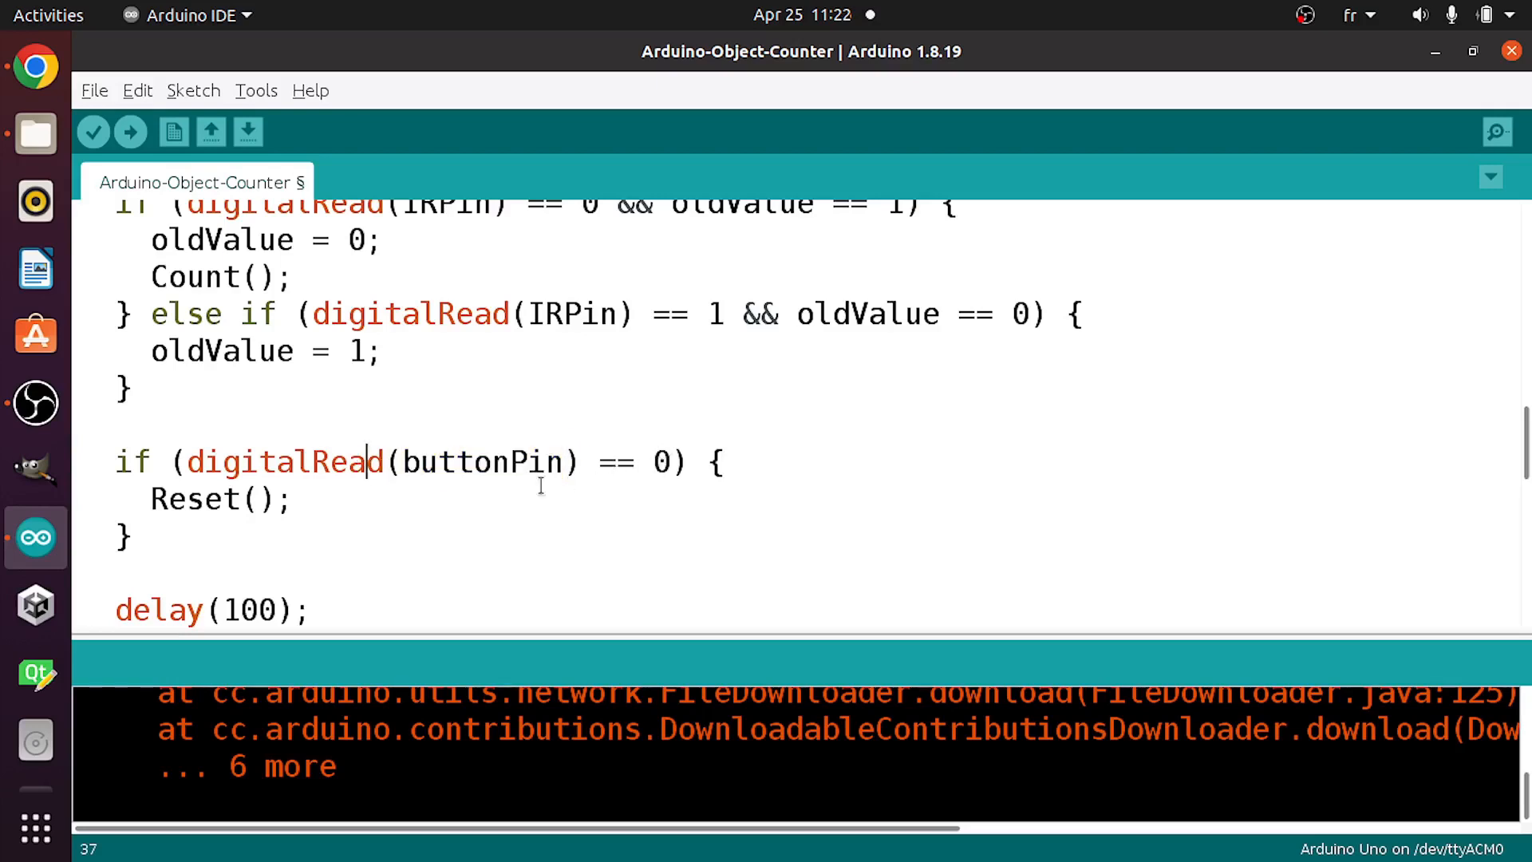
double_click(195, 497)
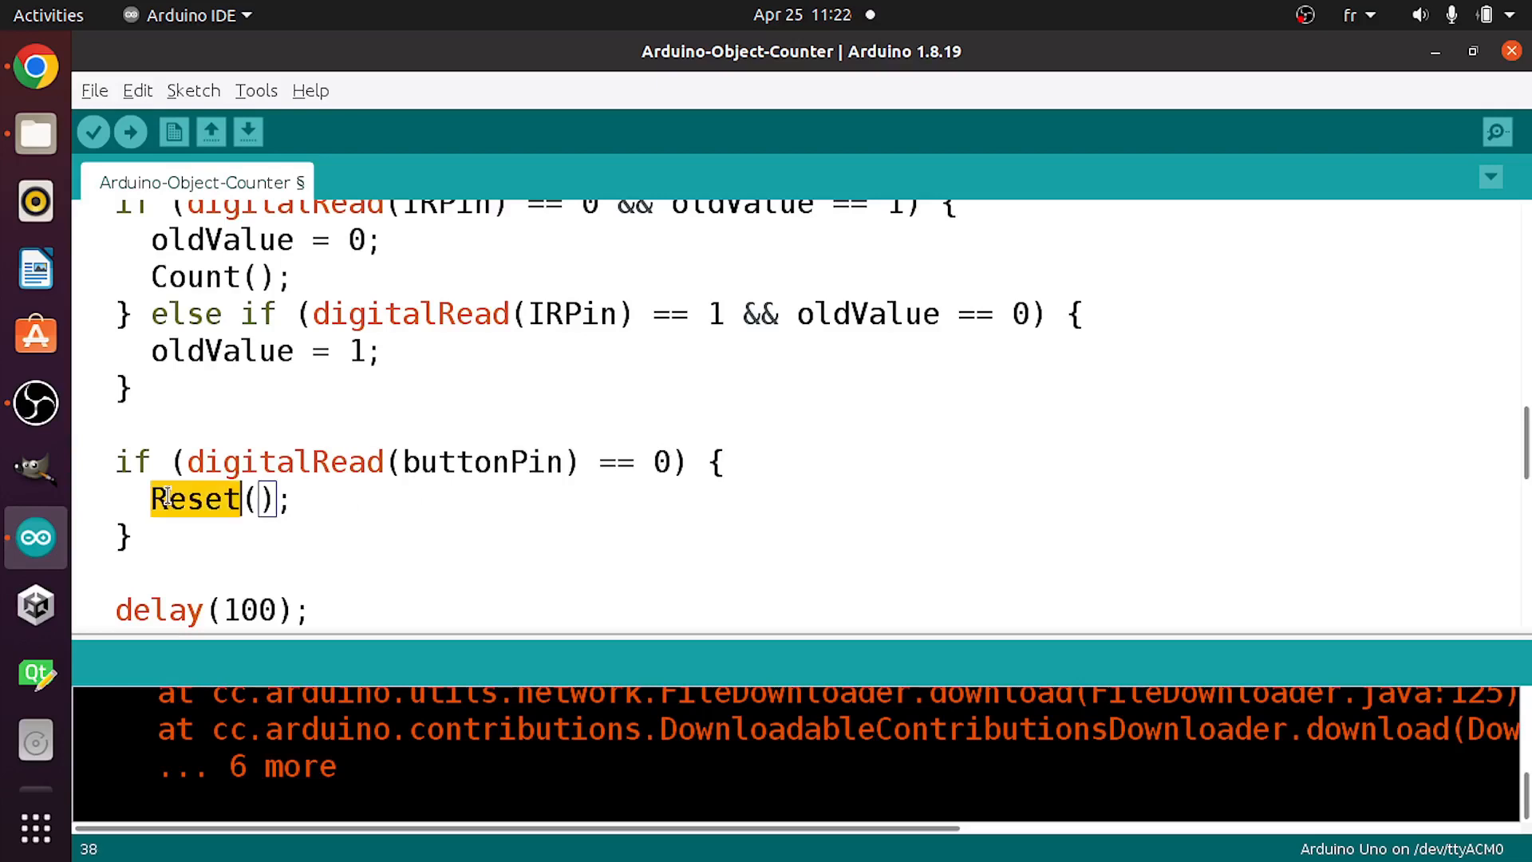
scroll(down, 3)
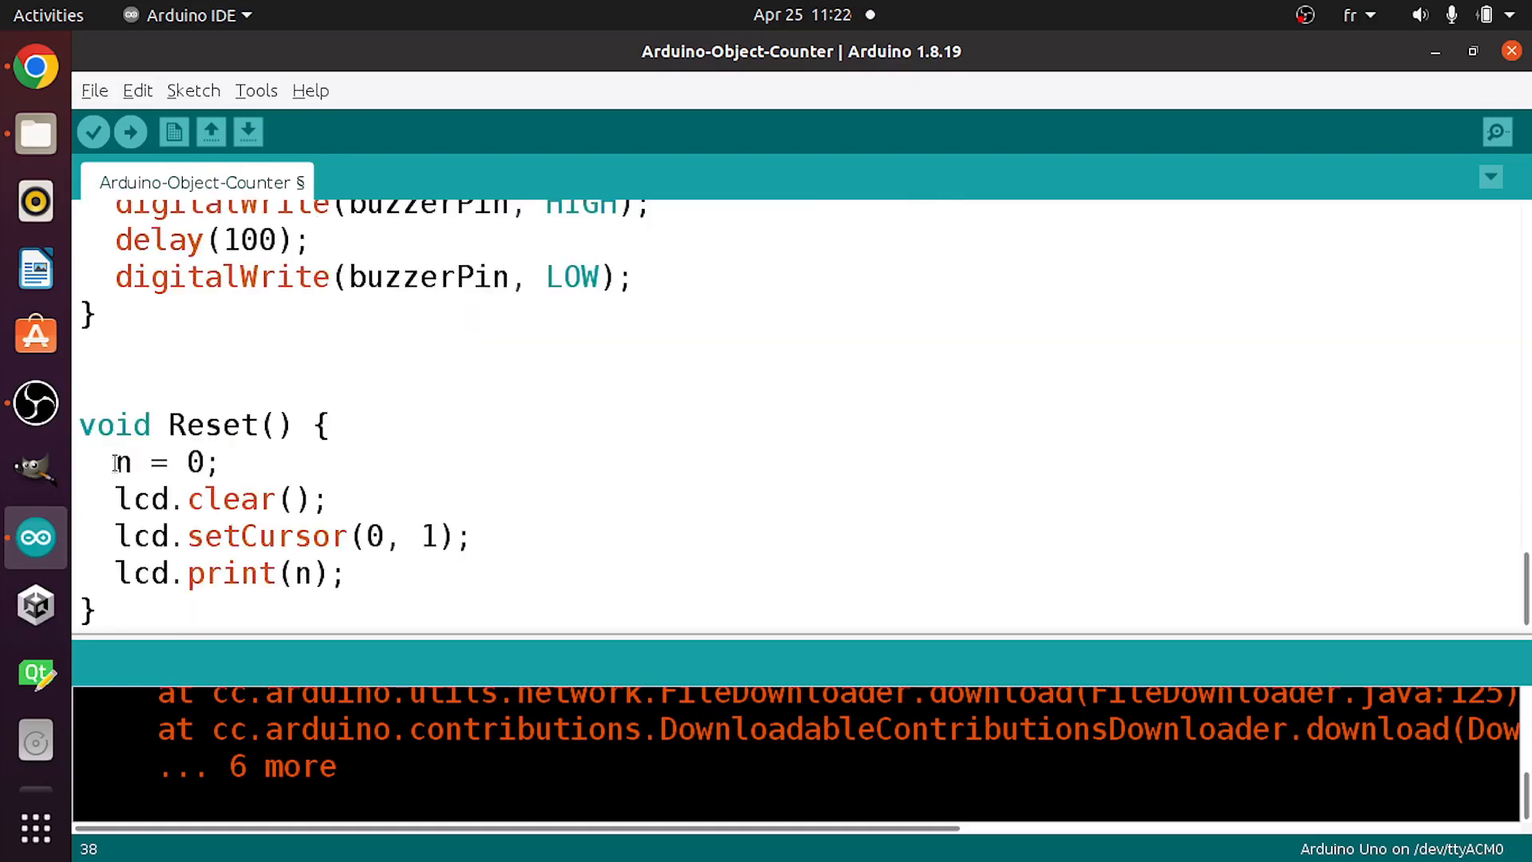
triple_click(166, 462)
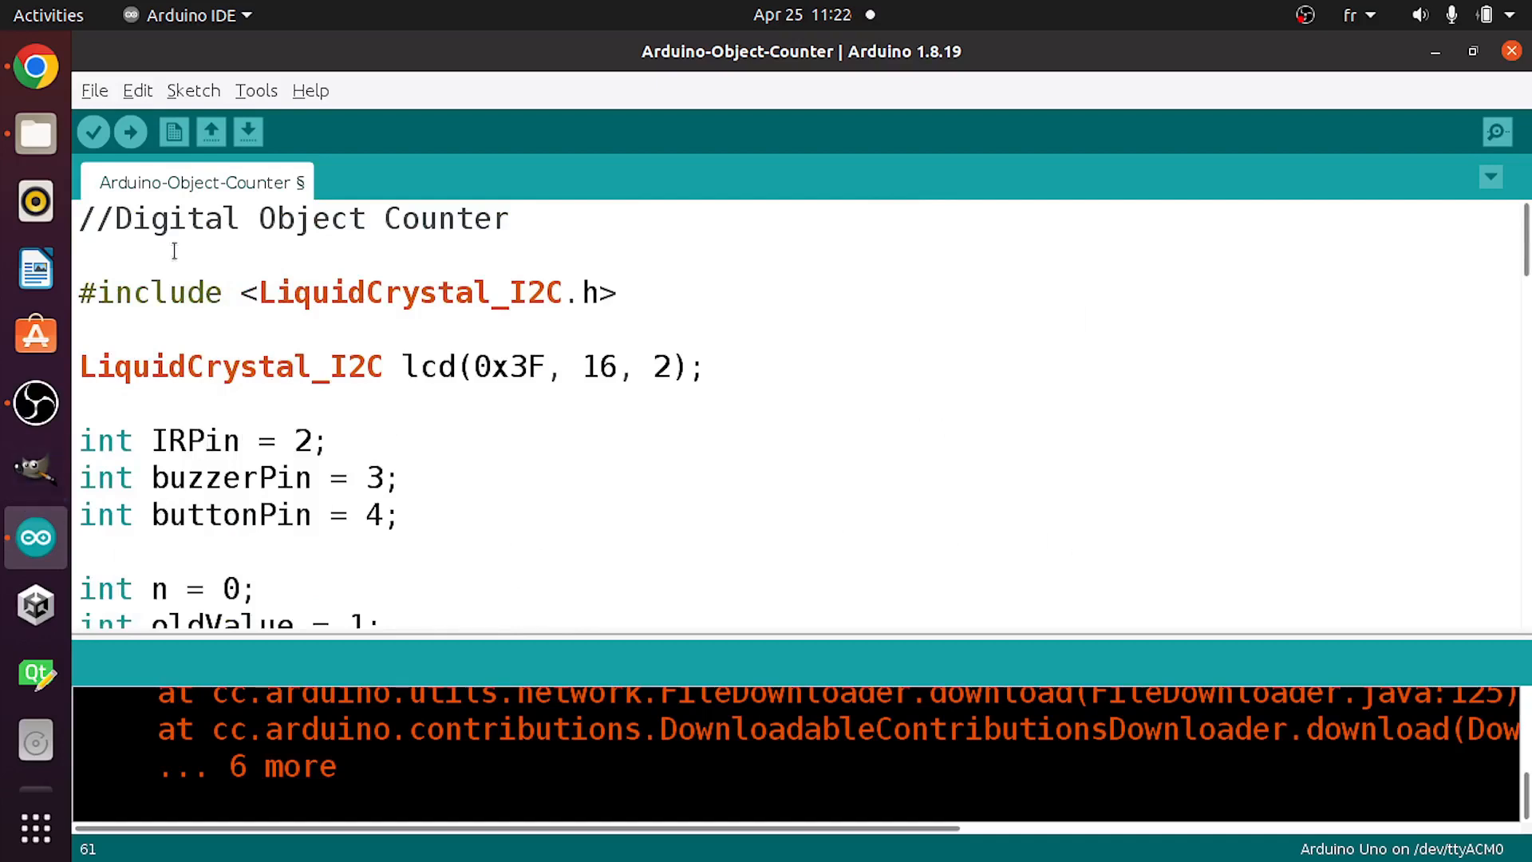
Confirm the board as Arduino Uno and upload the sketch.
click(255, 89)
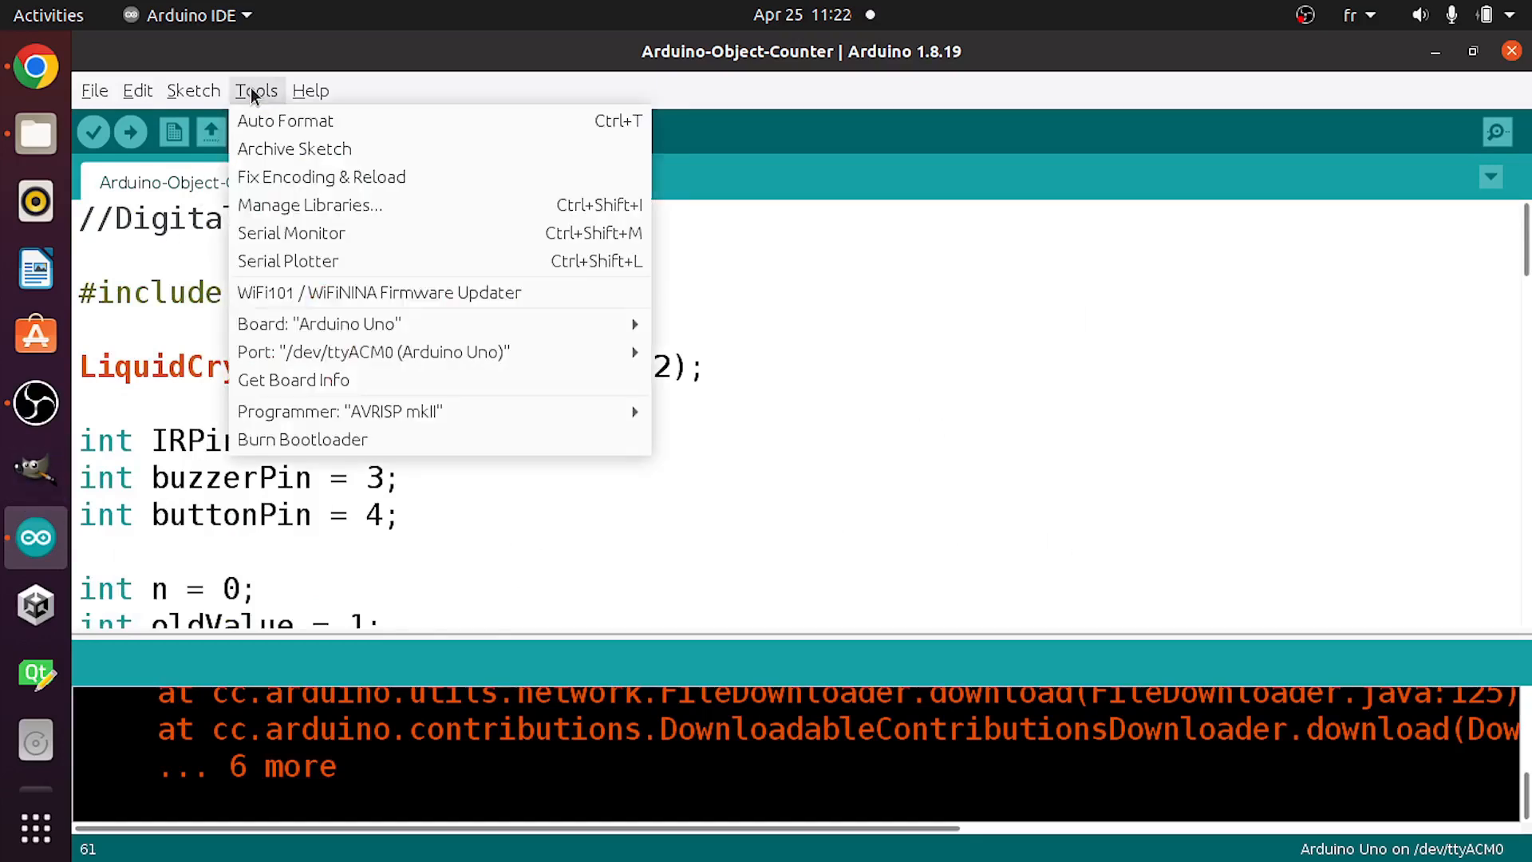
mouse_move(318, 324)
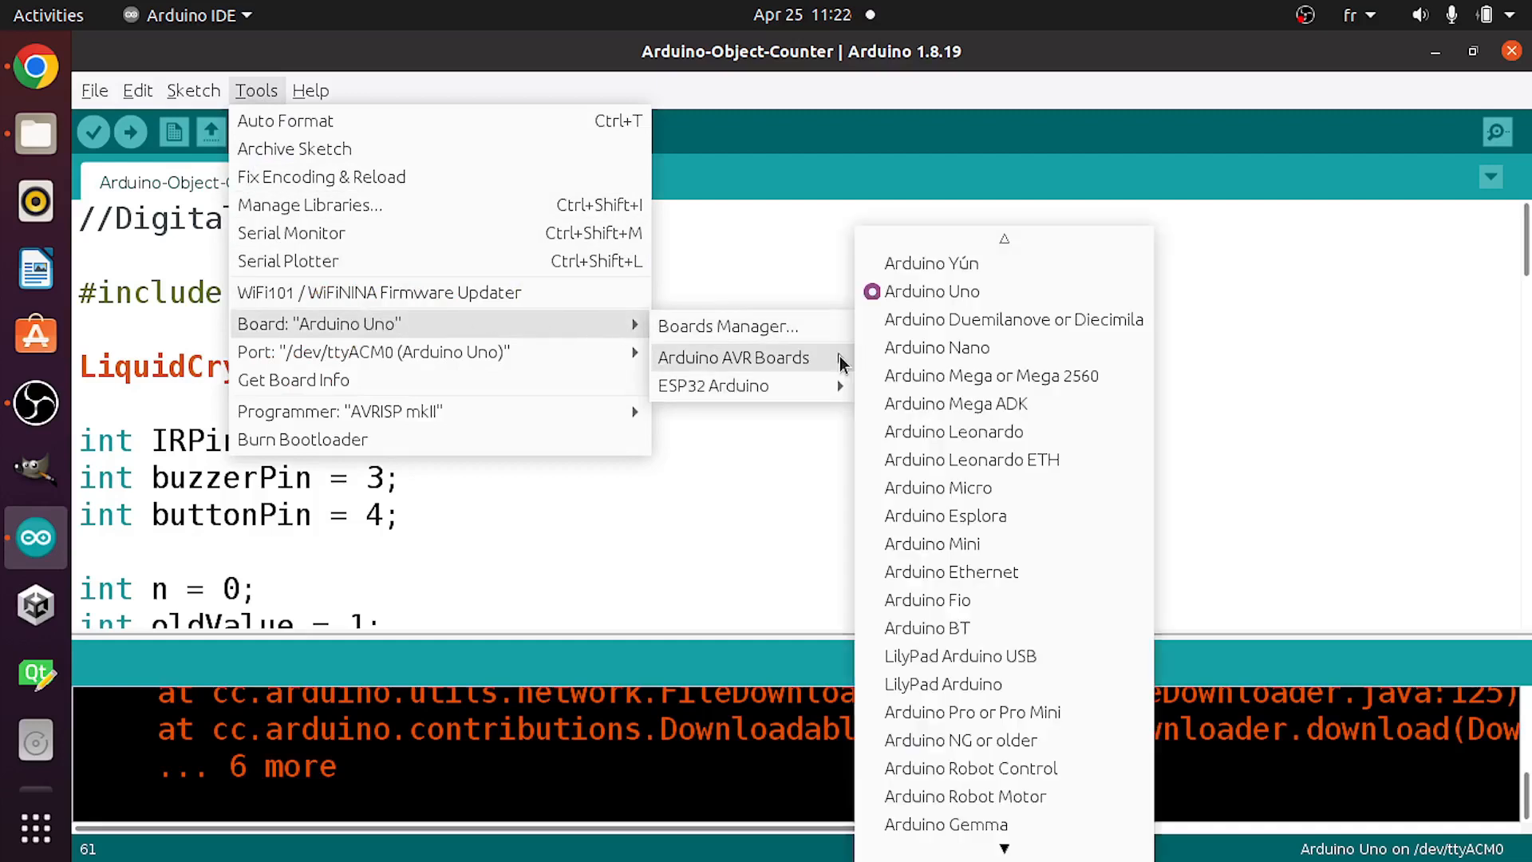
mouse_move(928, 290)
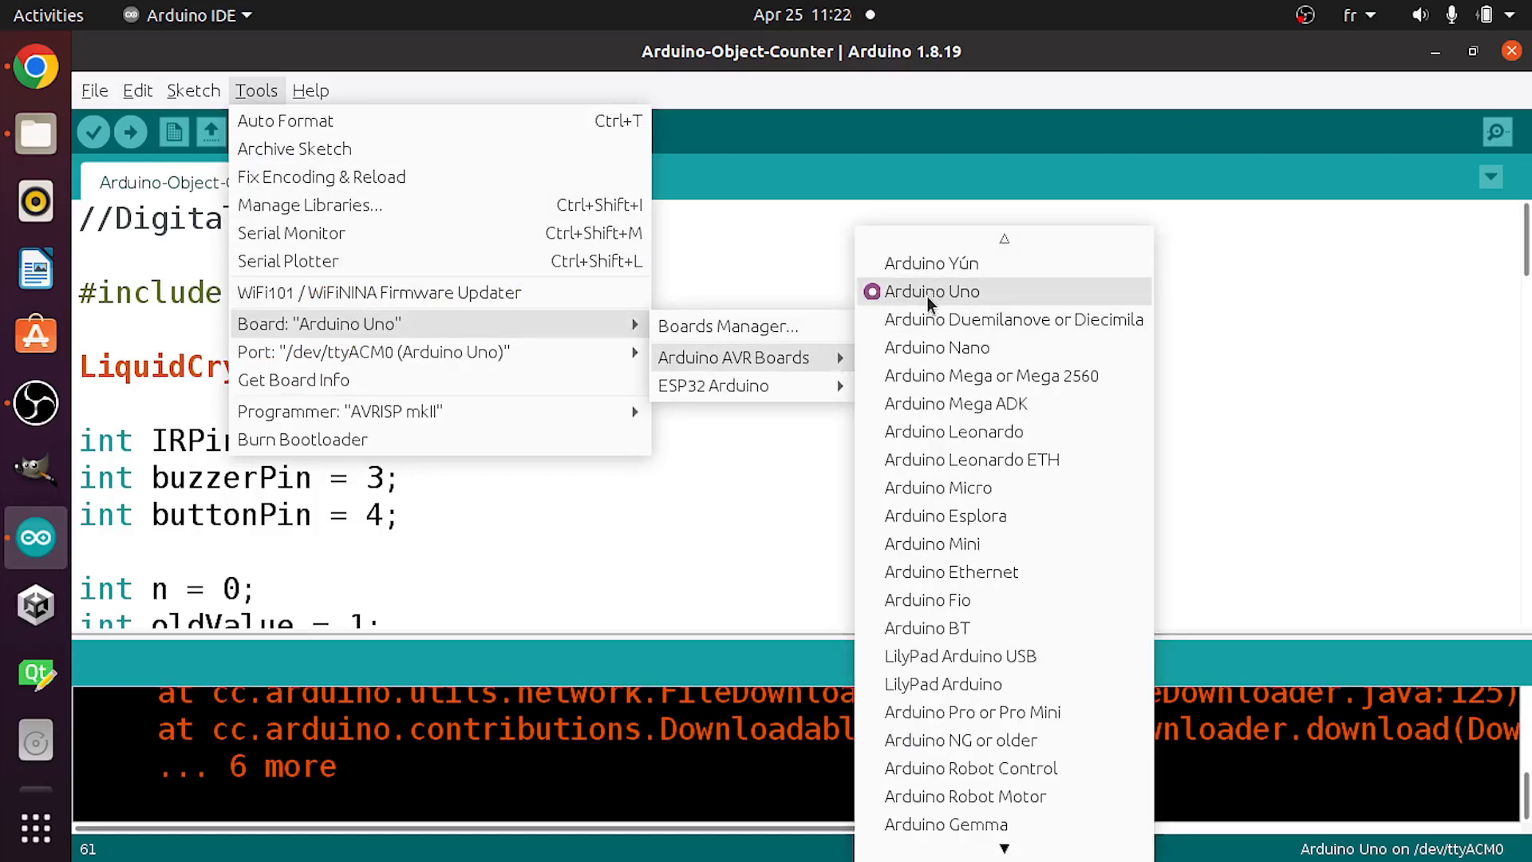
mouse_move(1012, 319)
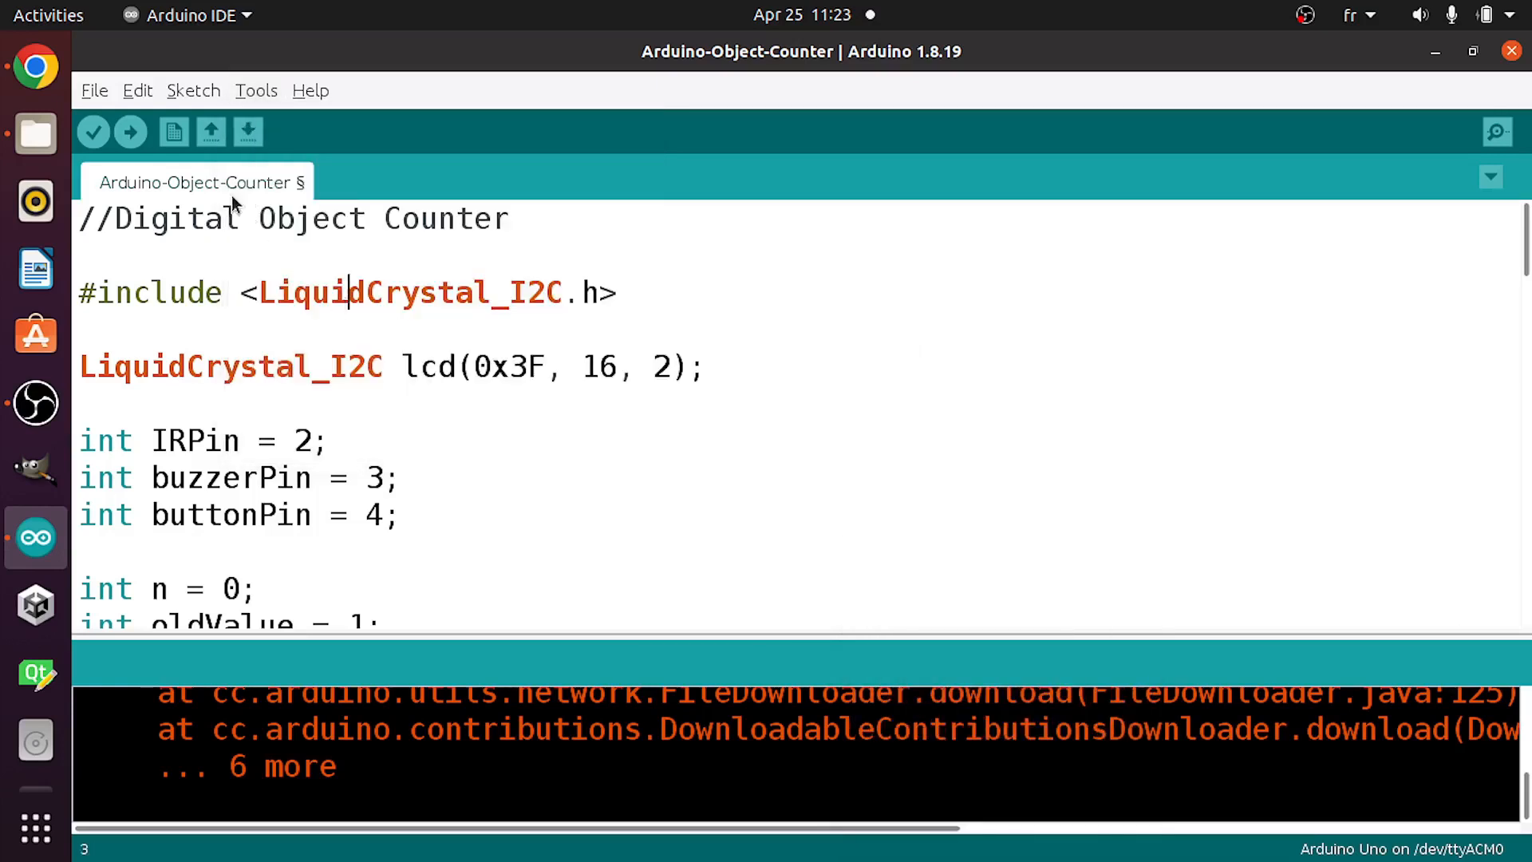
click(129, 133)
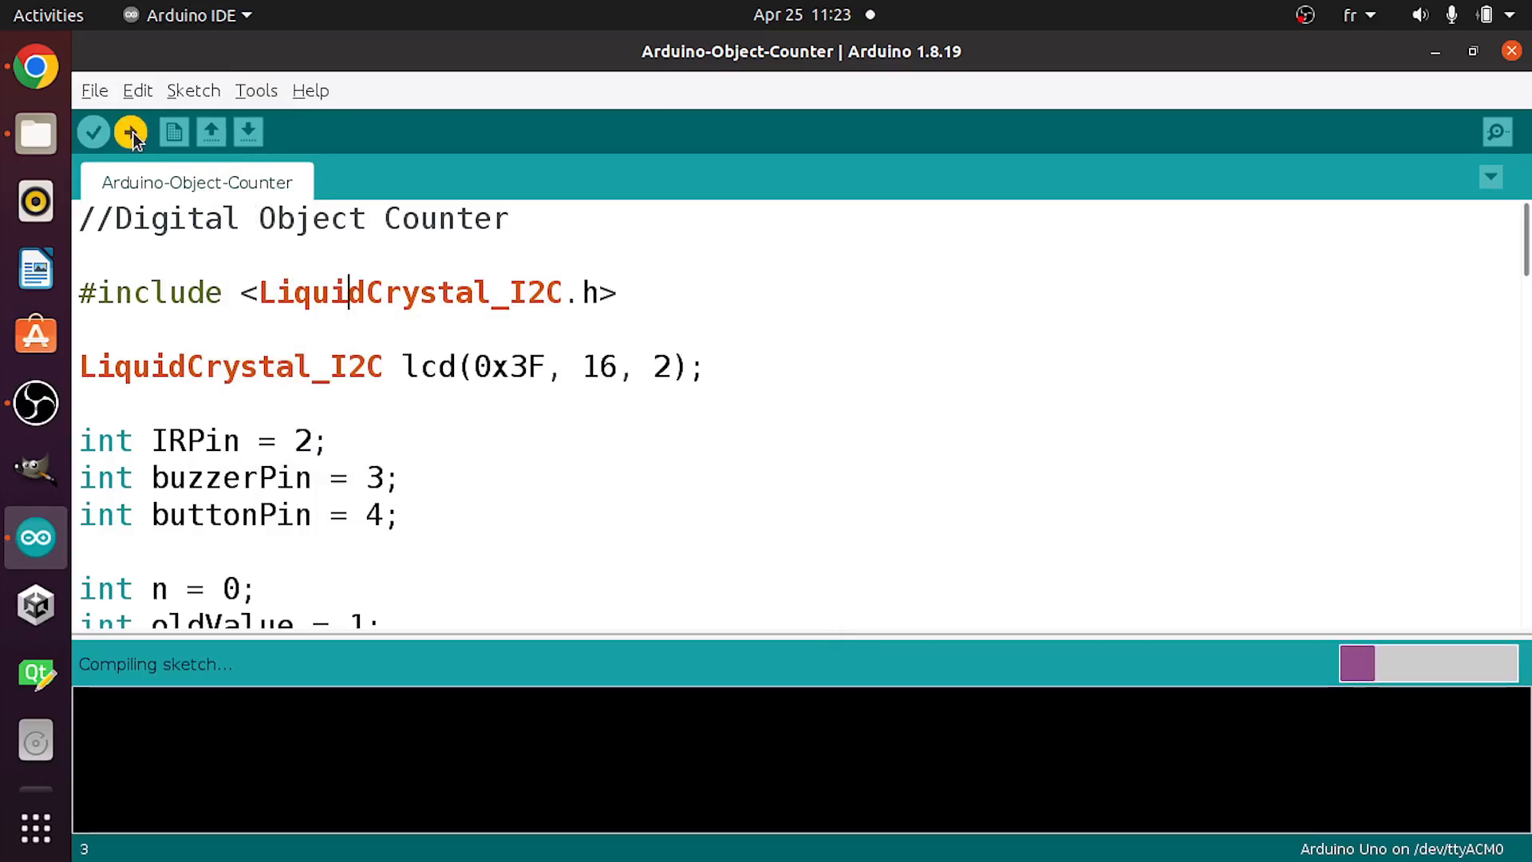